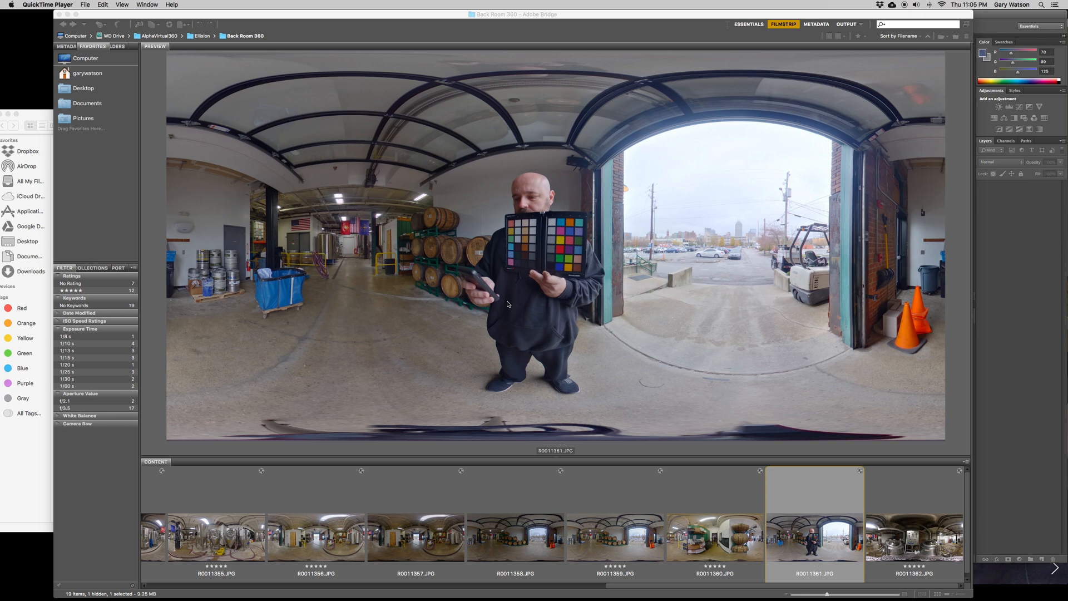
mouse_move(680, 327)
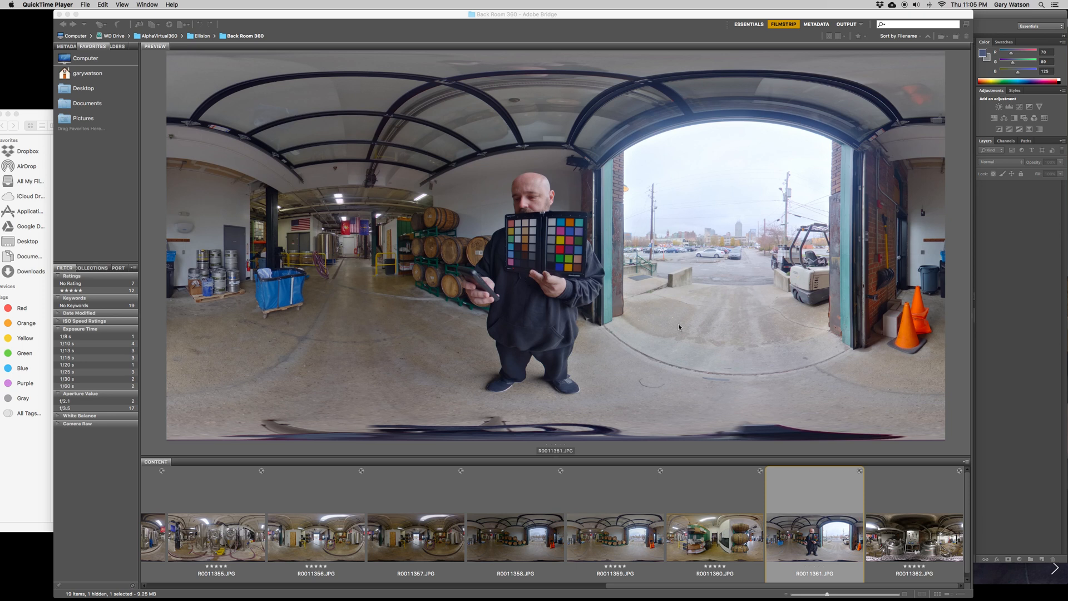
mouse_move(427, 339)
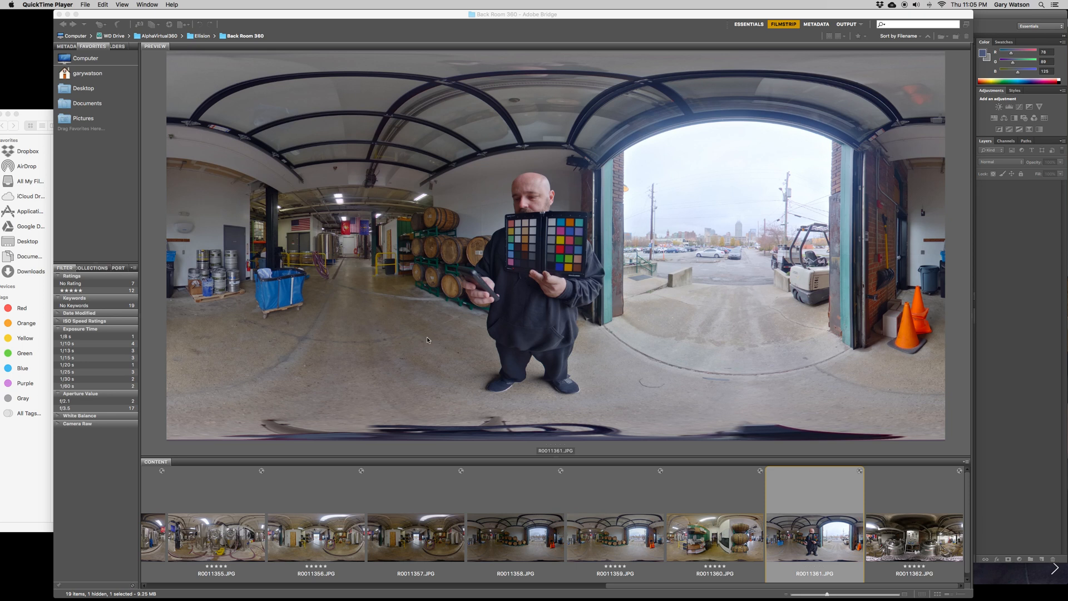
mouse_move(785, 325)
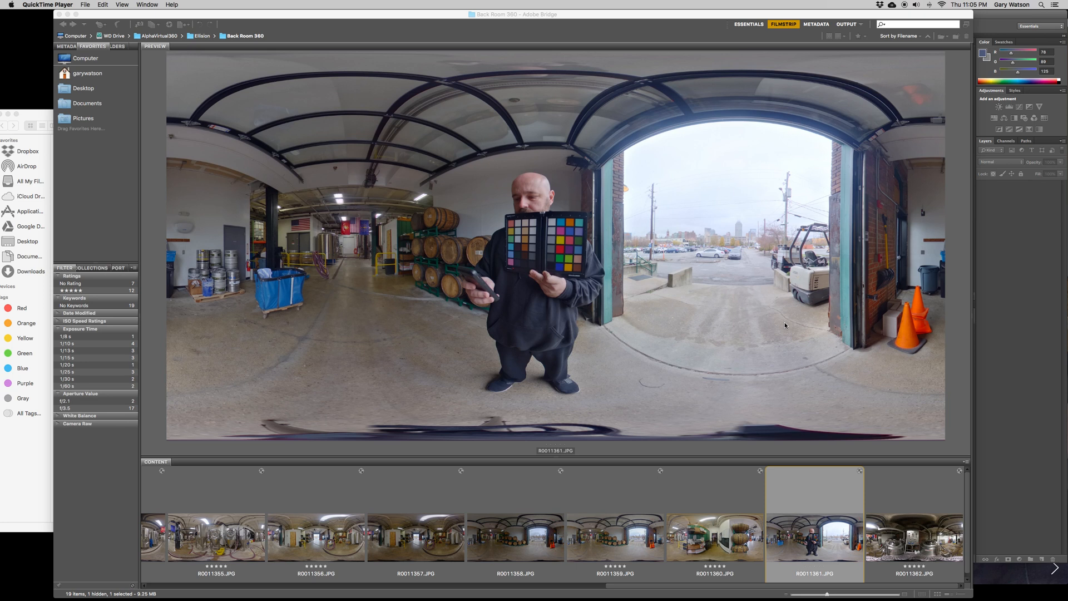
mouse_move(700, 327)
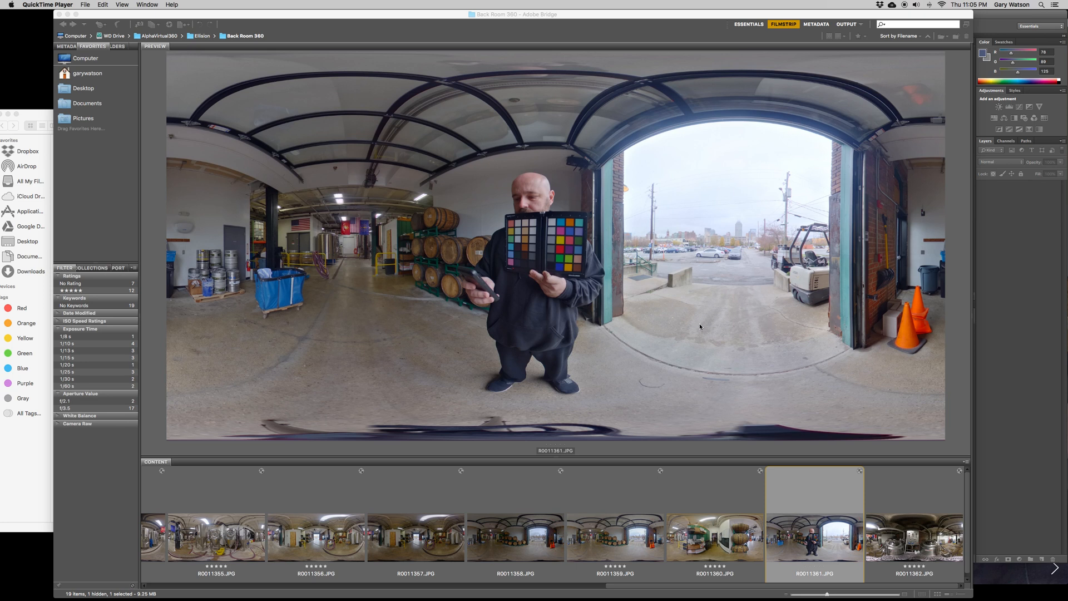
mouse_move(506, 255)
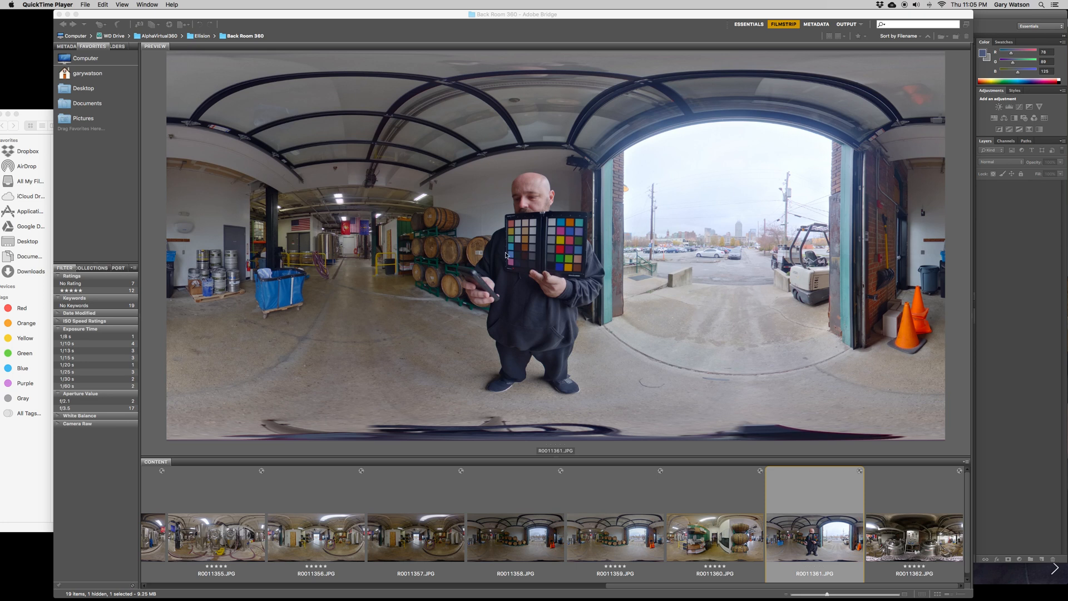
mouse_move(725, 214)
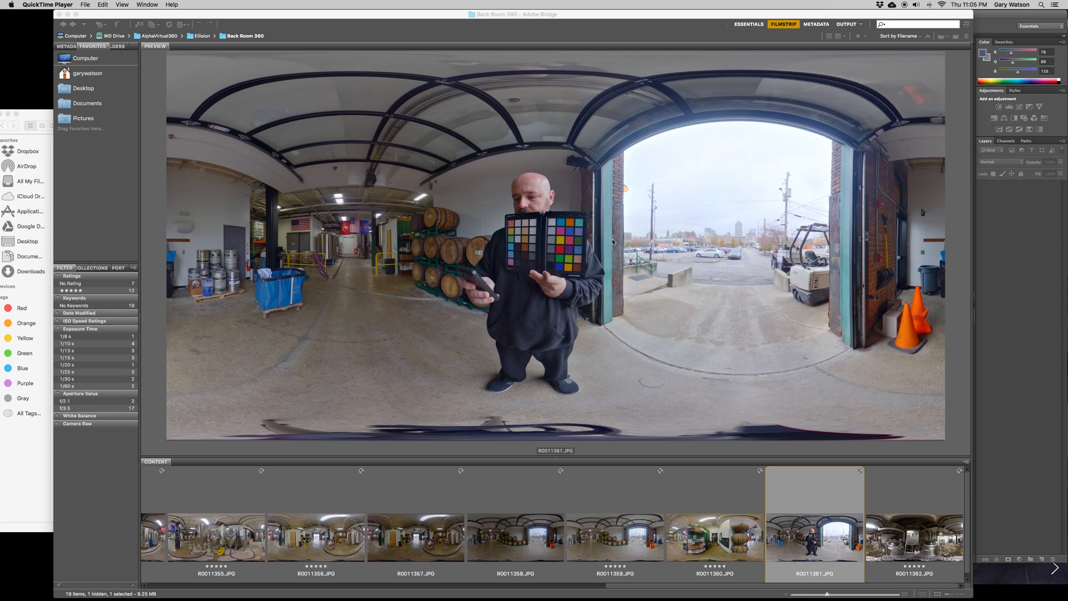
mouse_move(574, 254)
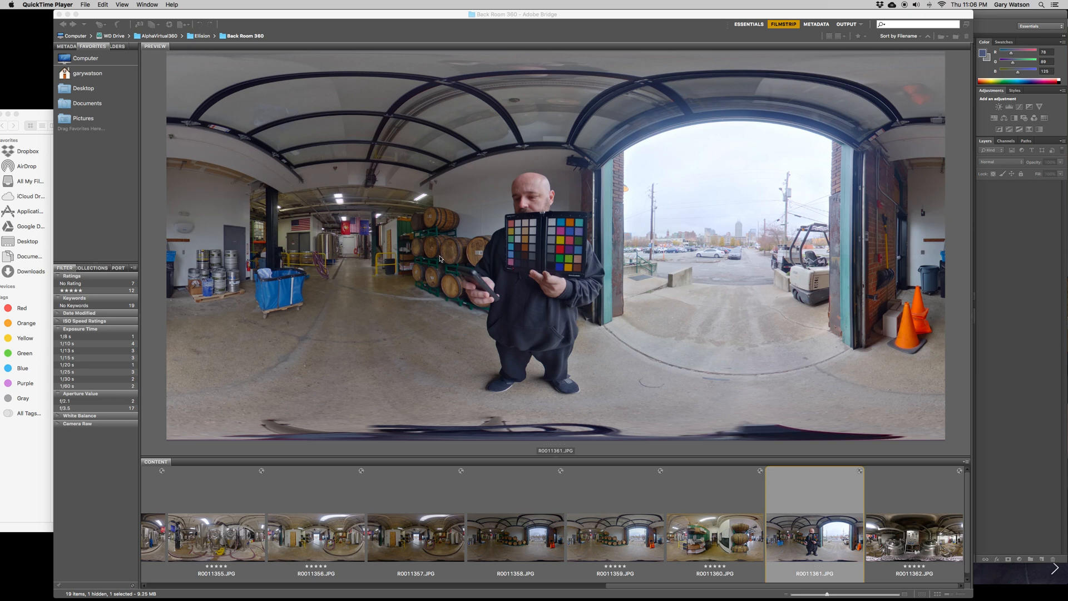
mouse_move(685, 190)
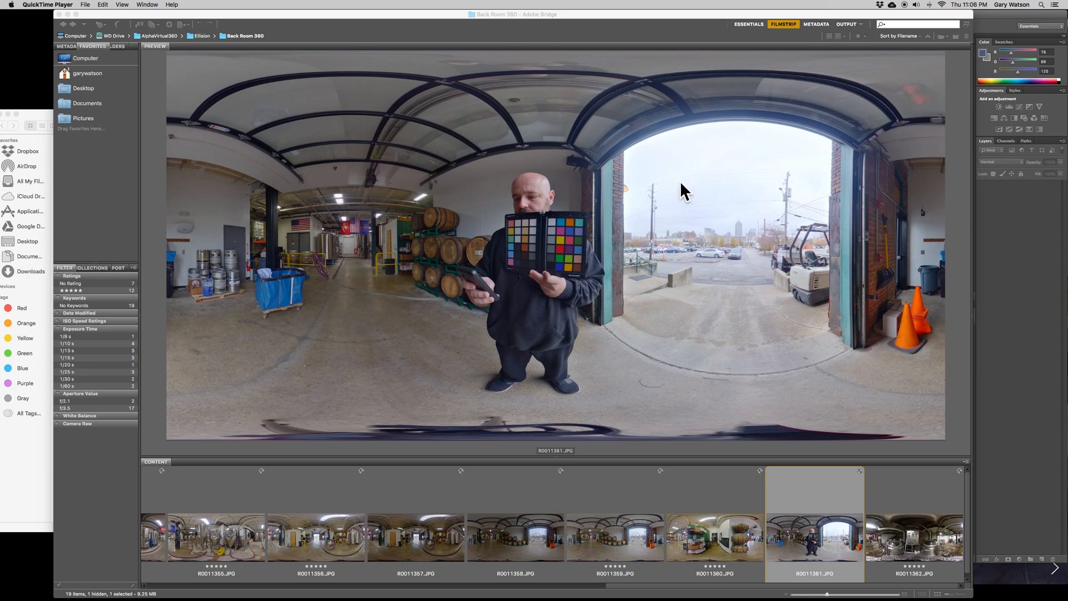
mouse_move(663, 180)
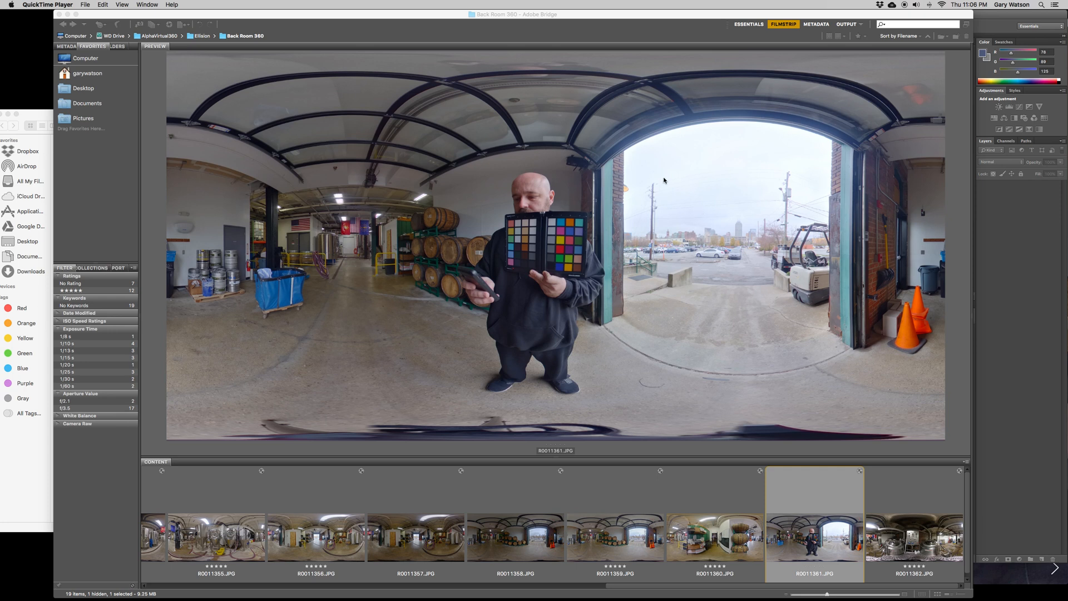
mouse_move(584, 339)
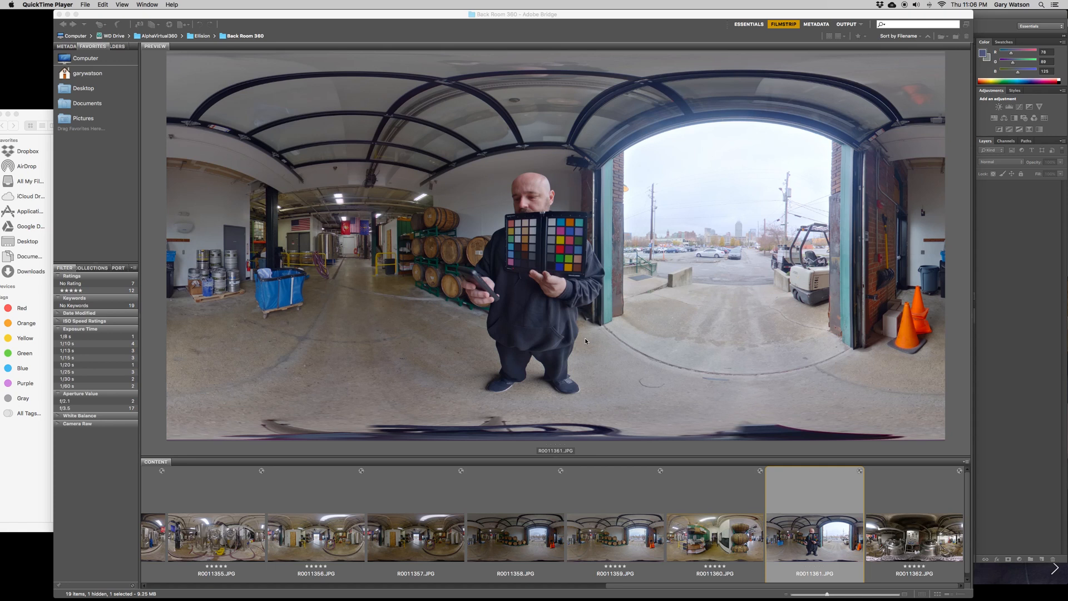
mouse_move(799, 526)
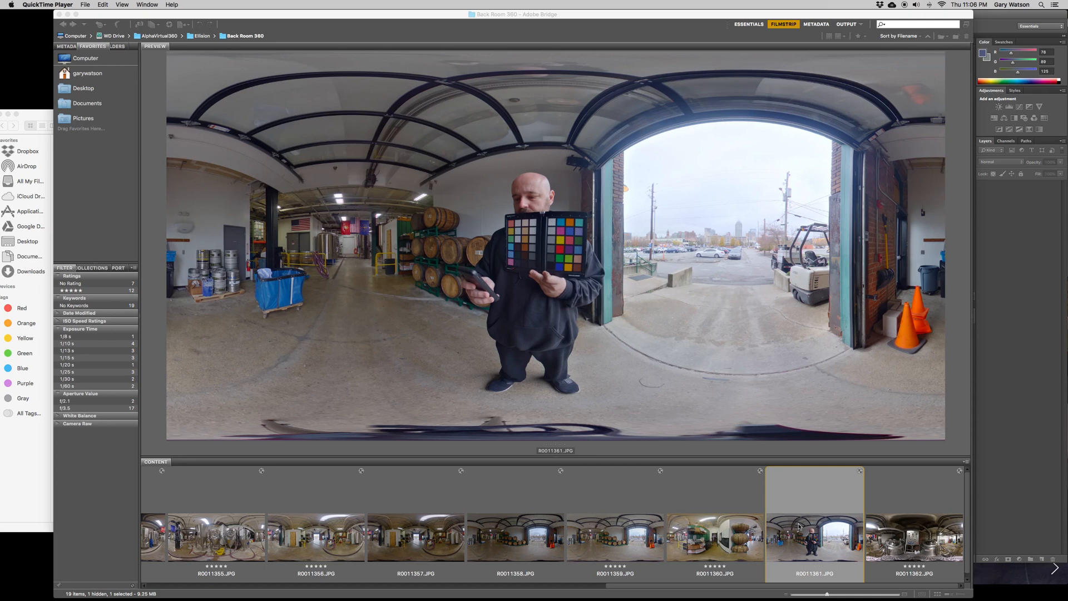
mouse_move(312, 467)
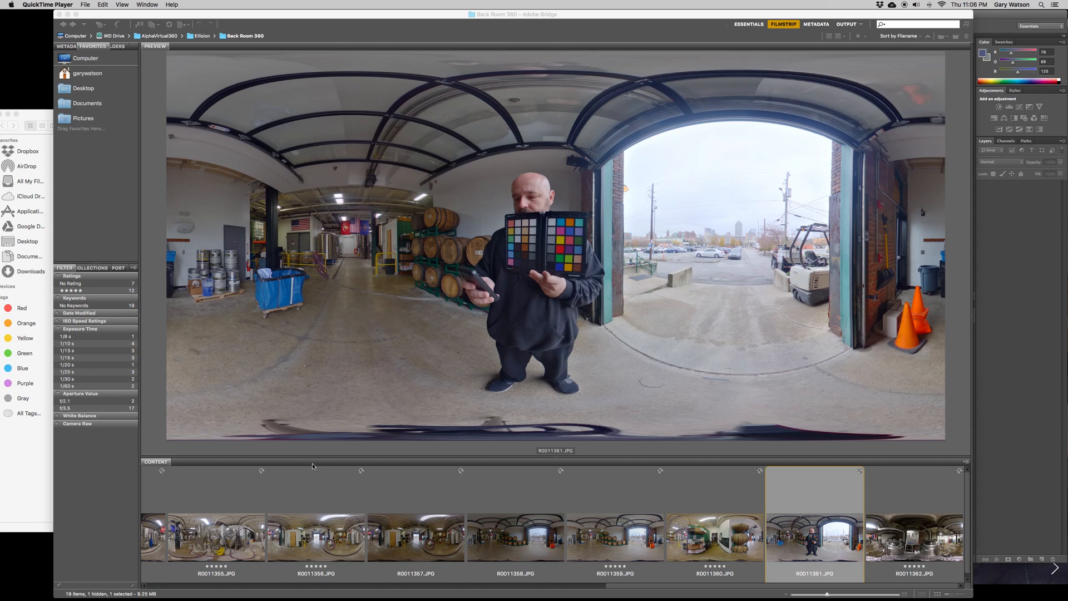
mouse_move(790, 513)
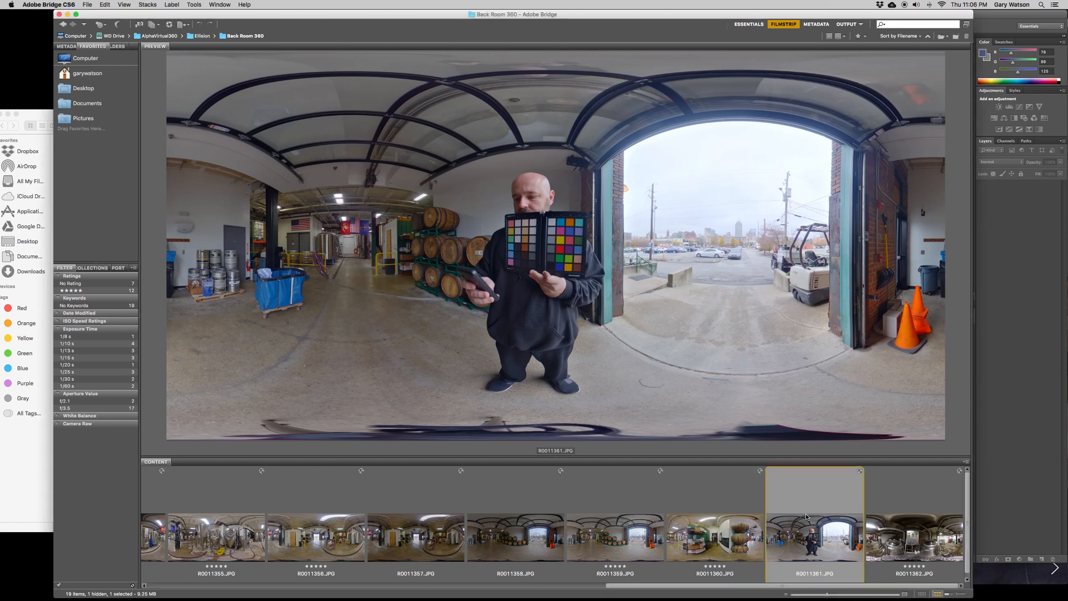
- Open the brewery panorama thumbnail in Camera Raw from Bridge's context menu
right_click(814, 518)
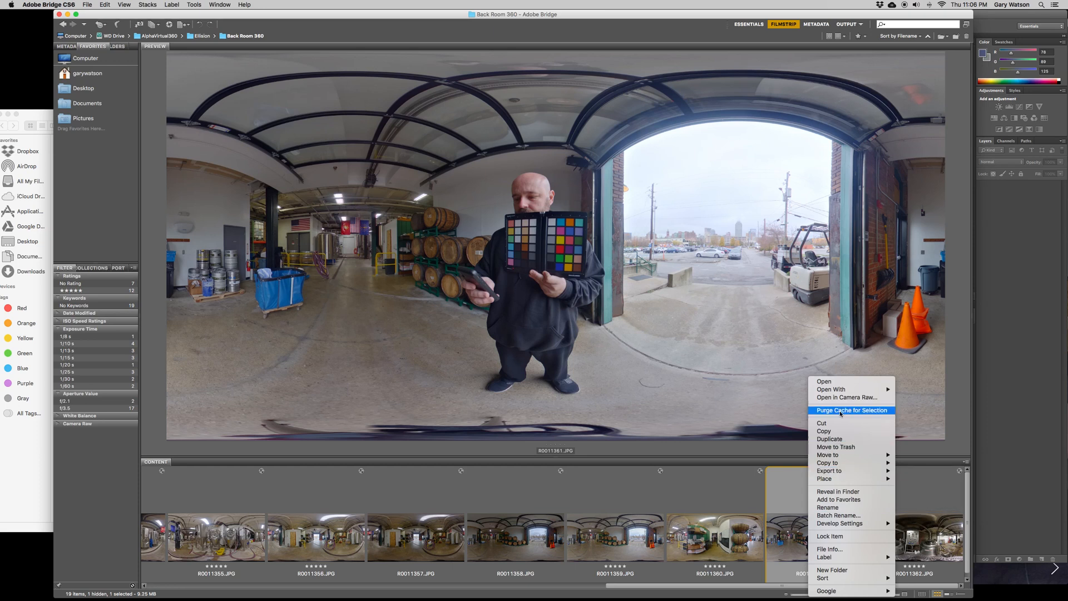
mouse_move(848, 397)
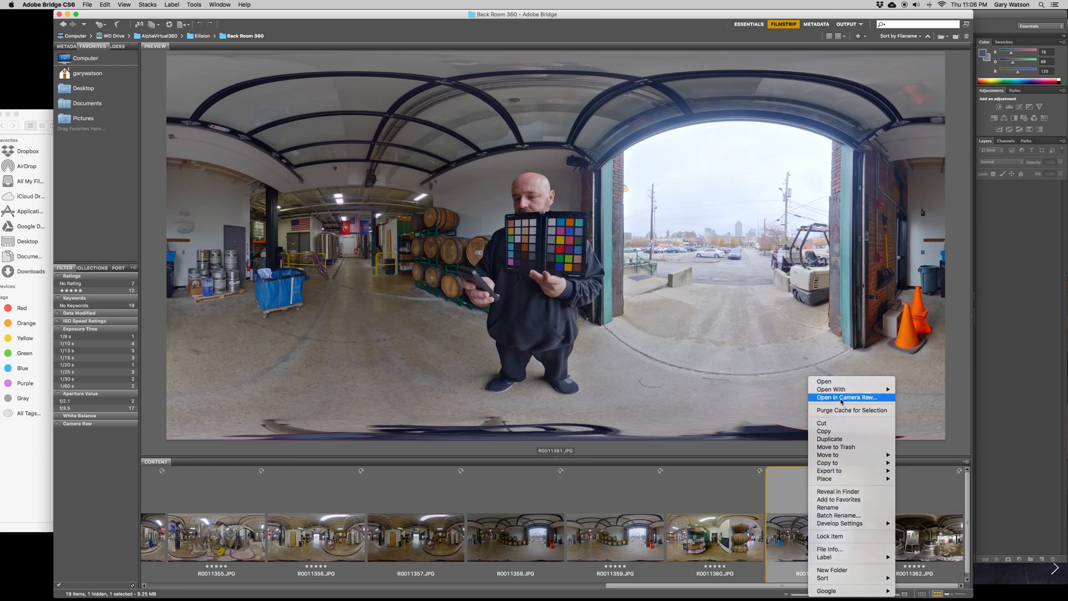
click(846, 397)
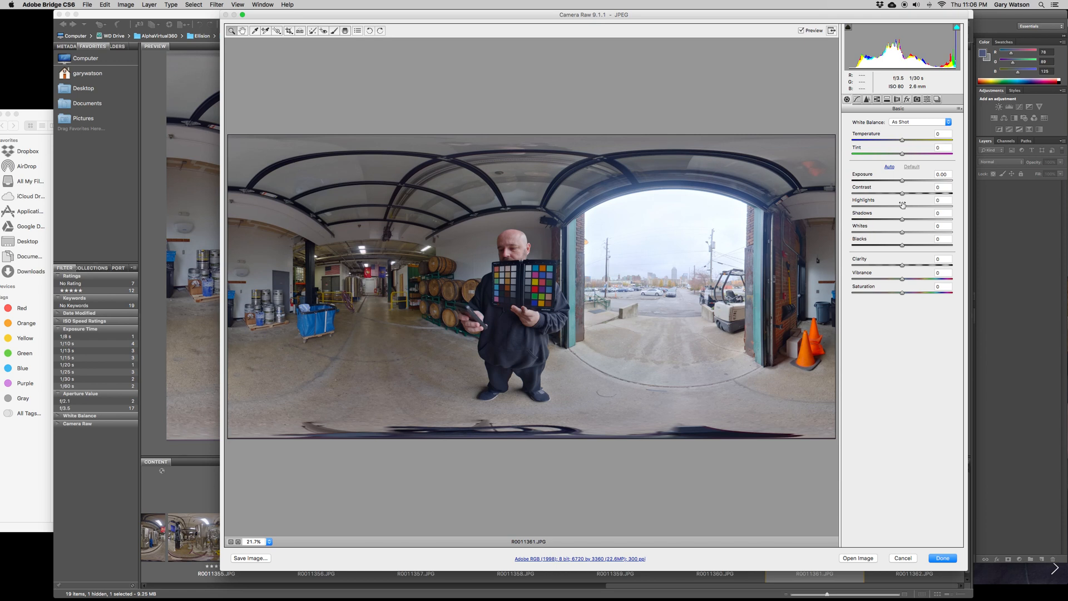
mouse_move(831, 217)
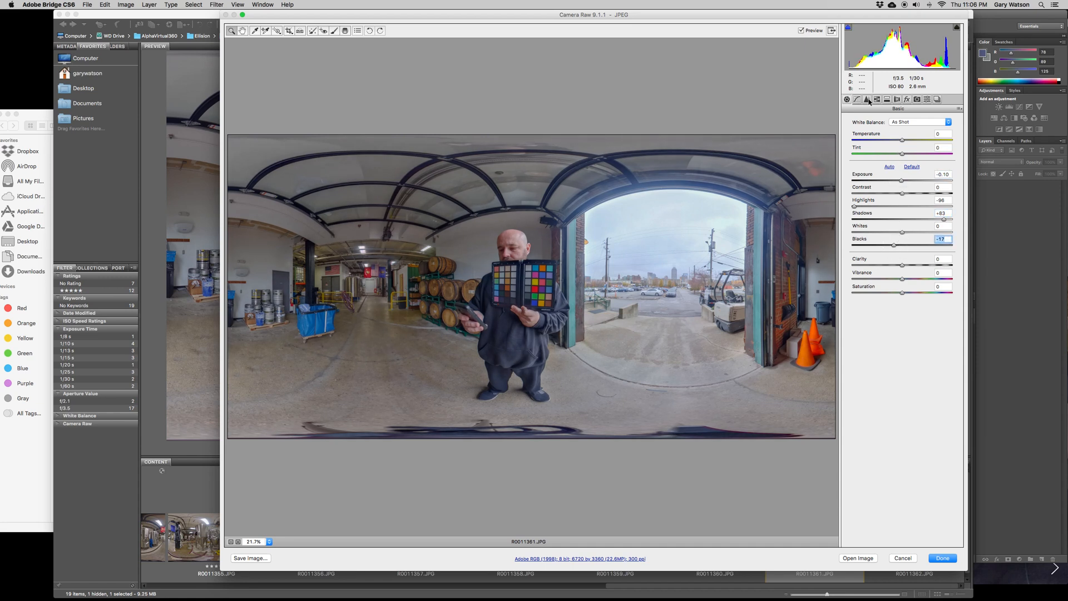
- Review the Detail and Lens Corrections tabs, then set Contrast +3 and Blacks -20 in Basic
click(867, 100)
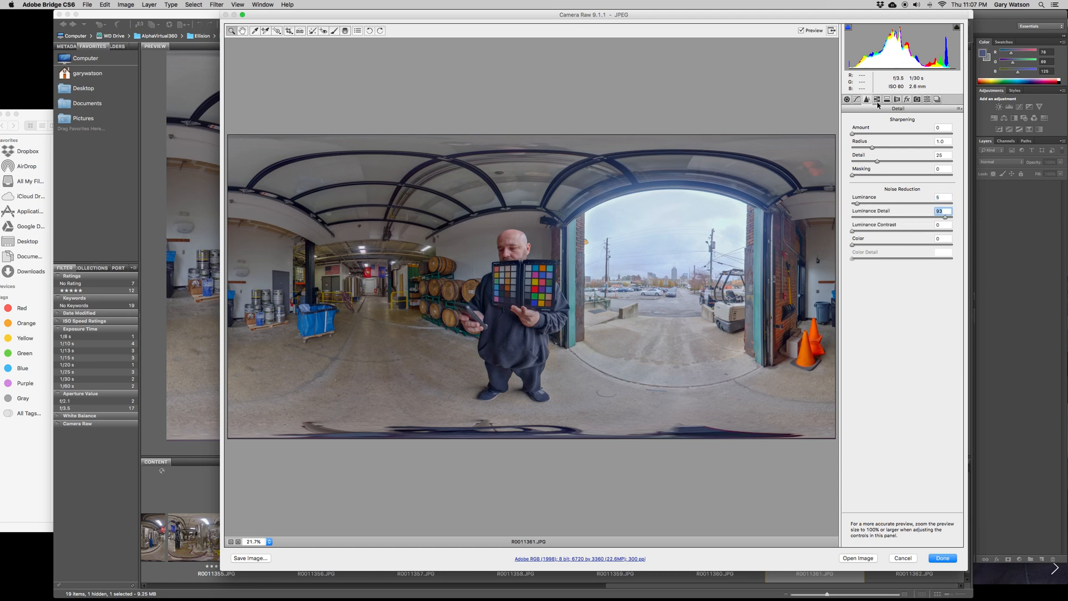
click(926, 100)
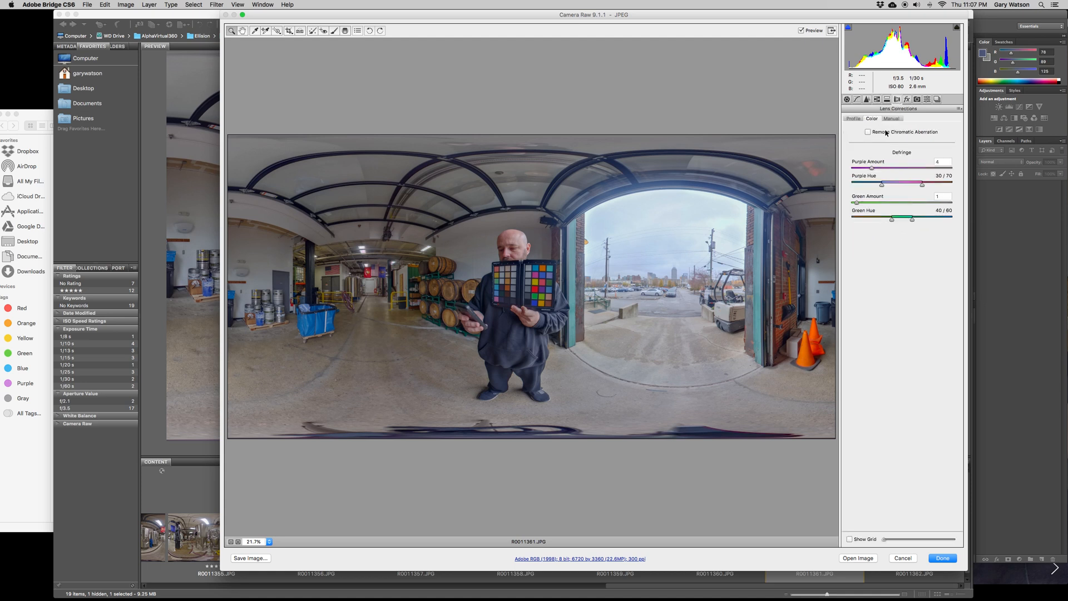
click(868, 131)
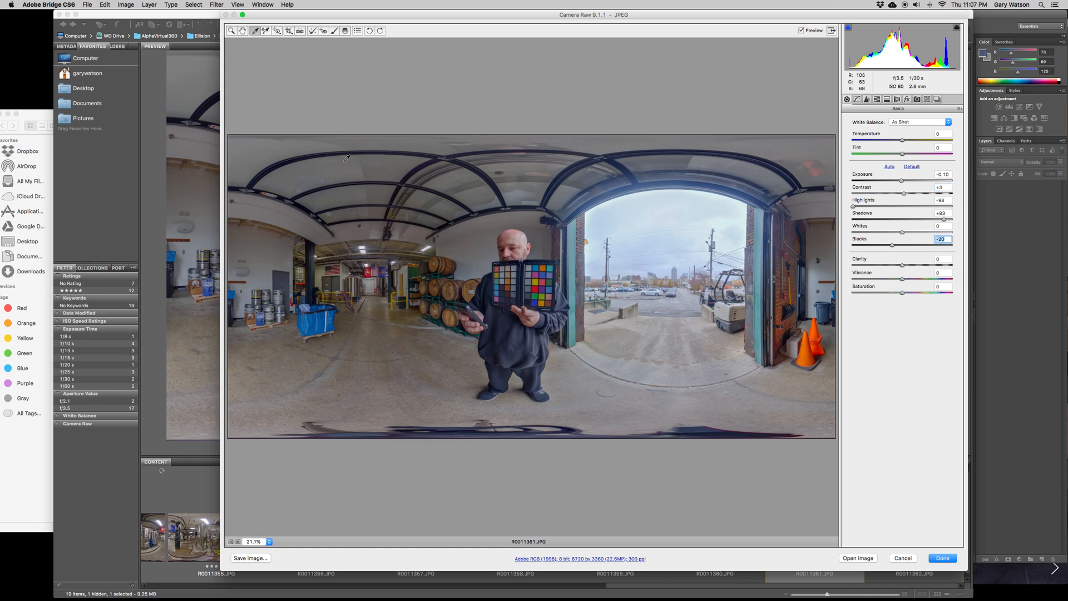
- Sample a neutral patch for white balance, add Vibrance +3 and Saturation +4, and open in Photoshop
click(516, 277)
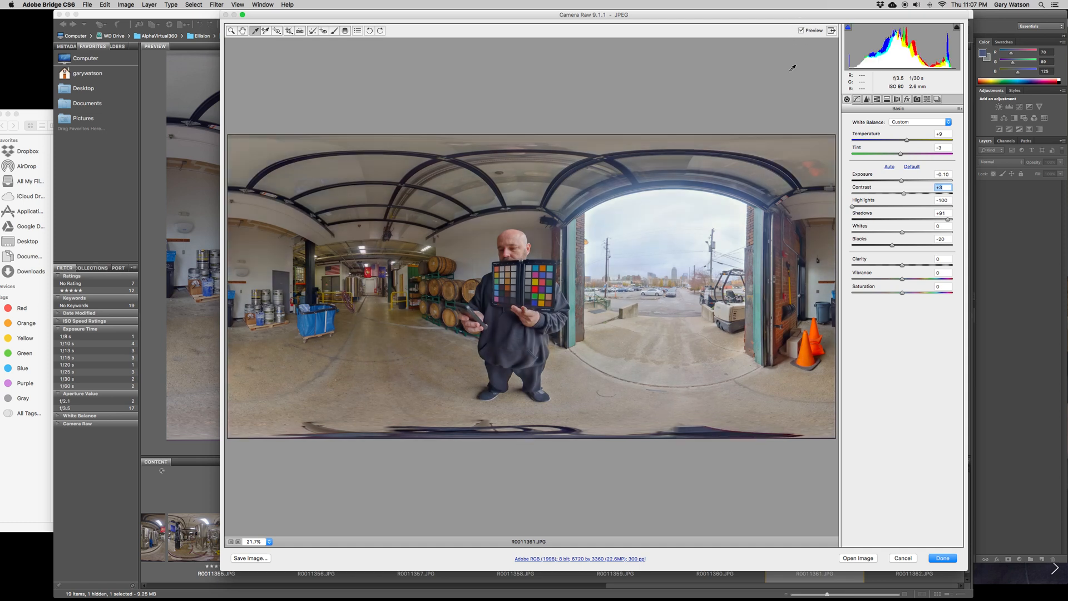
click(881, 99)
text(+4)
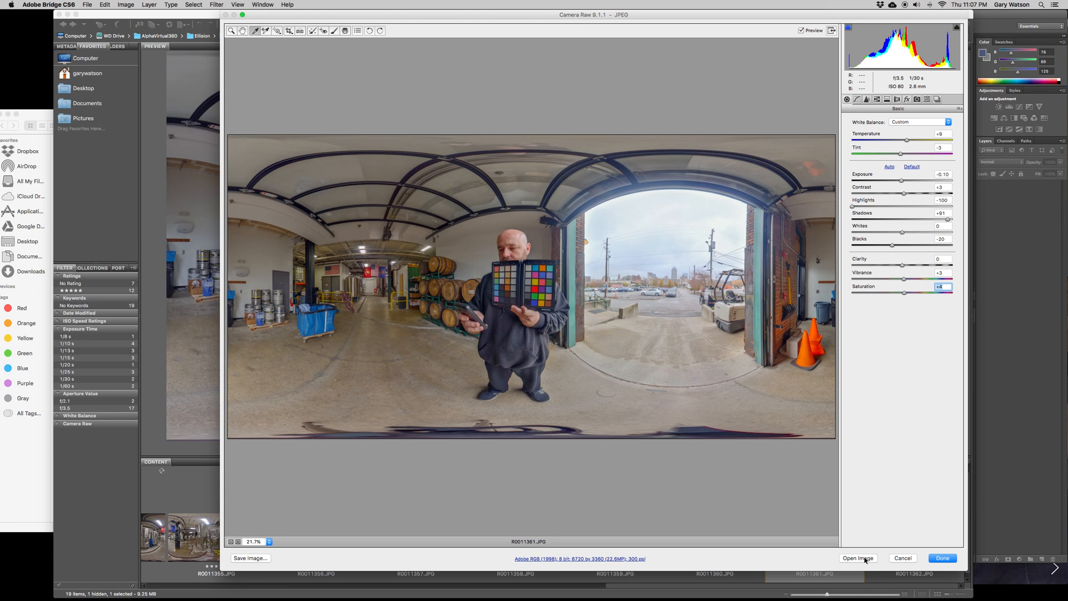
click(941, 558)
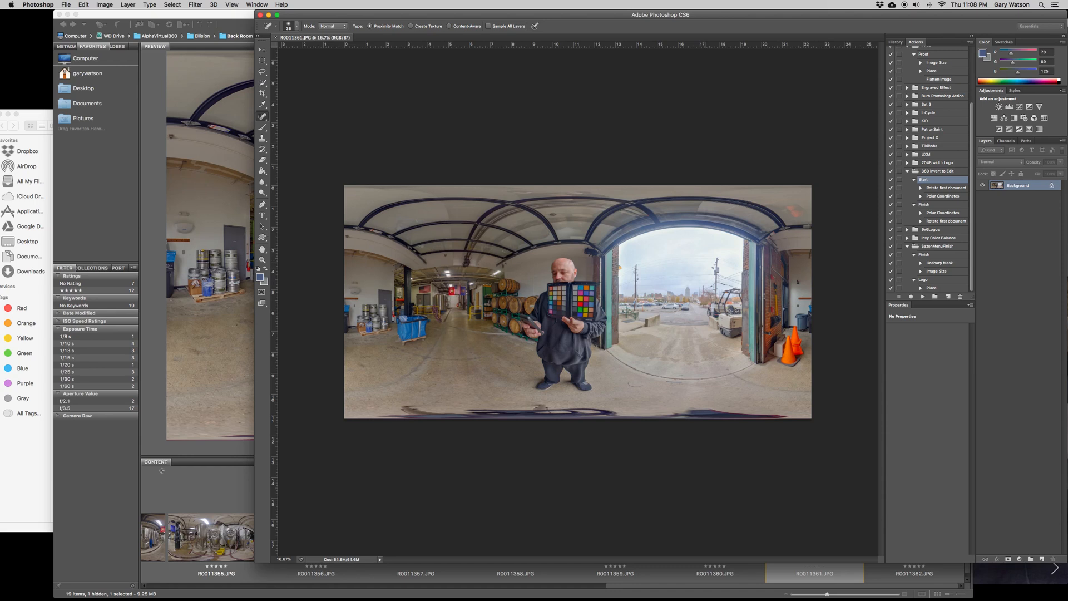
- Duplicate the background layer and apply Shadows/Highlights: Amount 16, Tonal Width 39, Color Correction +20
right_click(1022, 185)
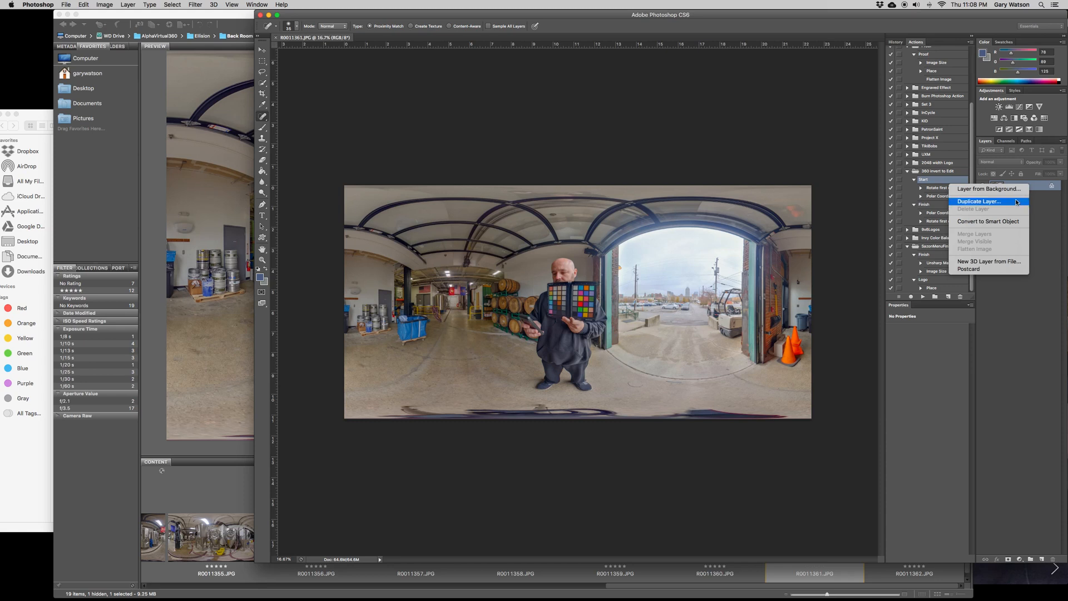
click(978, 201)
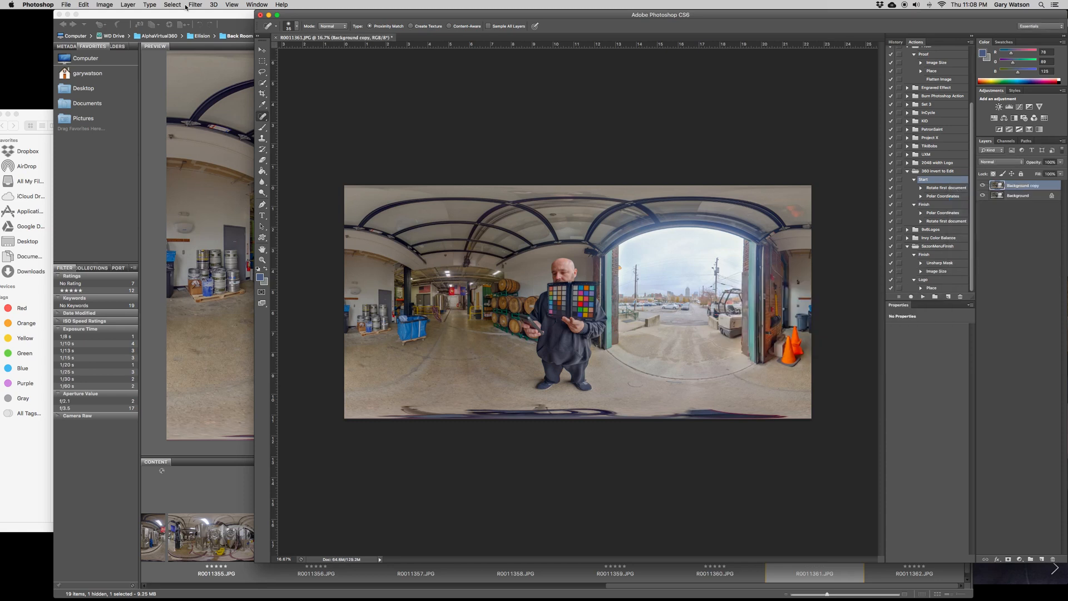
click(104, 5)
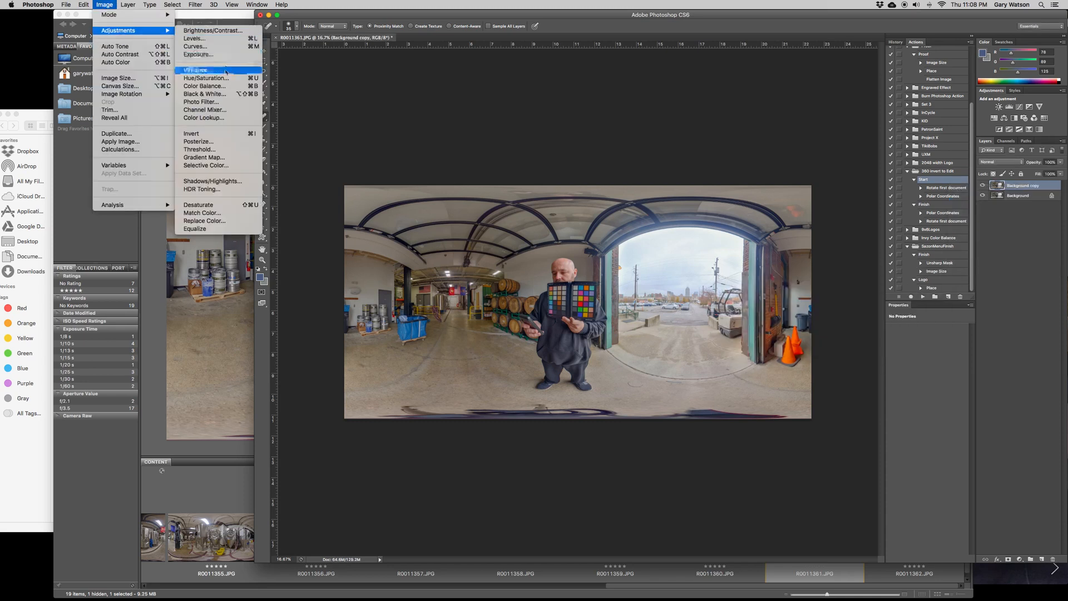
mouse_move(212, 181)
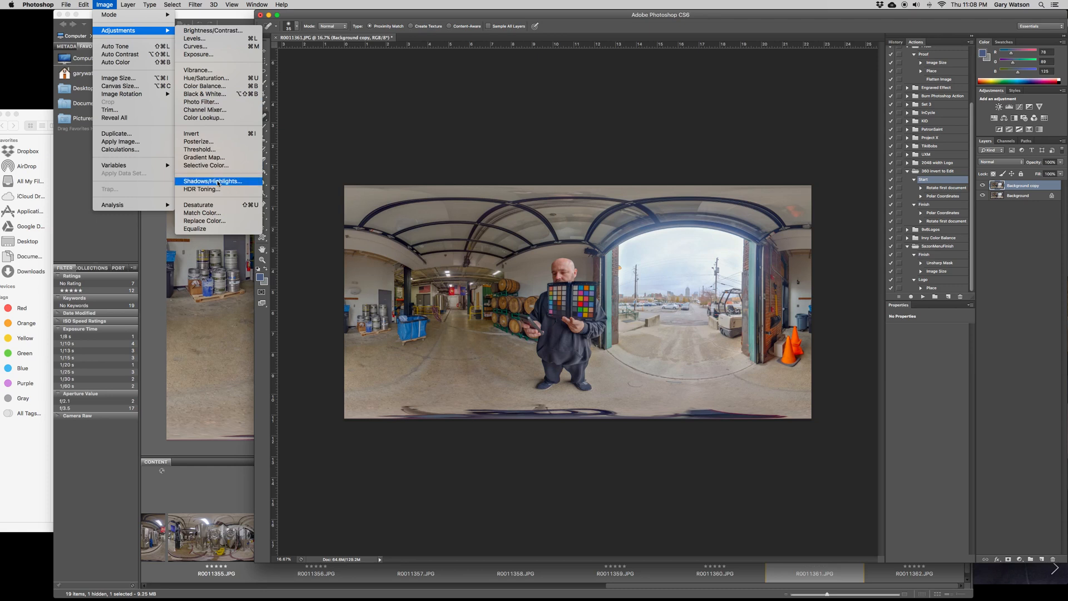
click(212, 180)
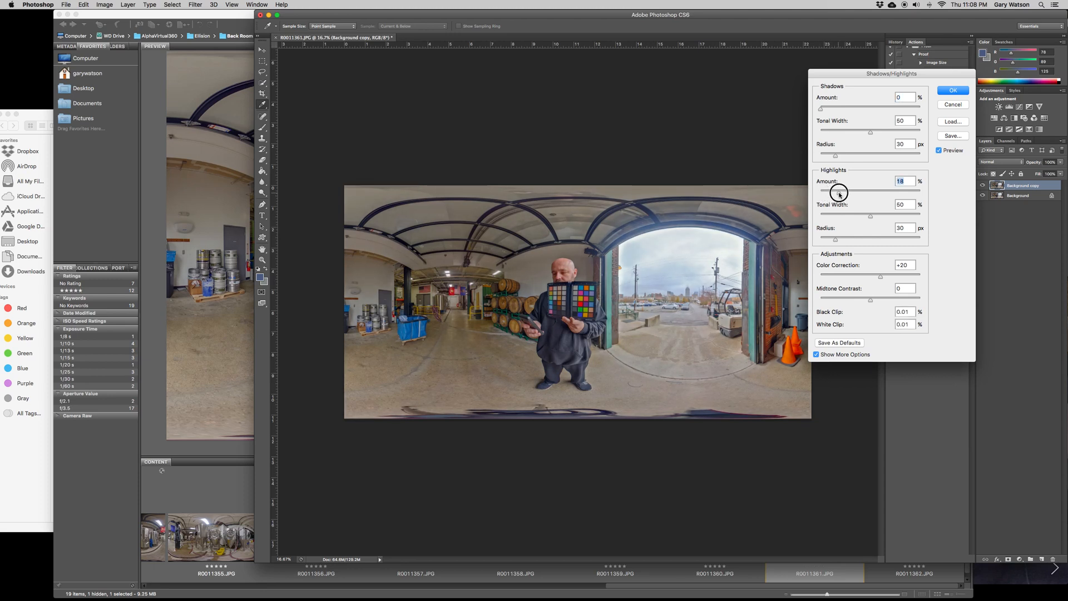
mouse_move(874, 219)
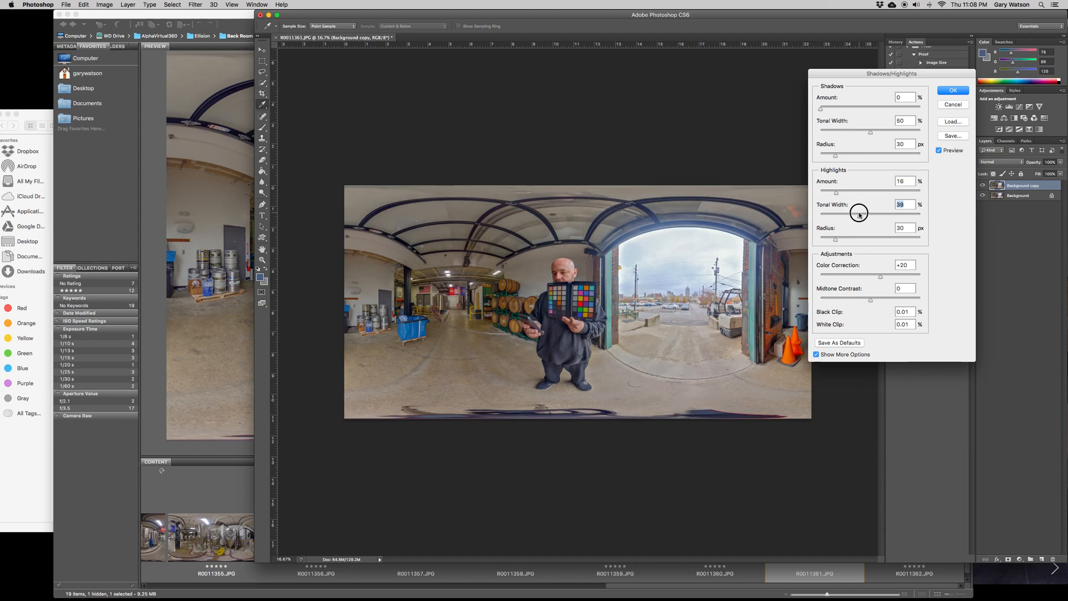
click(939, 149)
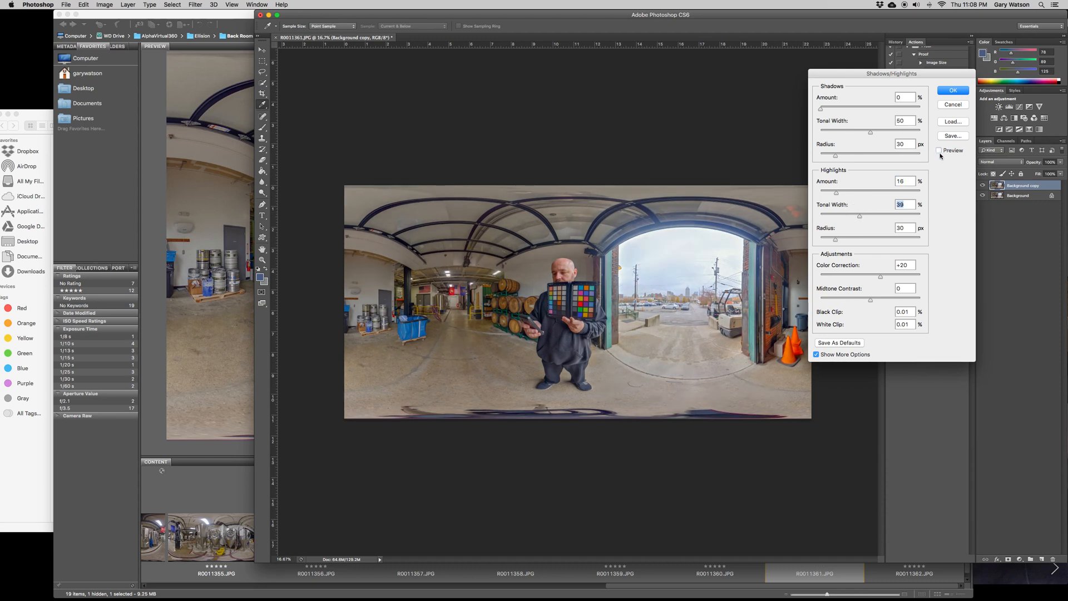
click(939, 150)
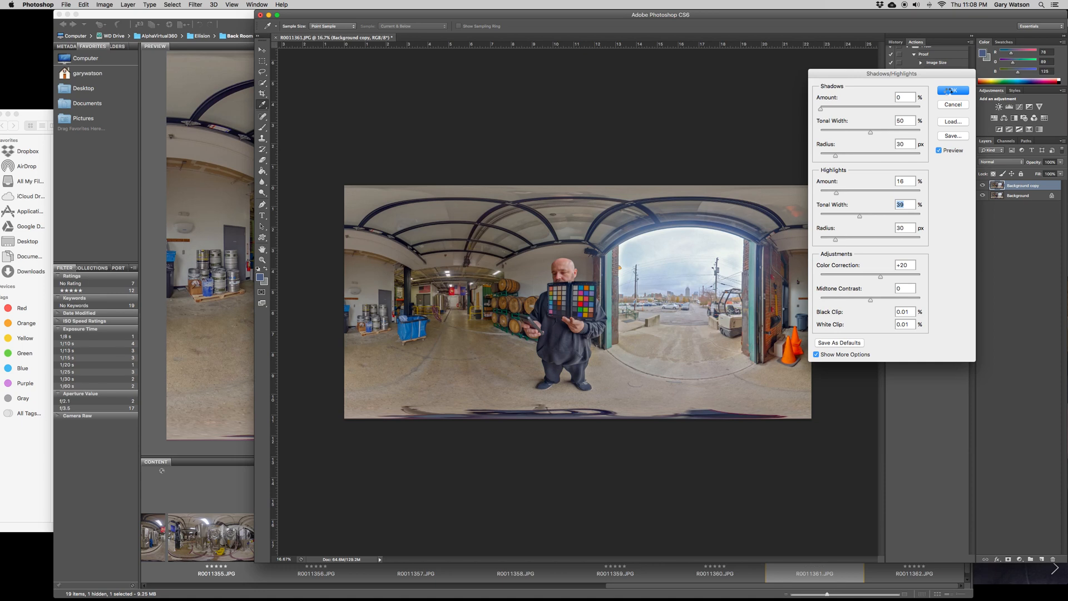
click(953, 91)
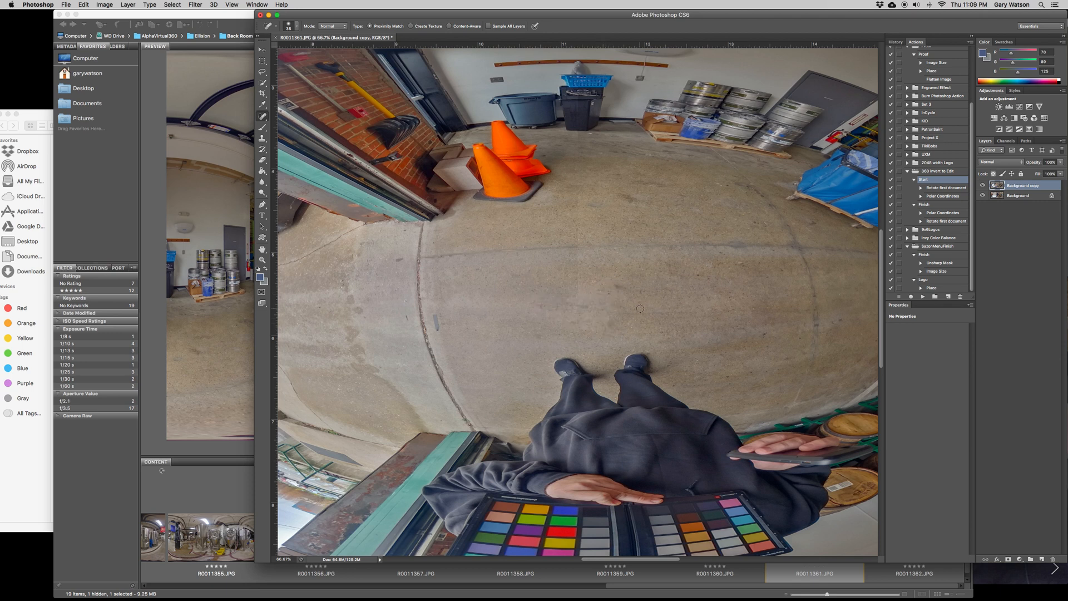
mouse_move(538, 309)
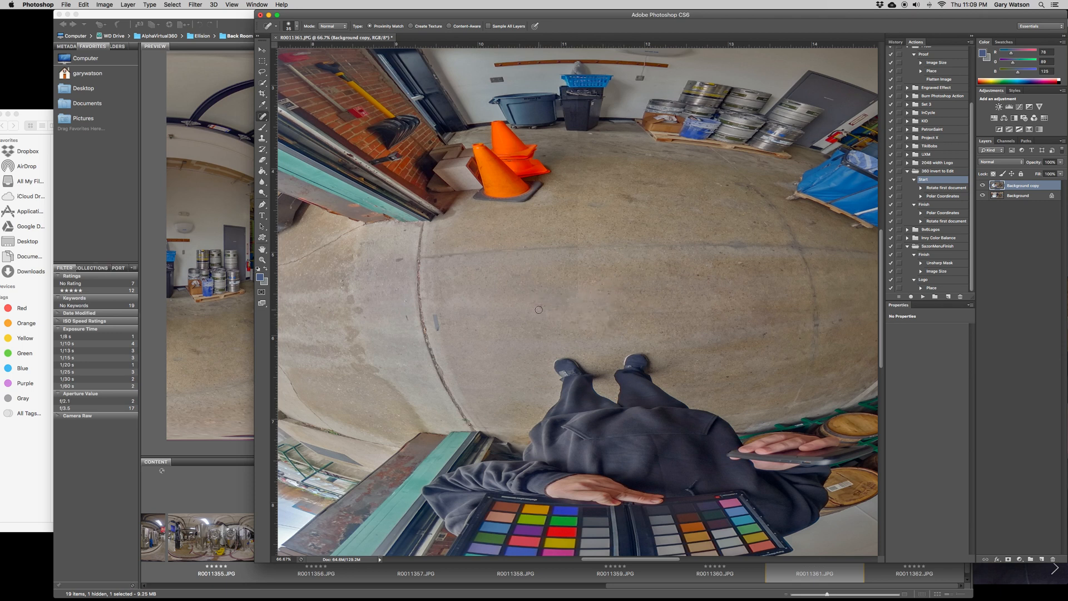
mouse_move(813, 260)
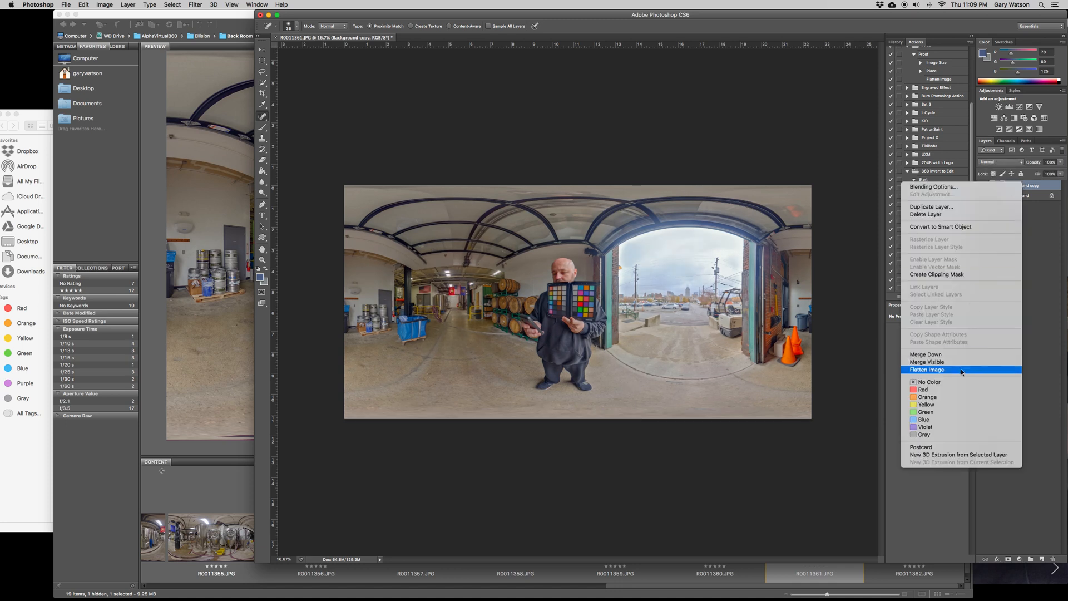
- Flatten the image and save it as test1.jpg in the test folder at JPEG Quality 12
click(65, 5)
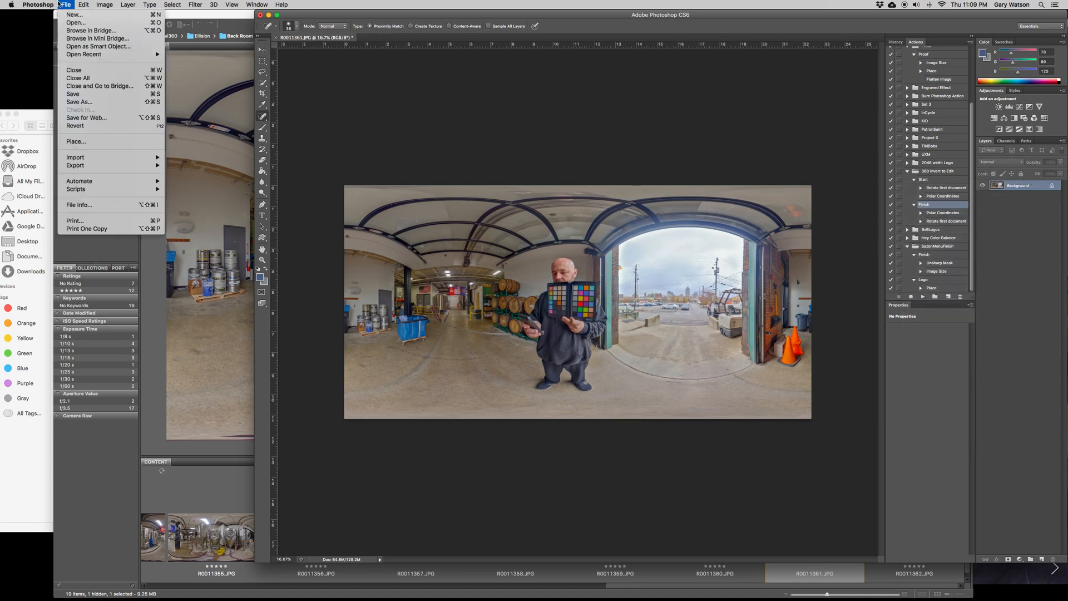
click(485, 134)
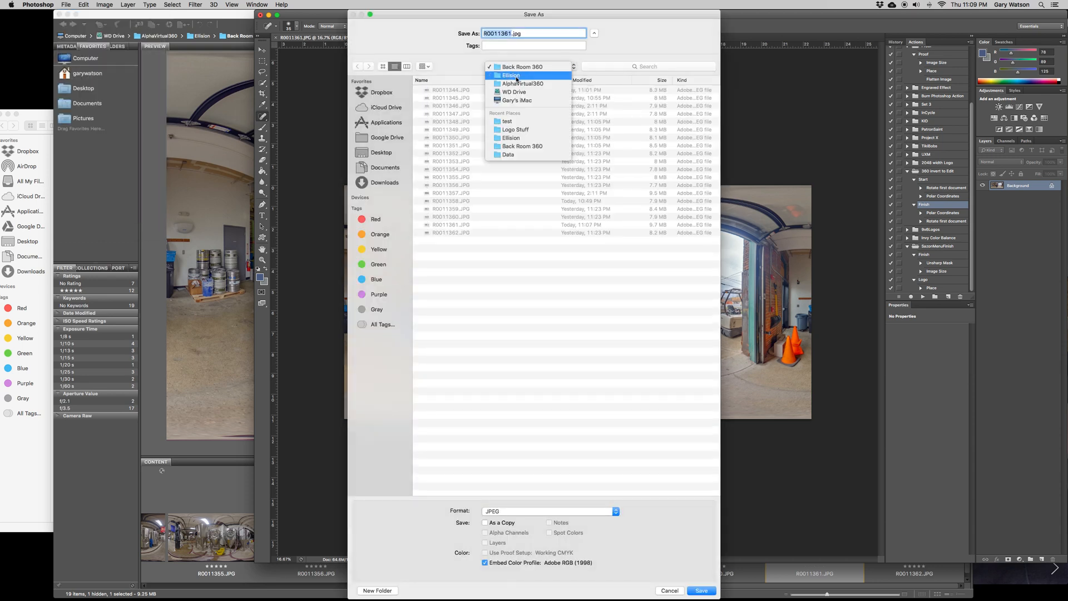
click(507, 122)
text(test1)
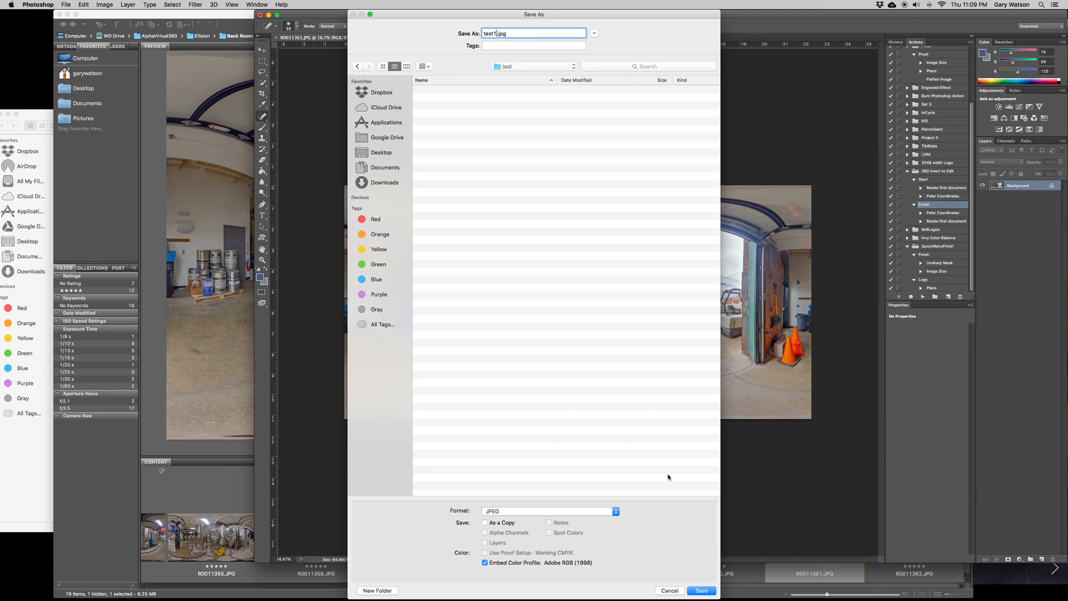
click(700, 589)
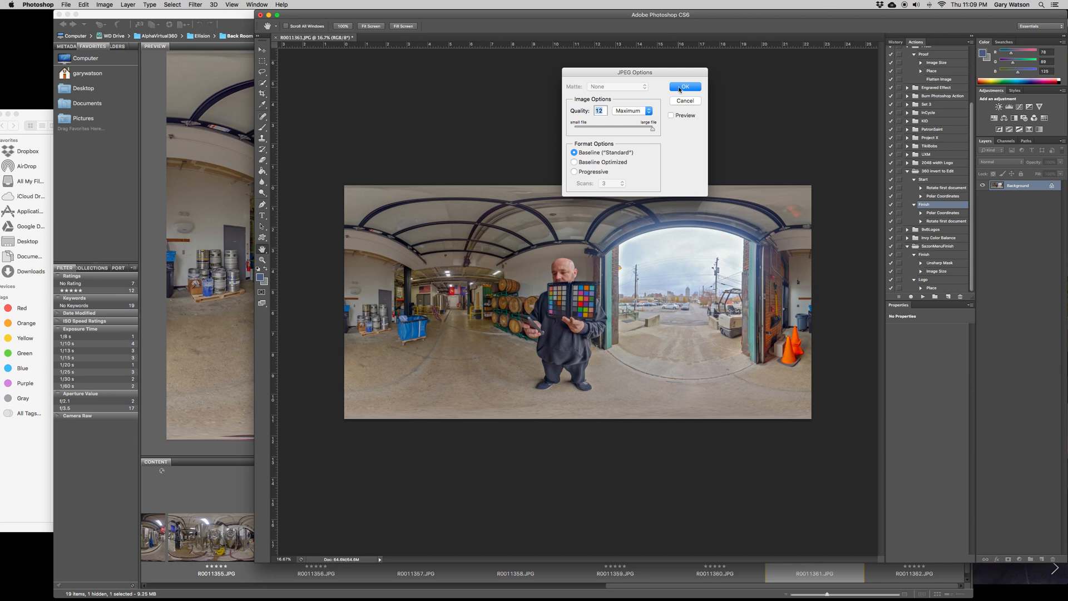
click(685, 87)
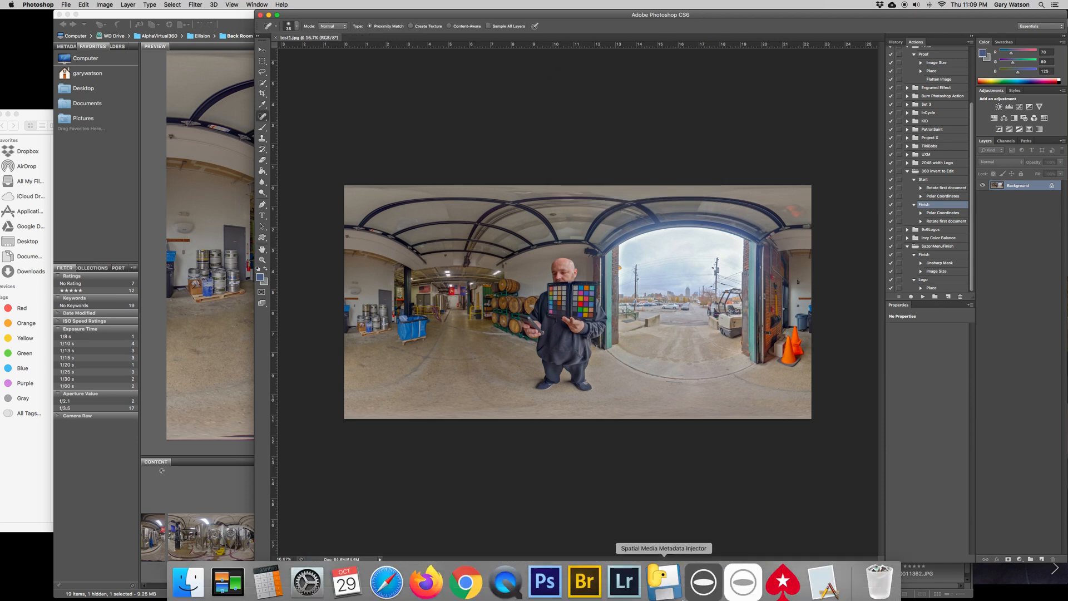
- Open test1.jpg in the RICOH THETA viewer and pan around the brewery scene
click(703, 581)
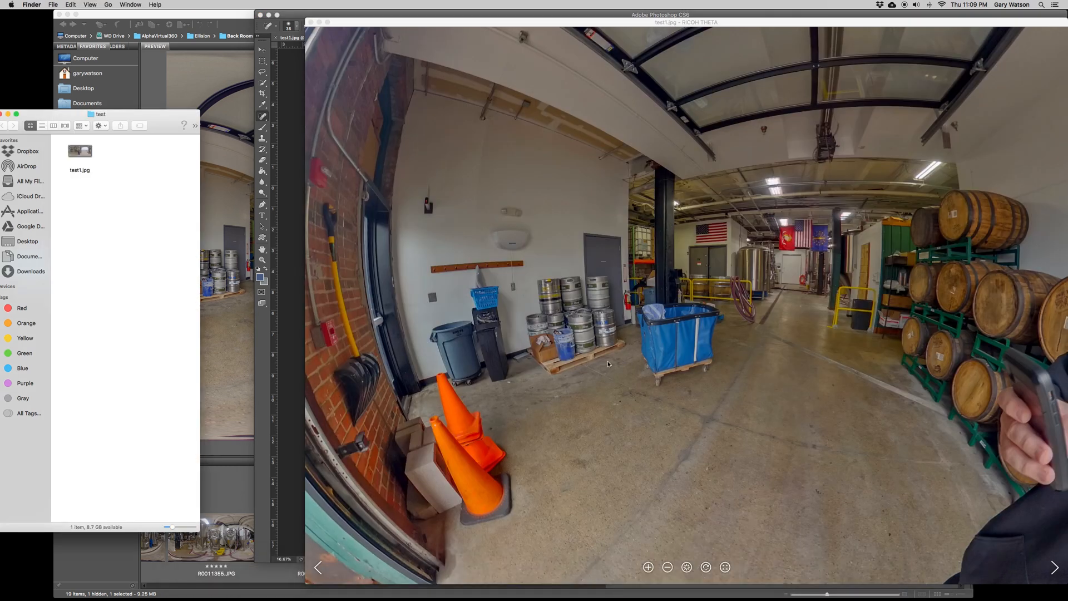
click(79, 151)
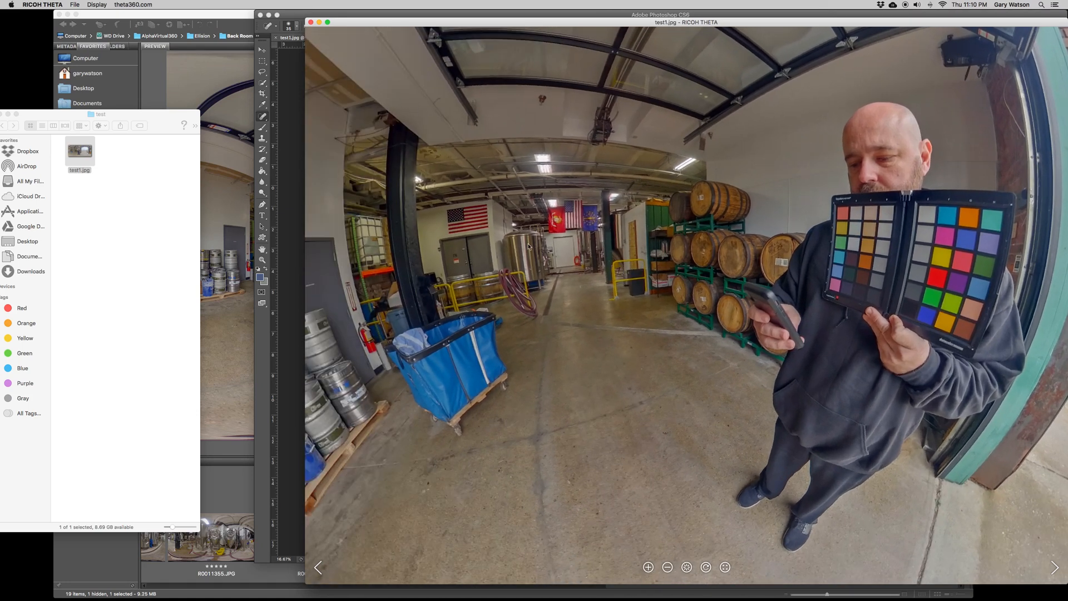
mouse_move(582, 283)
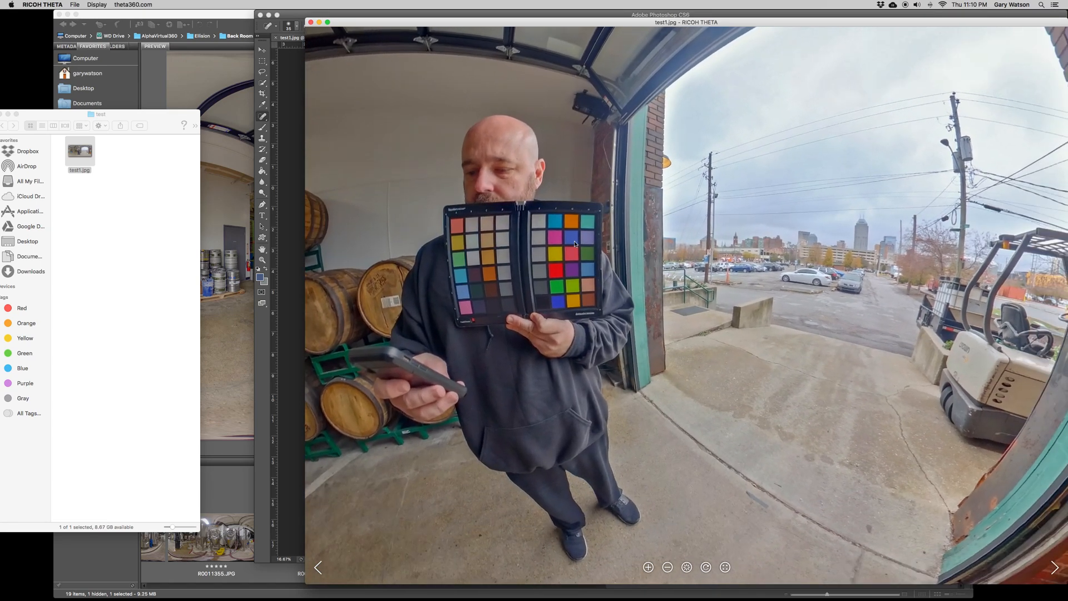
mouse_move(501, 283)
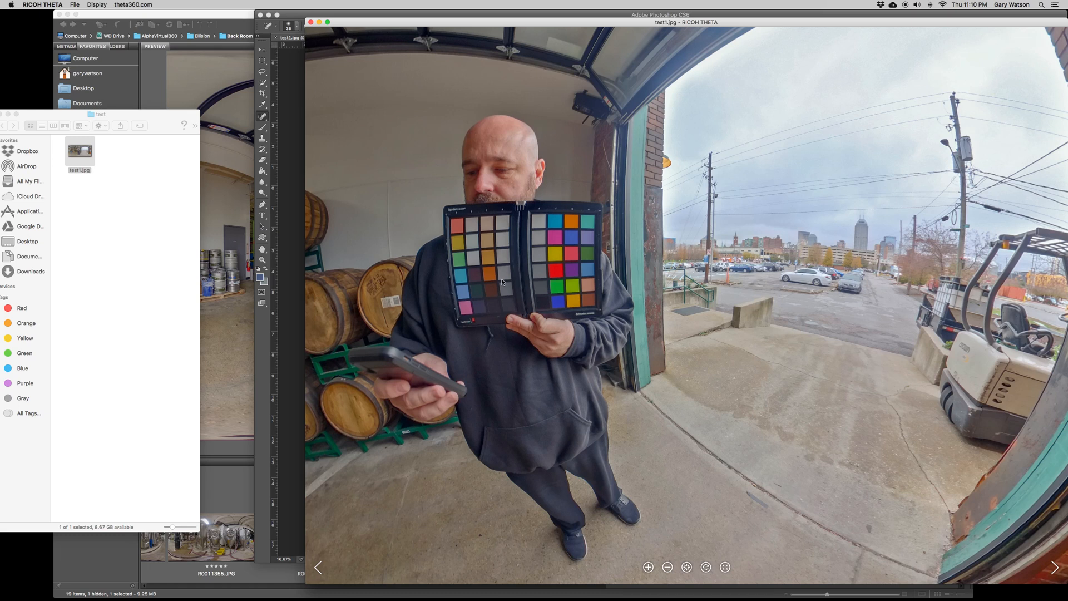
mouse_move(560, 270)
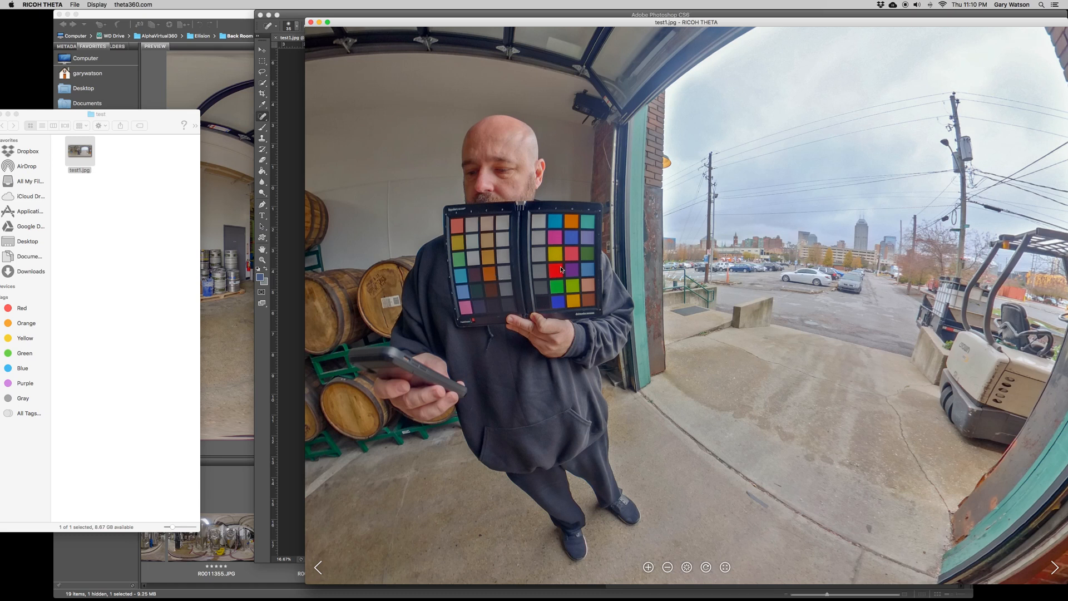
mouse_move(558, 264)
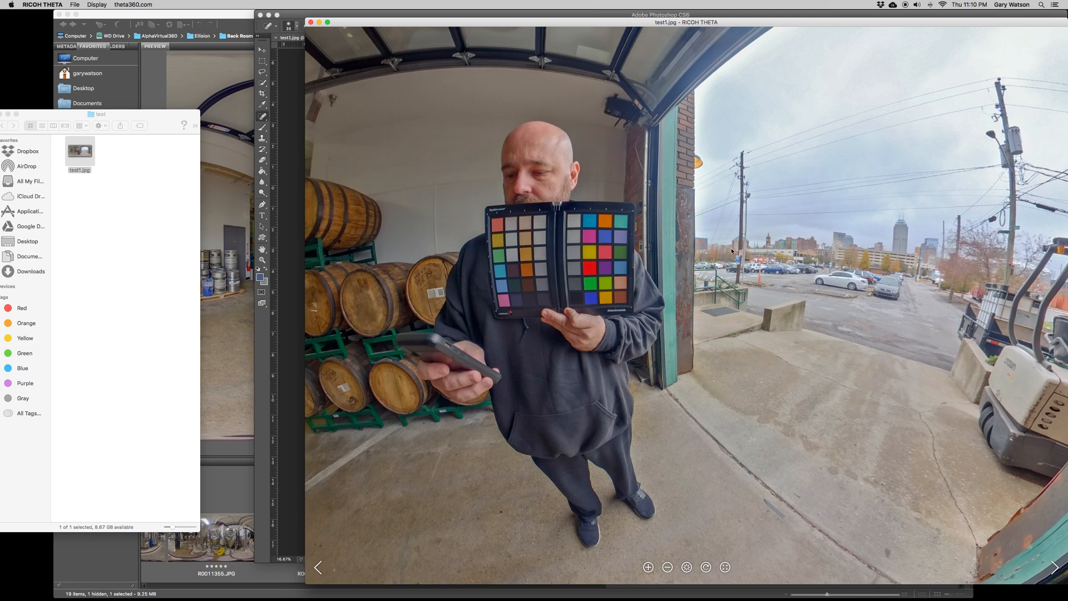
mouse_move(731, 250)
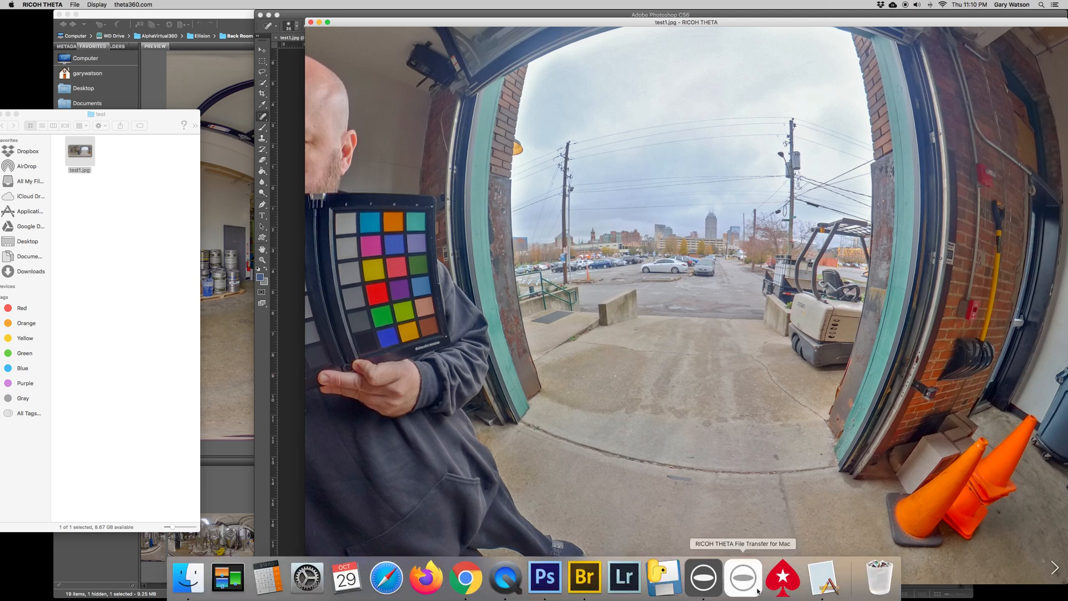
- Reset R0011361.JPG in Camera Raw to Default tones and As Shot white balance, then apply with Done
click(583, 577)
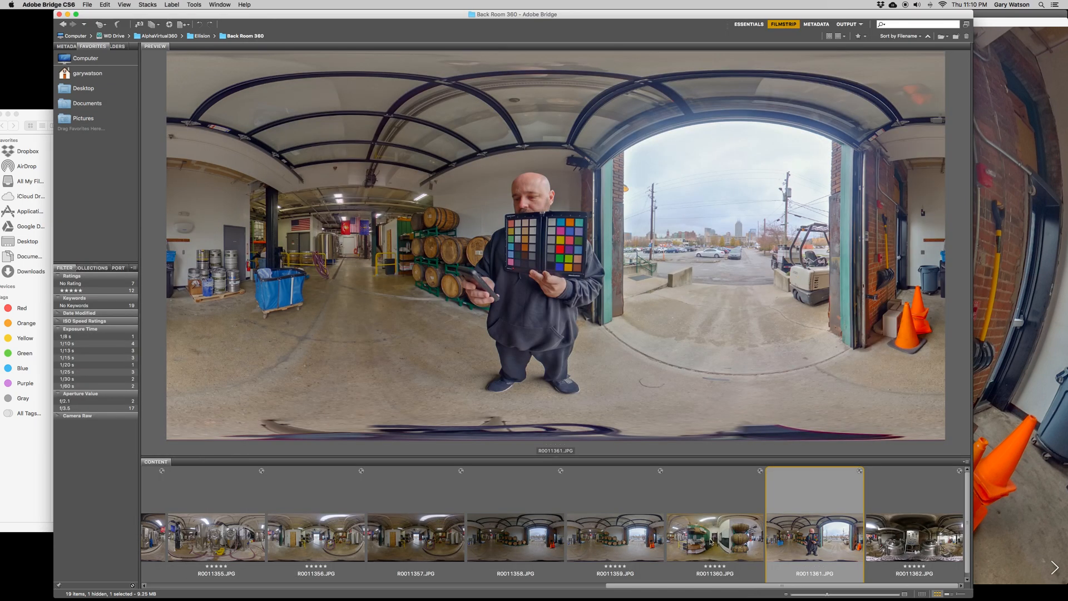
right_click(814, 538)
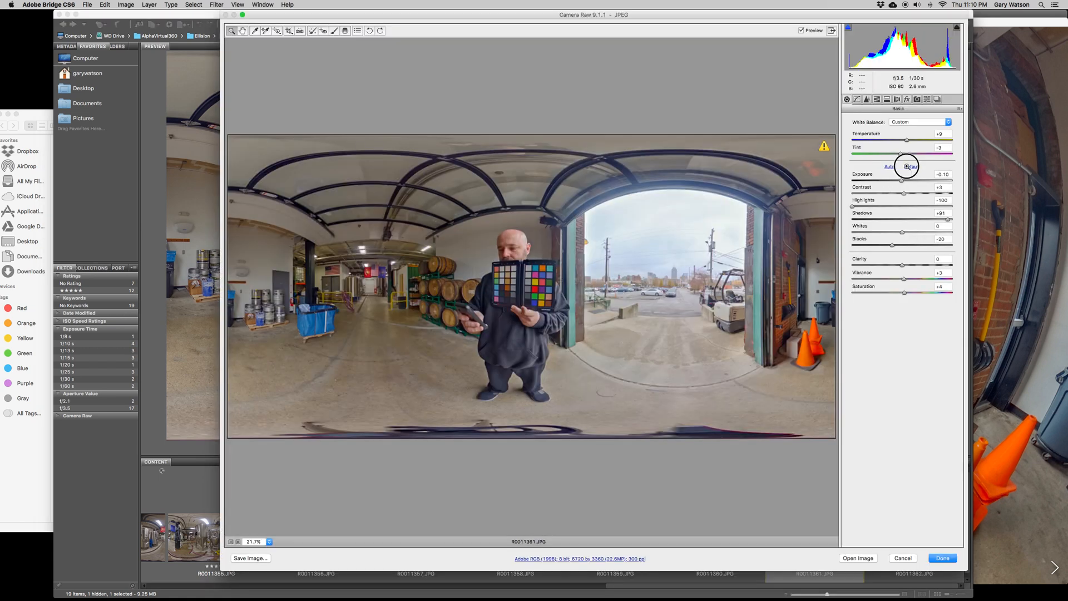
click(920, 121)
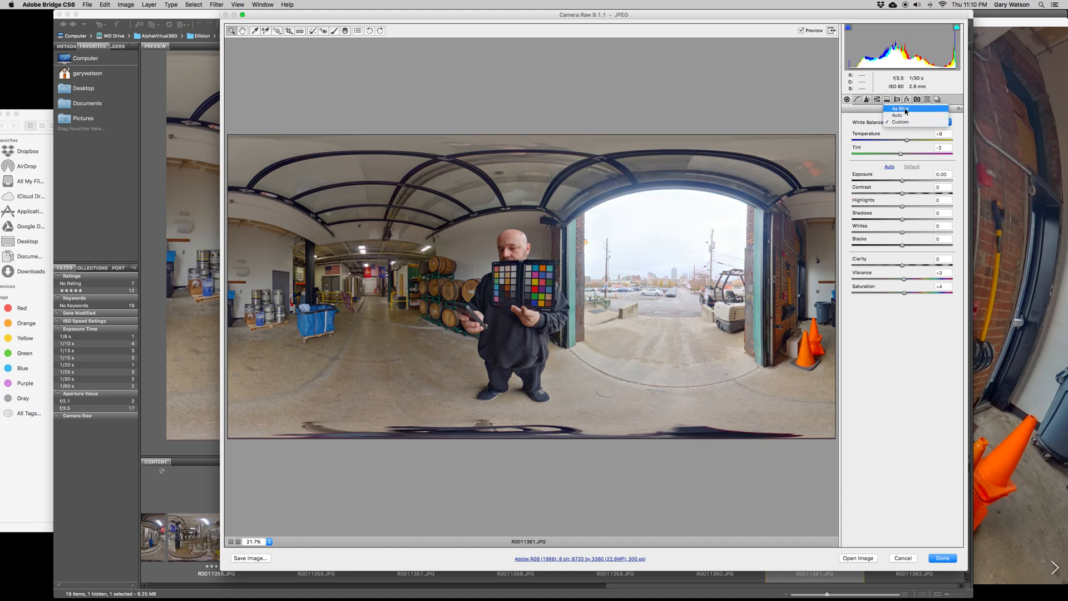
click(866, 99)
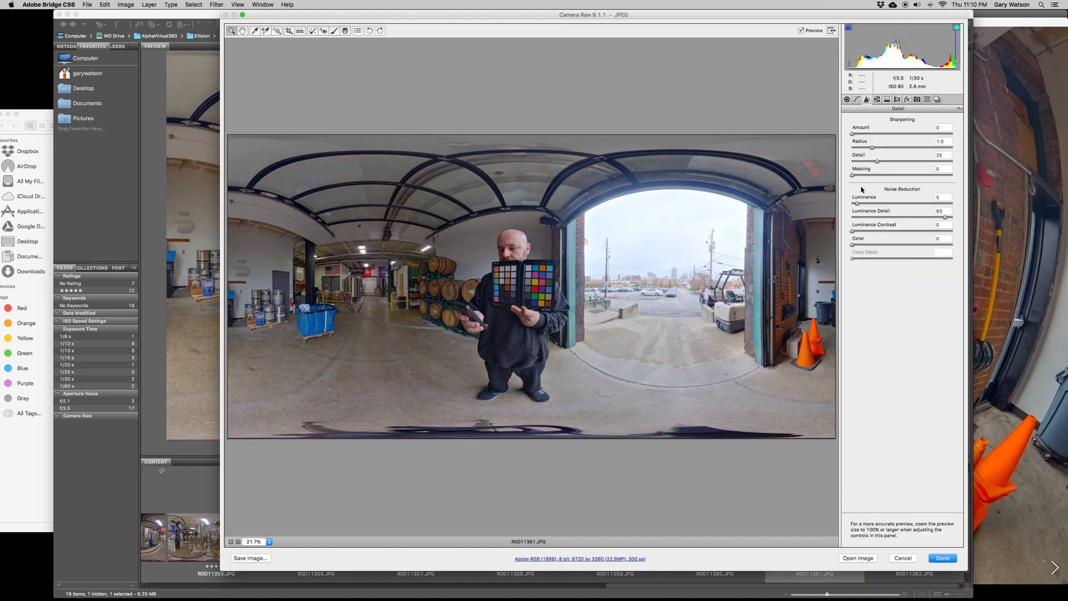
click(897, 100)
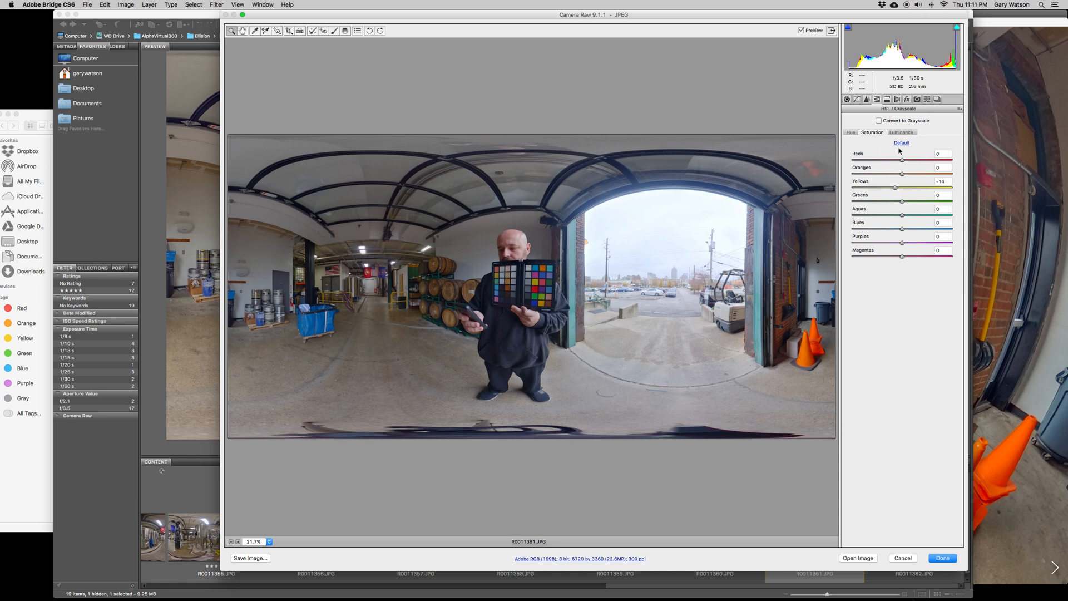
click(887, 100)
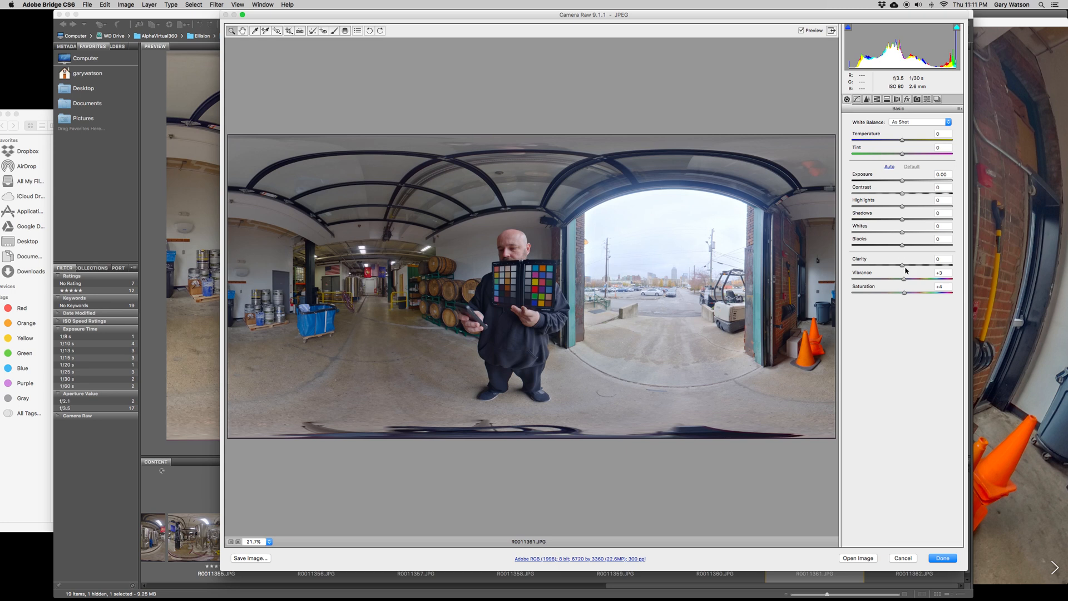
mouse_move(942, 558)
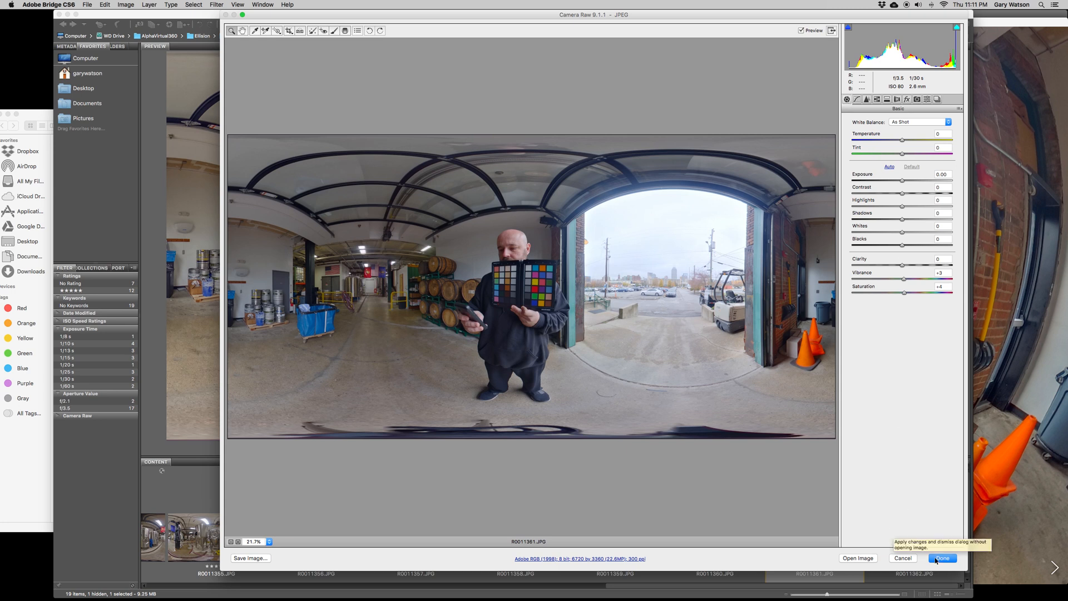
click(942, 558)
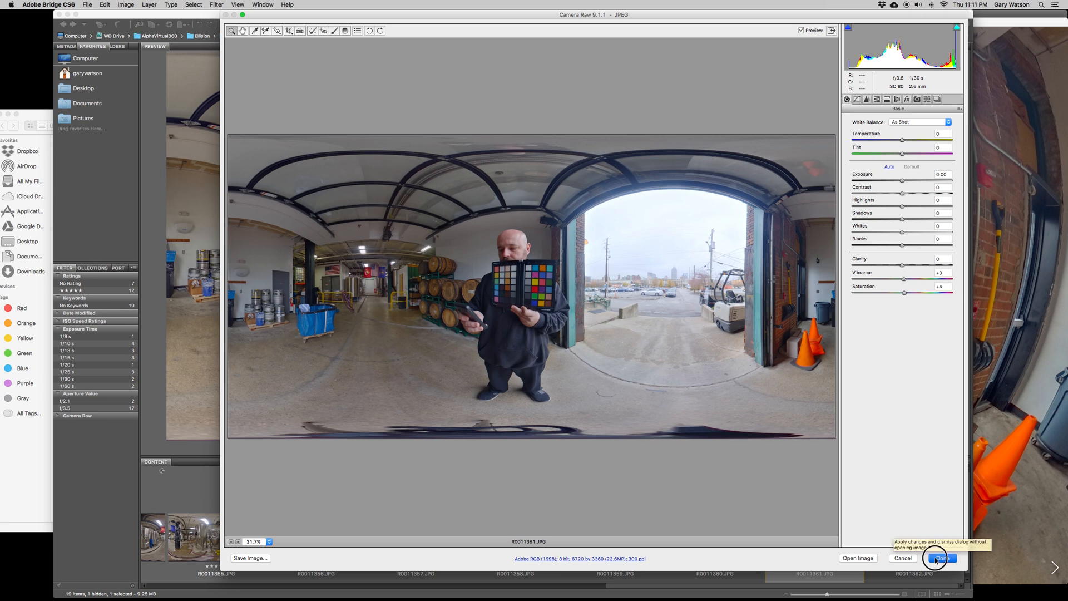
click(941, 558)
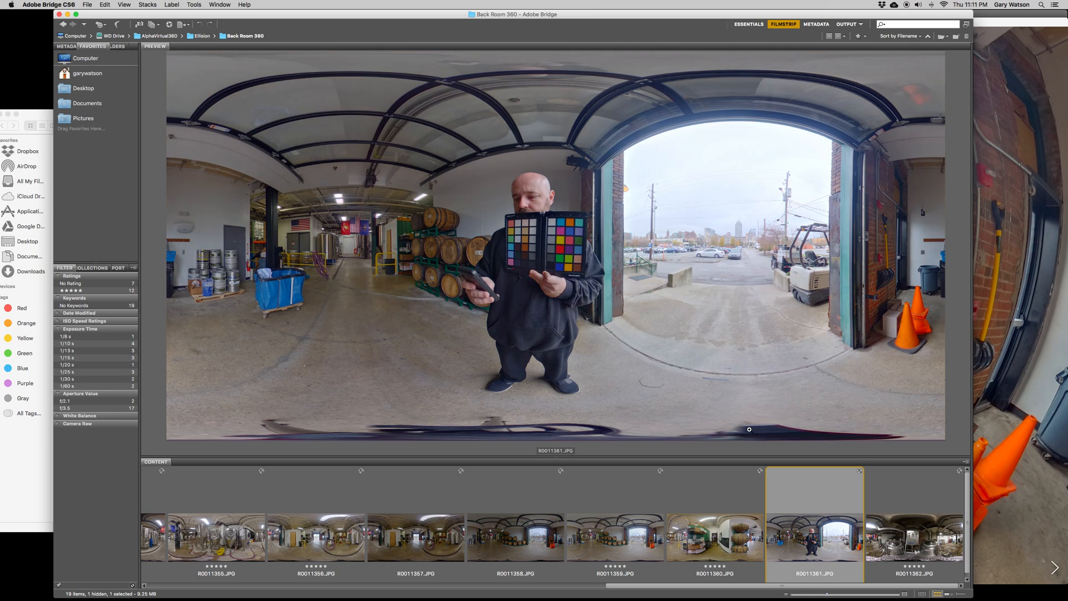
mouse_move(107, 252)
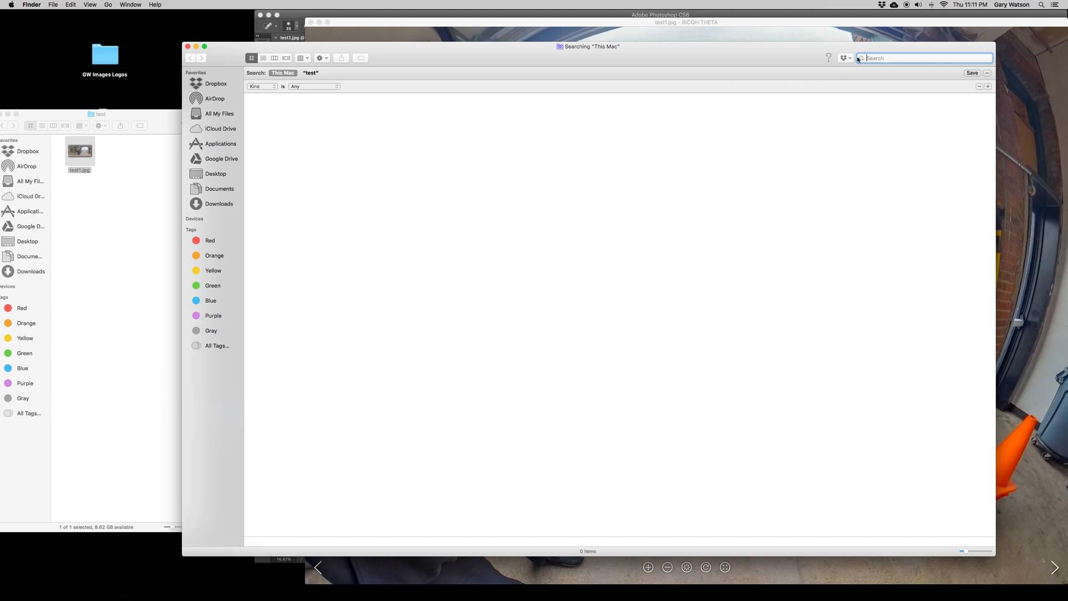
- Open the Back Room 360 folder and copy R0011361.JPG into the test folder
text(elli)
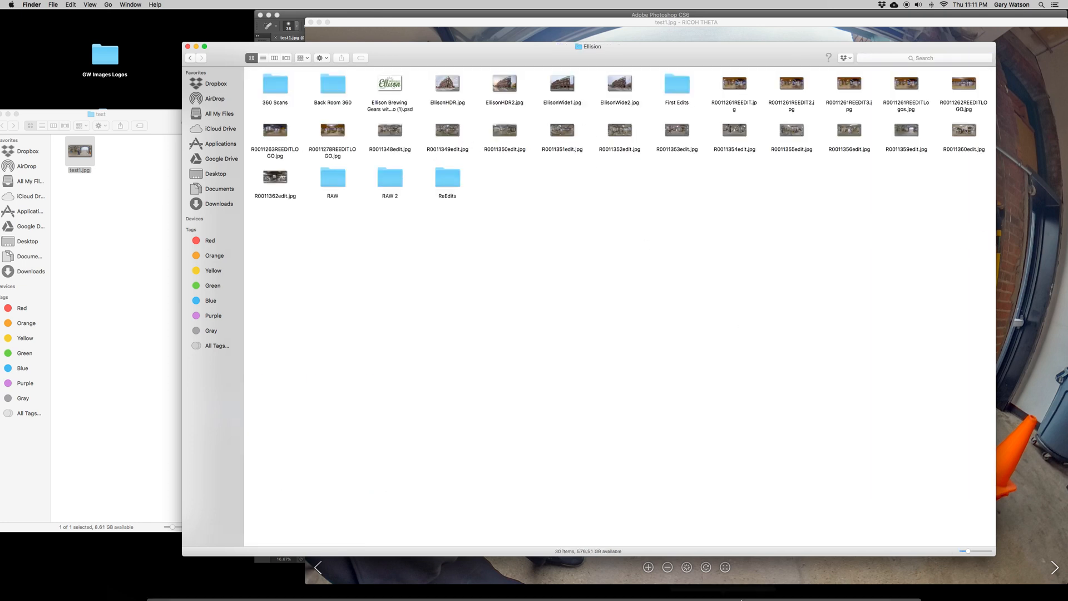
double_click(333, 85)
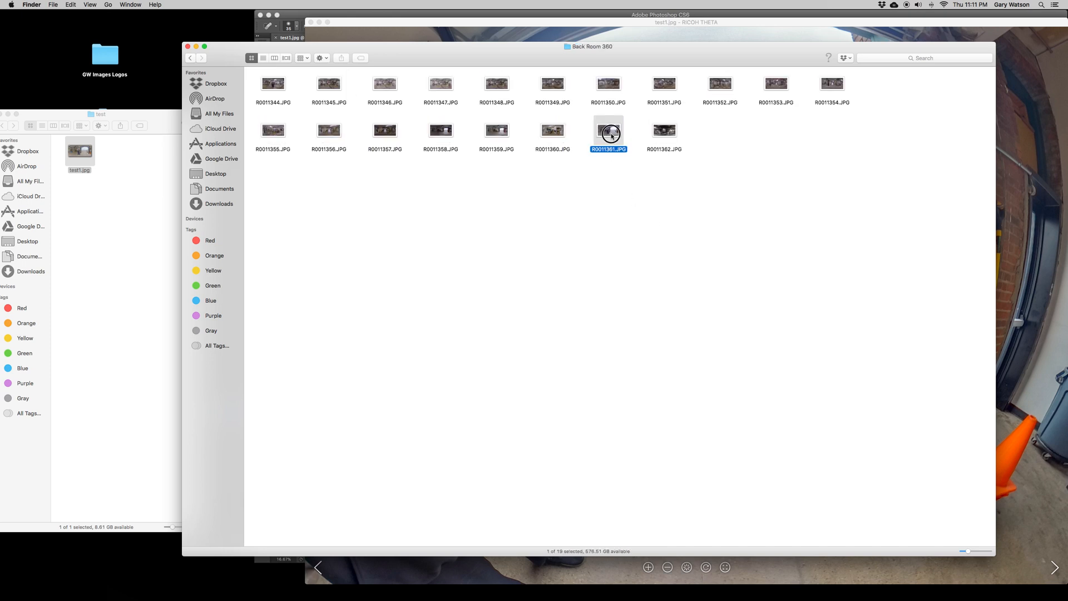
right_click(607, 130)
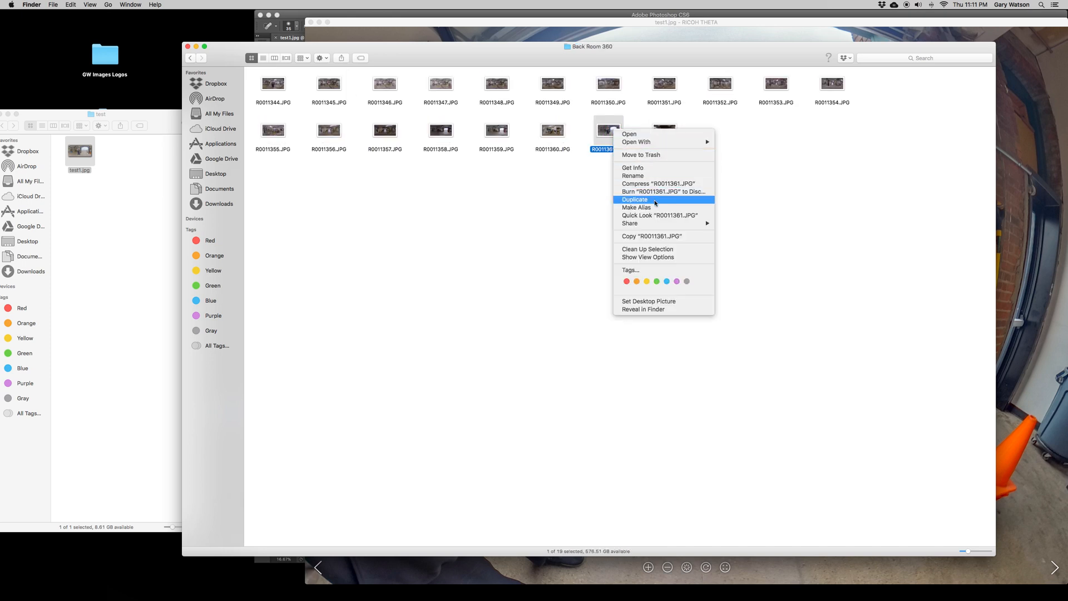
click(634, 200)
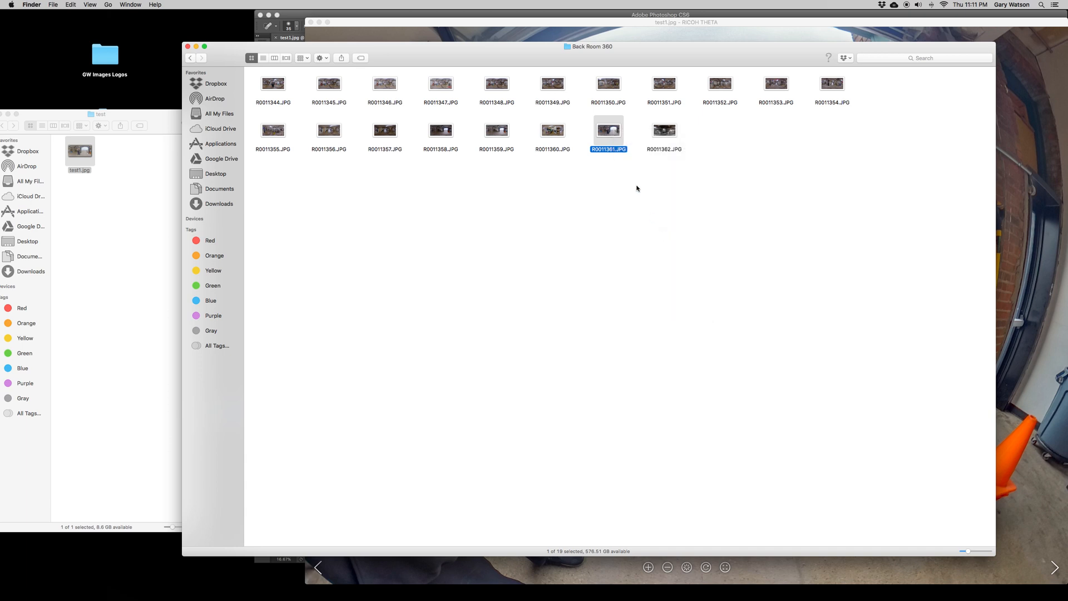
mouse_move(121, 228)
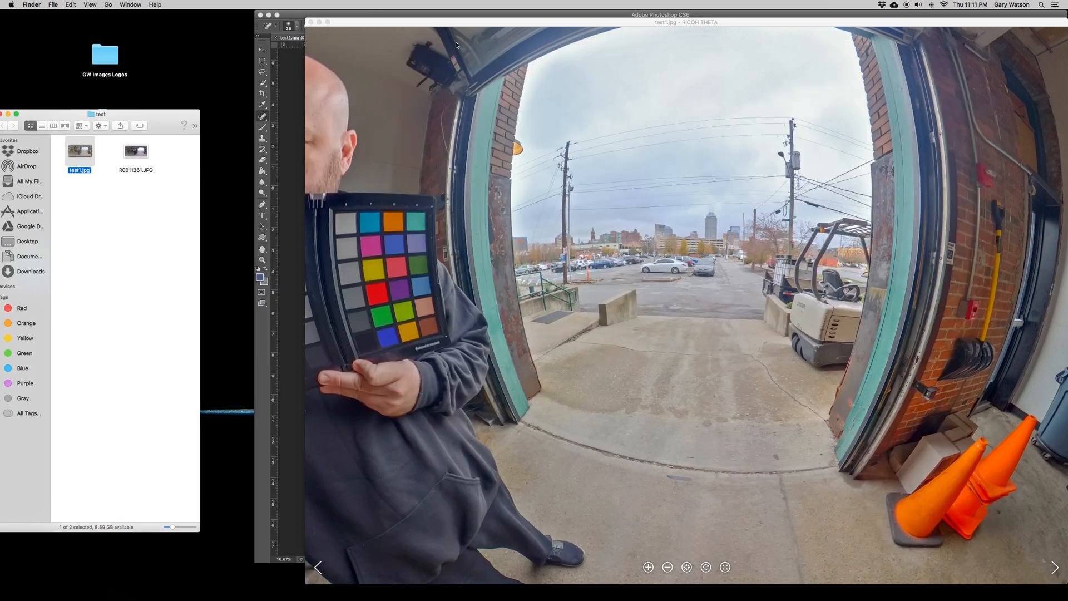
mouse_move(705, 227)
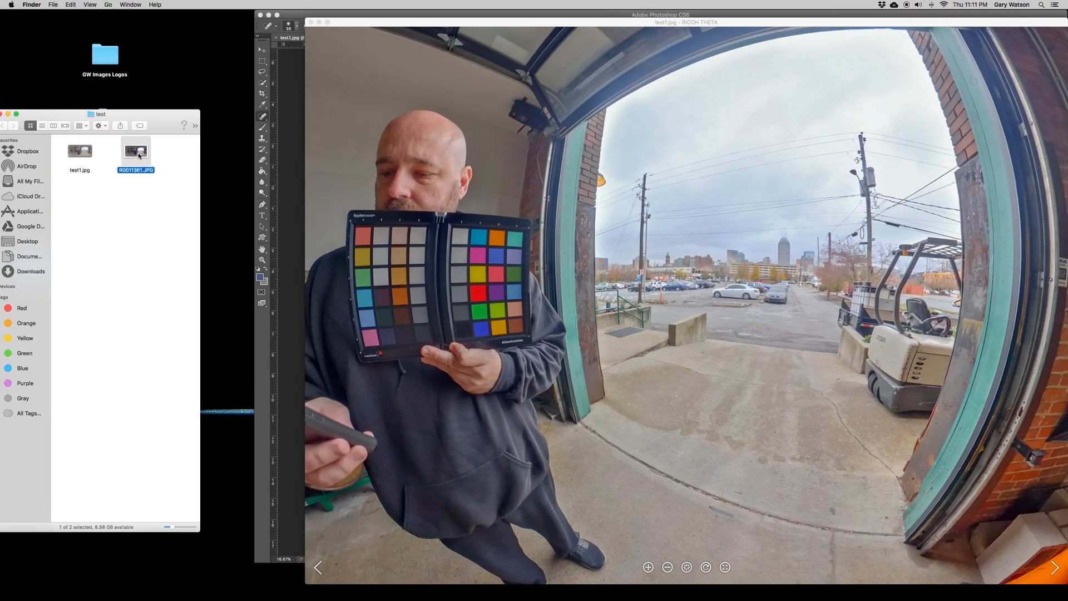
- Open R0011361.JPG, then test1.jpg, in RICOH THETA and look around to compare them
double_click(136, 150)
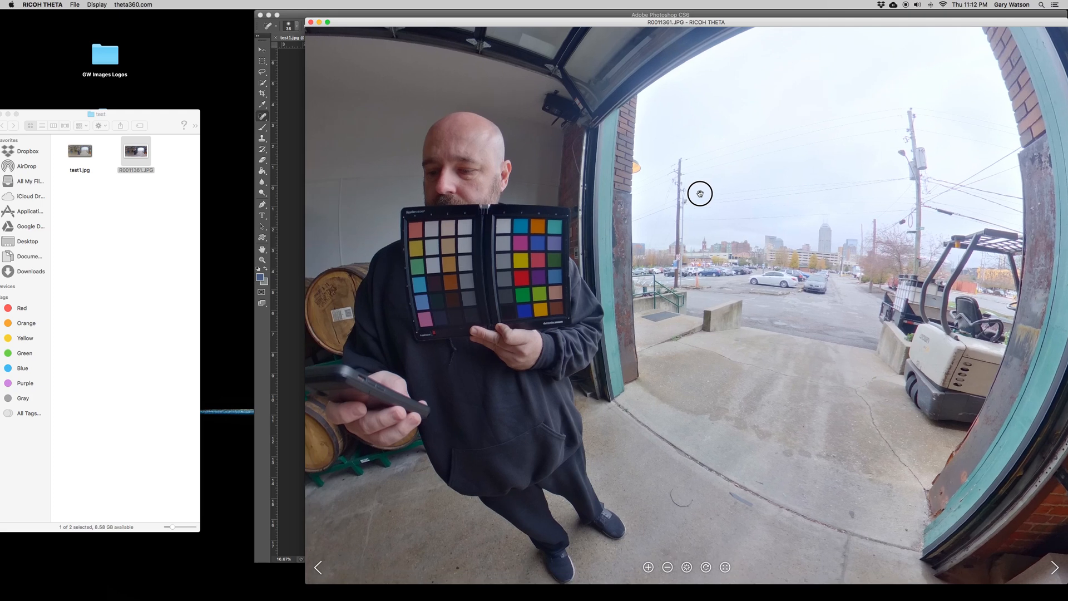
click(79, 150)
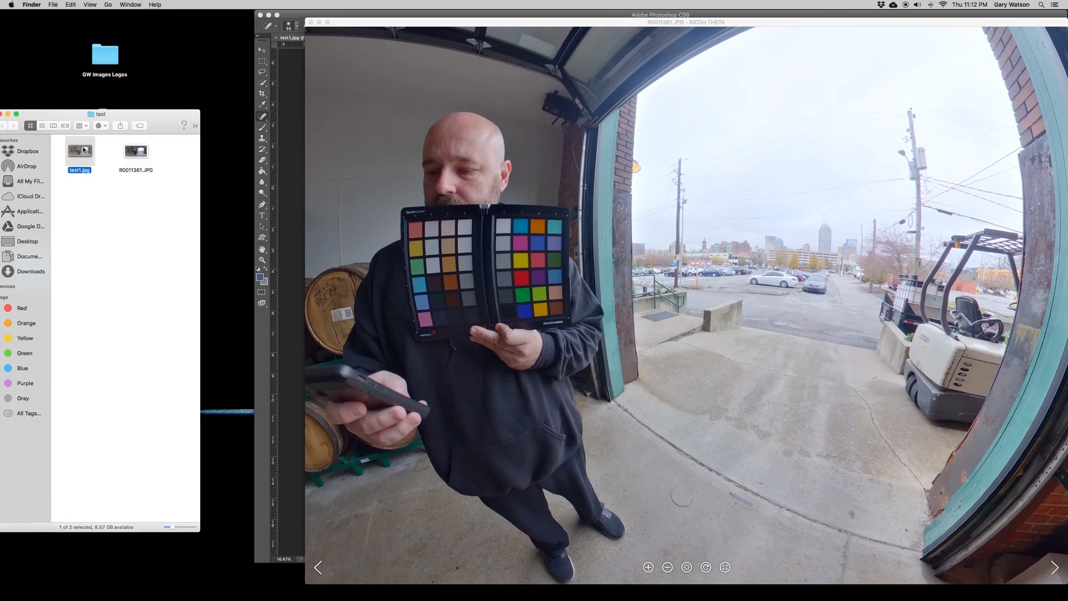
double_click(79, 151)
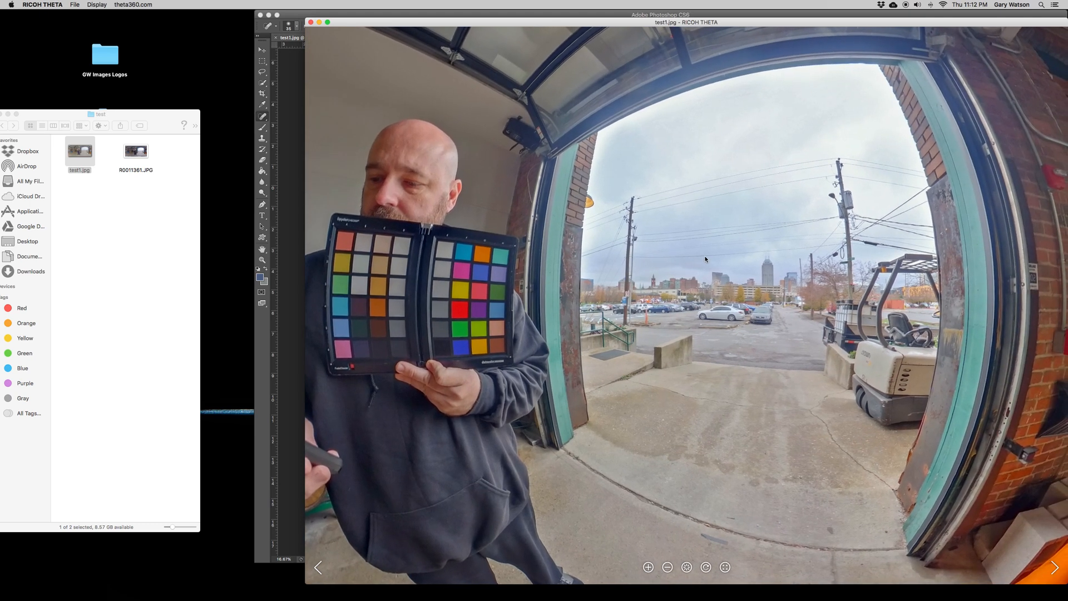
mouse_move(709, 274)
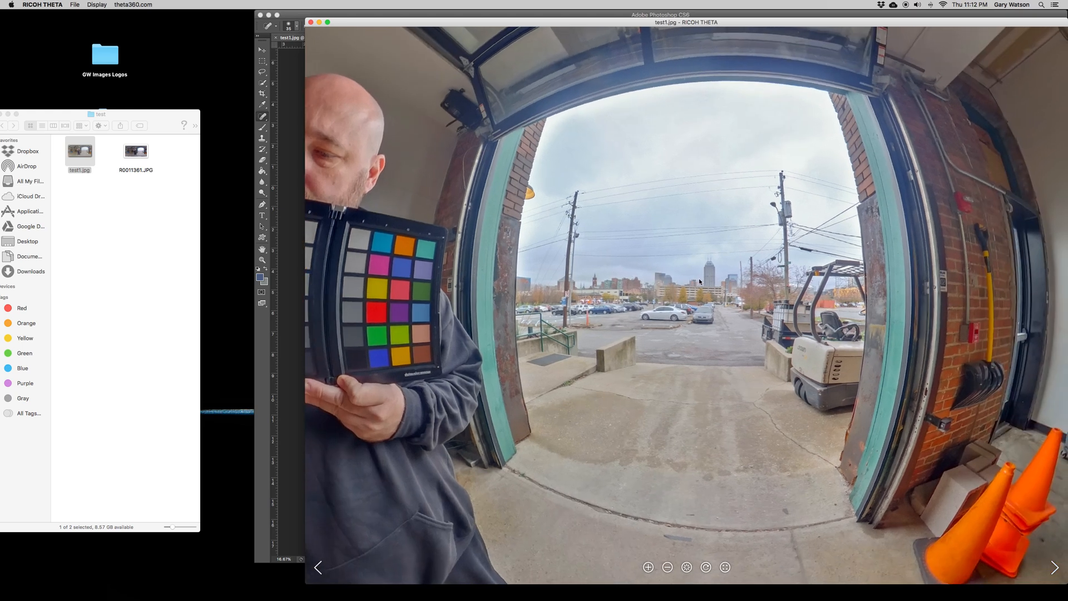
click(79, 155)
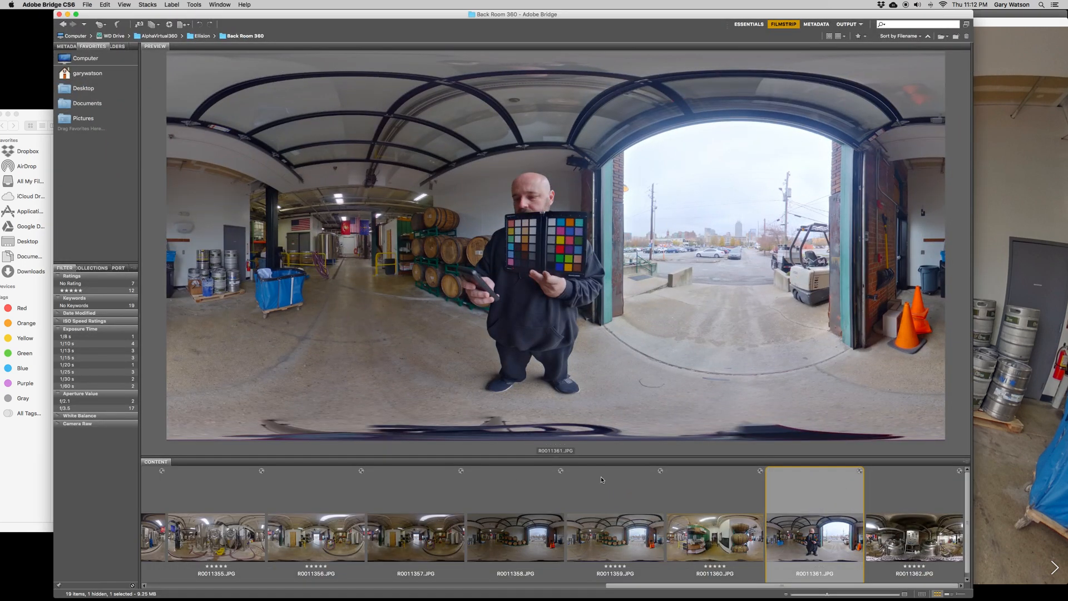
mouse_move(636, 488)
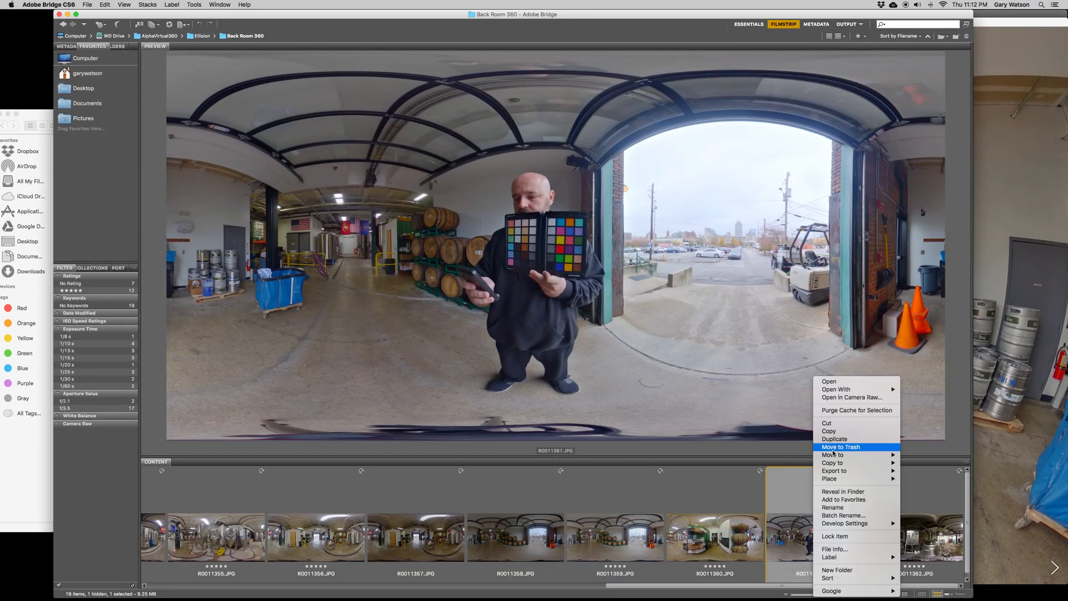
mouse_move(852, 397)
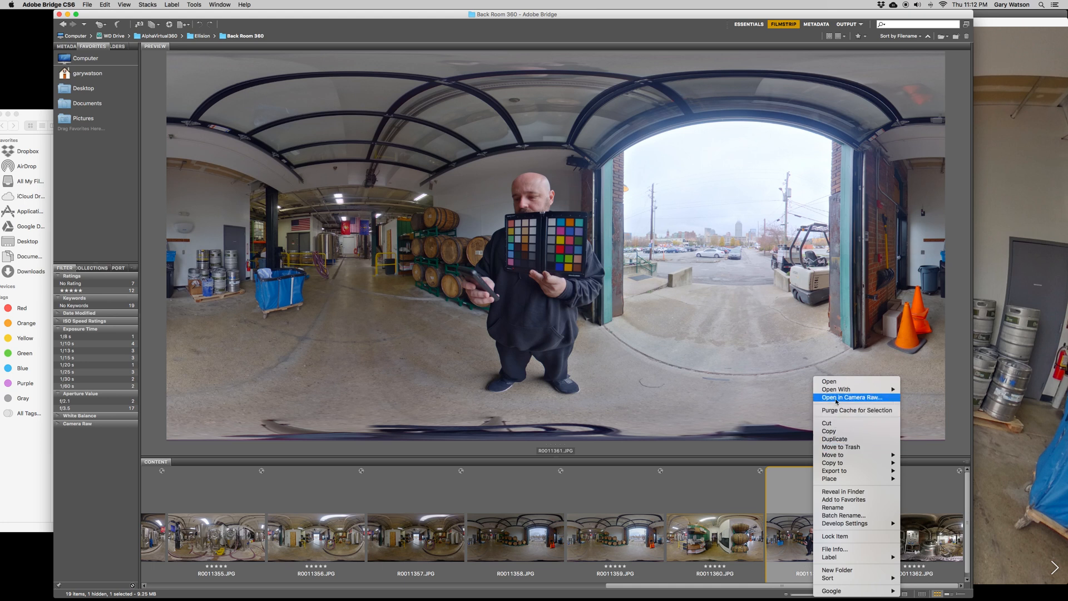
- Open the R0011361.JPG filmstrip thumbnail in Camera Raw at default settings
click(851, 397)
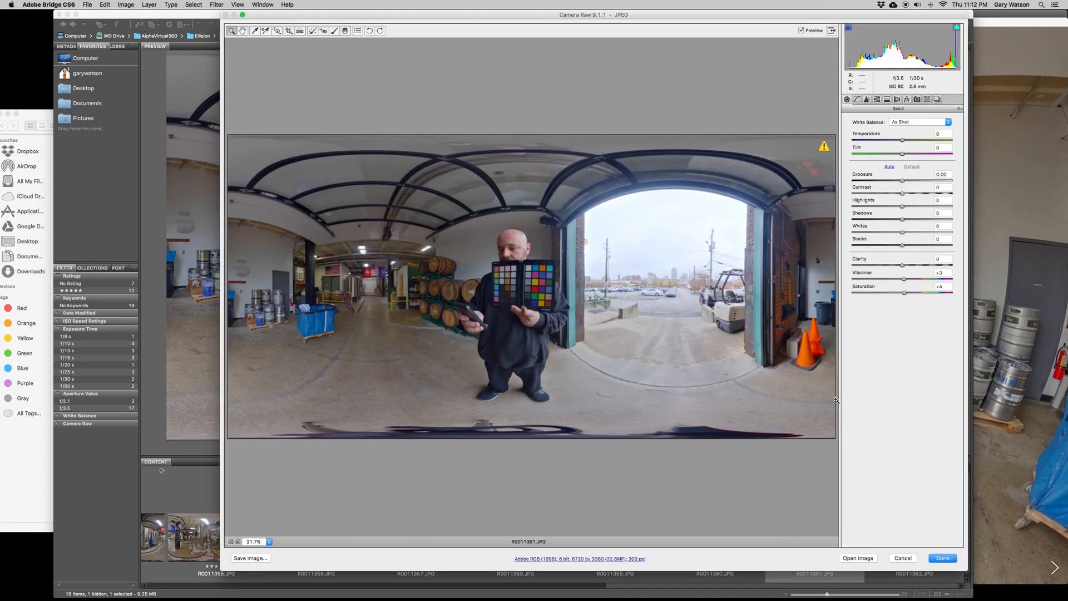
mouse_move(616, 265)
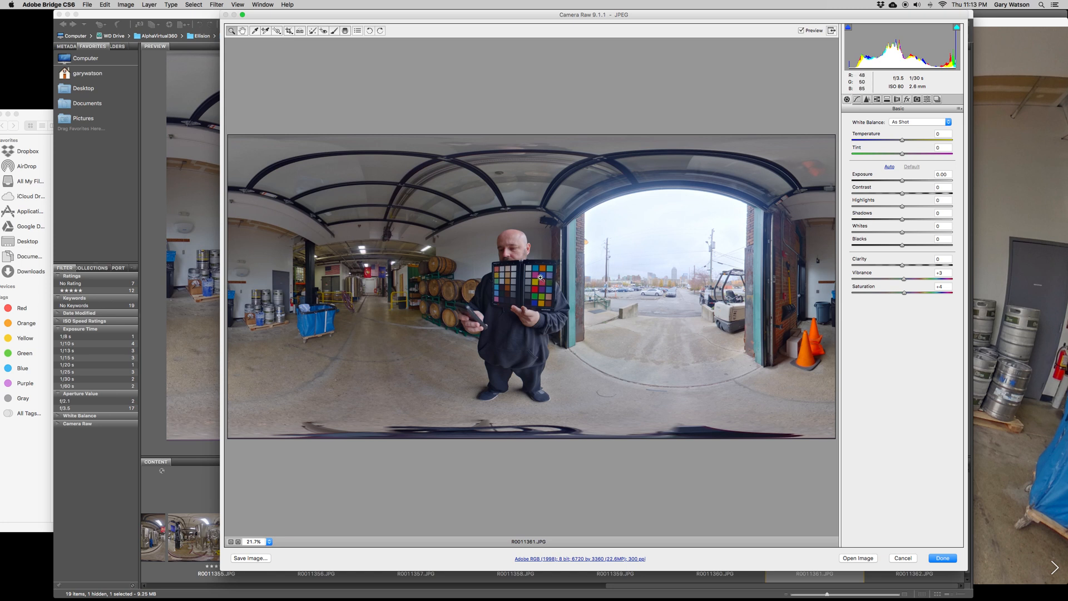
mouse_move(588, 253)
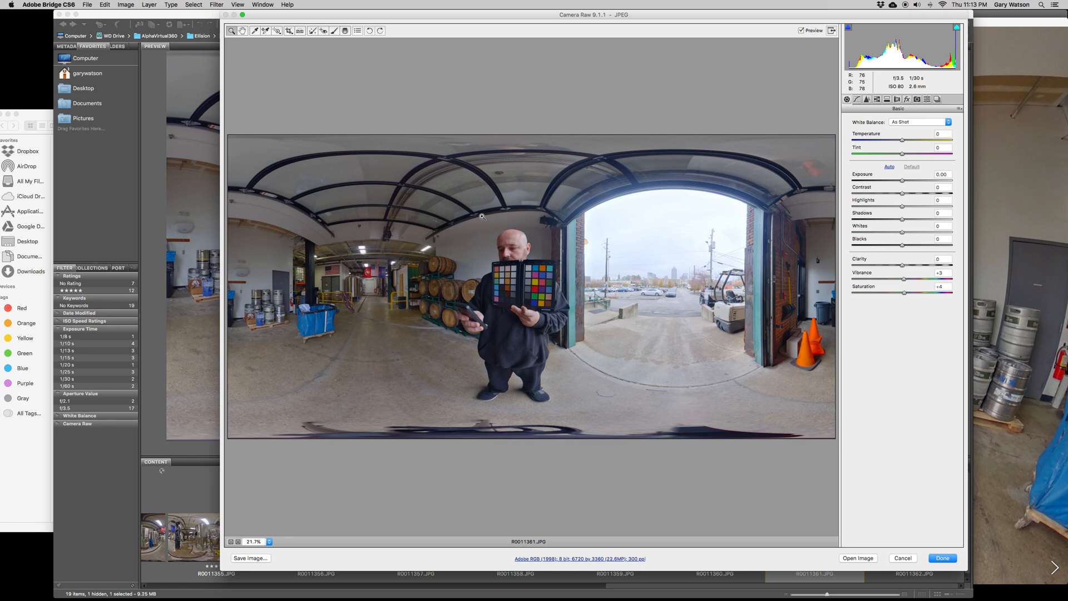
mouse_move(512, 315)
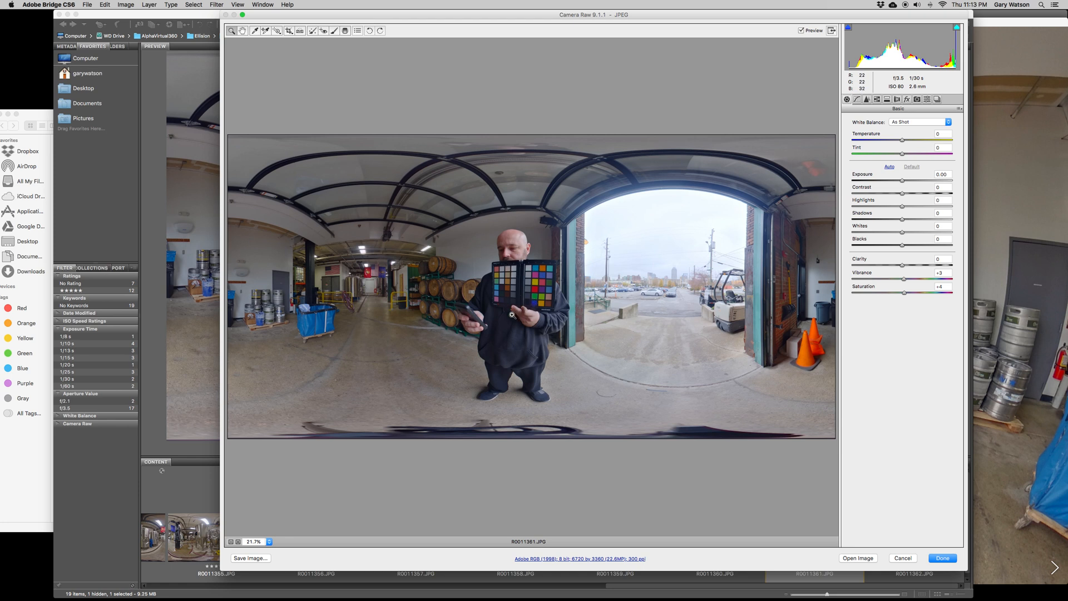
mouse_move(775, 265)
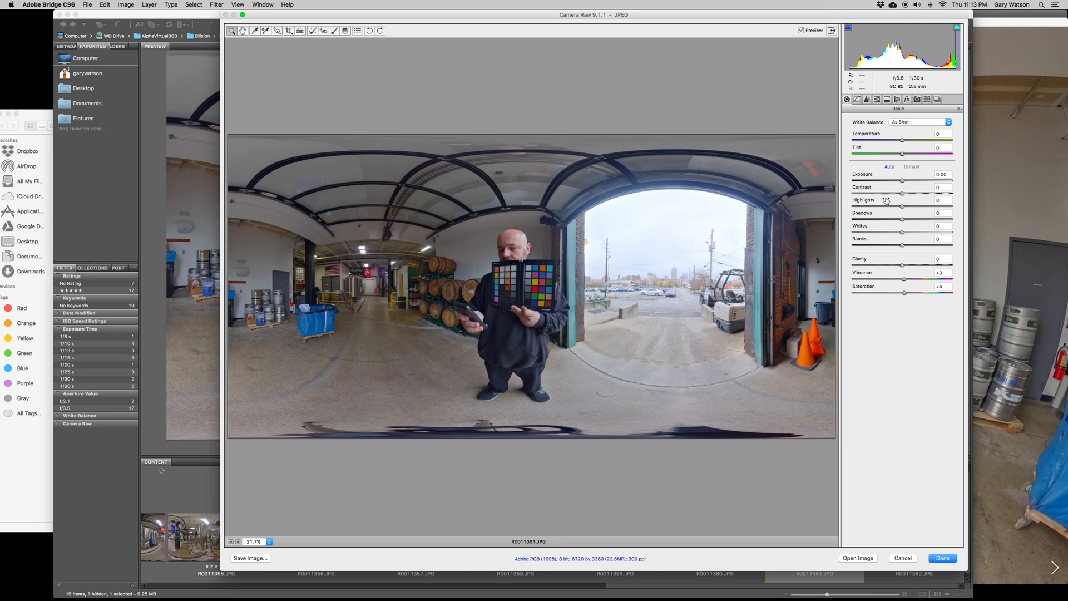
mouse_move(901, 209)
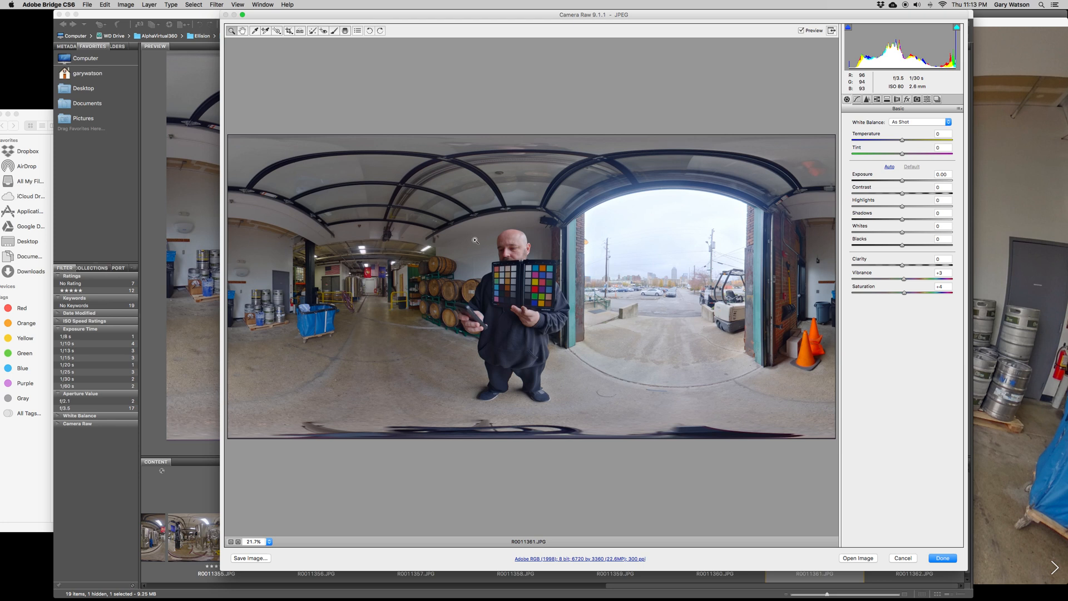
mouse_move(711, 218)
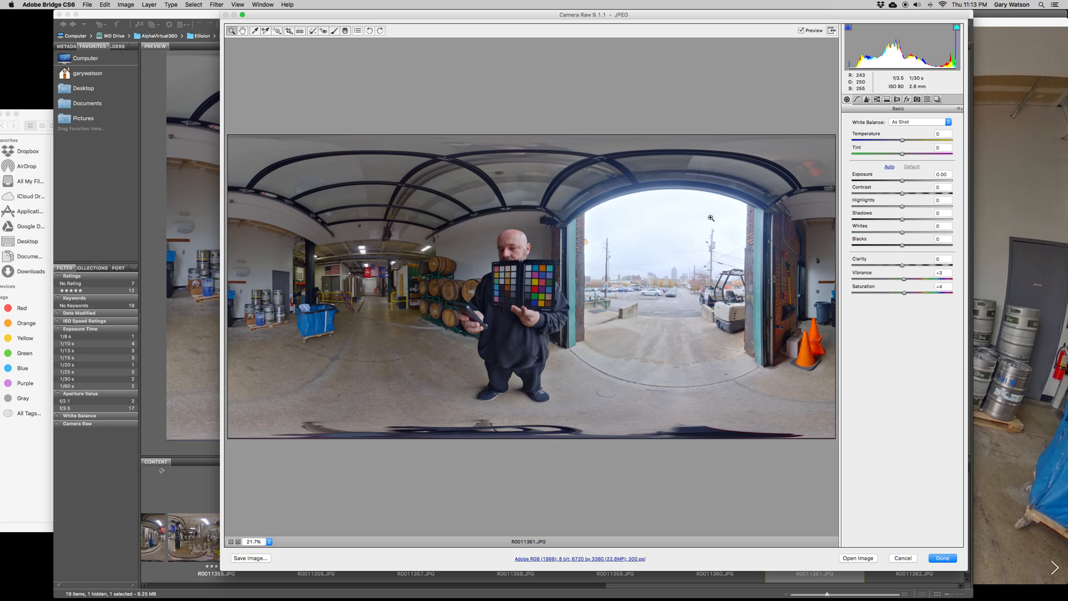
mouse_move(610, 261)
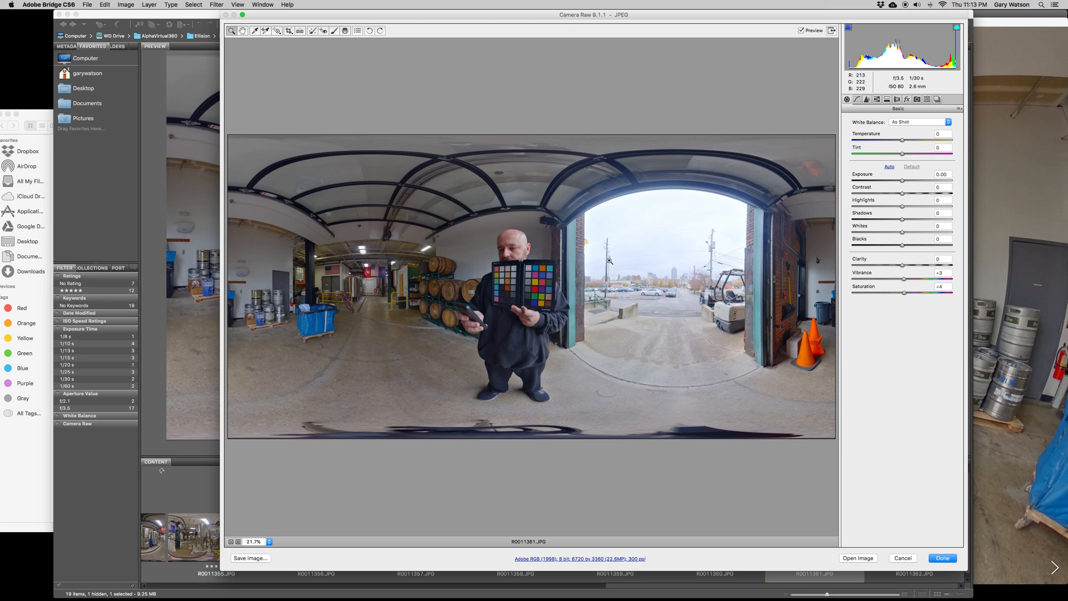
mouse_move(850, 249)
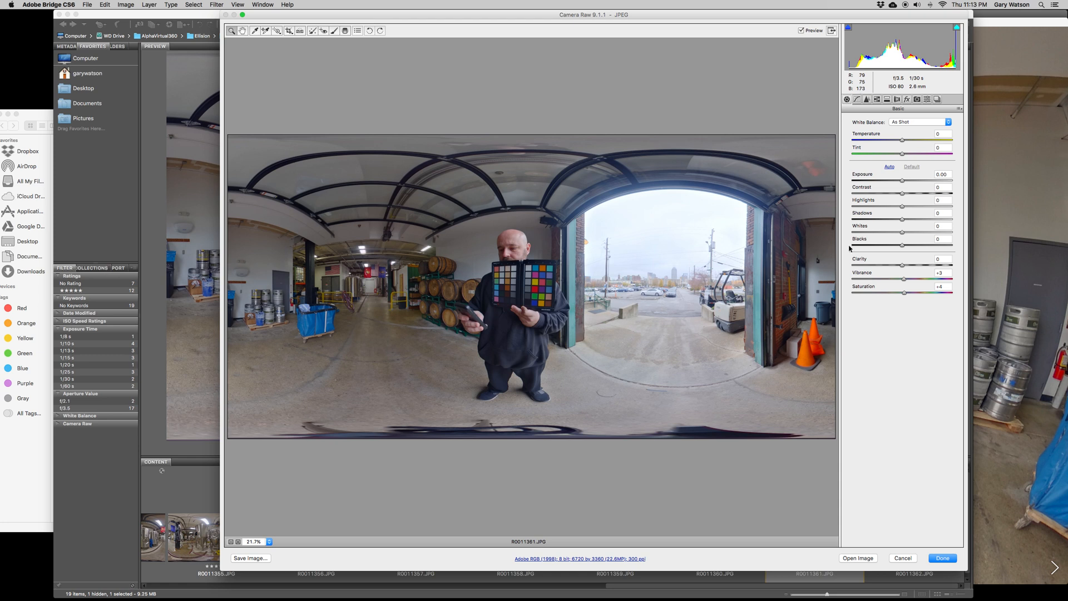
mouse_move(904, 210)
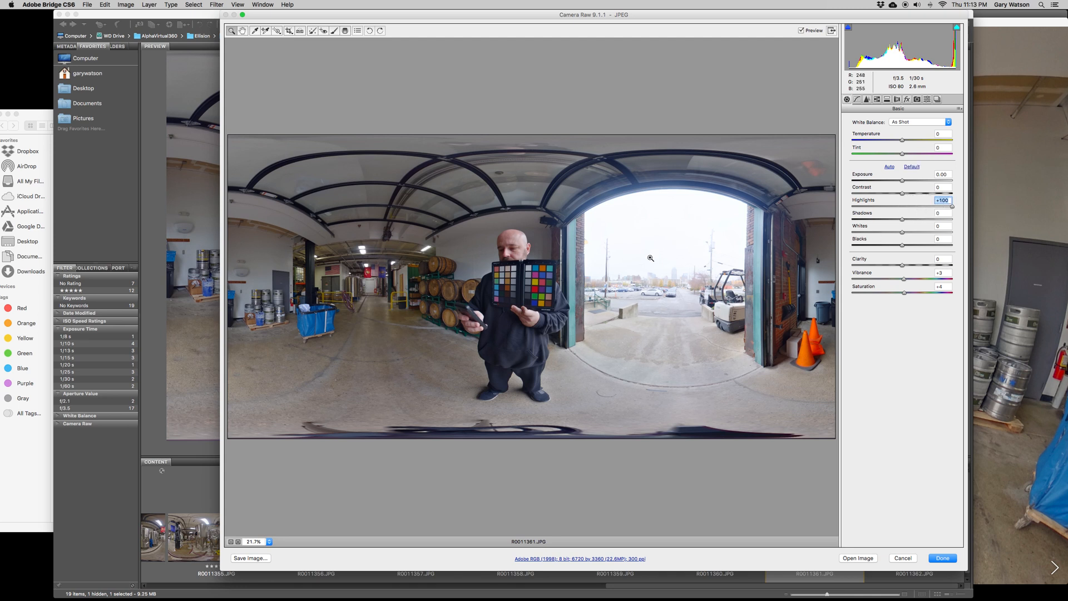
mouse_move(648, 234)
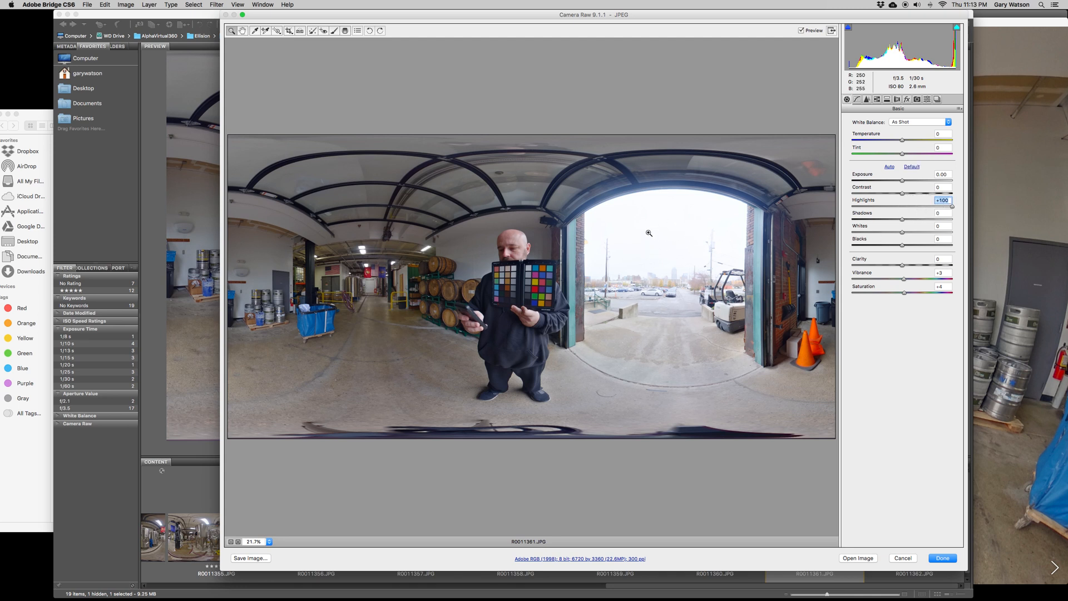
mouse_move(689, 232)
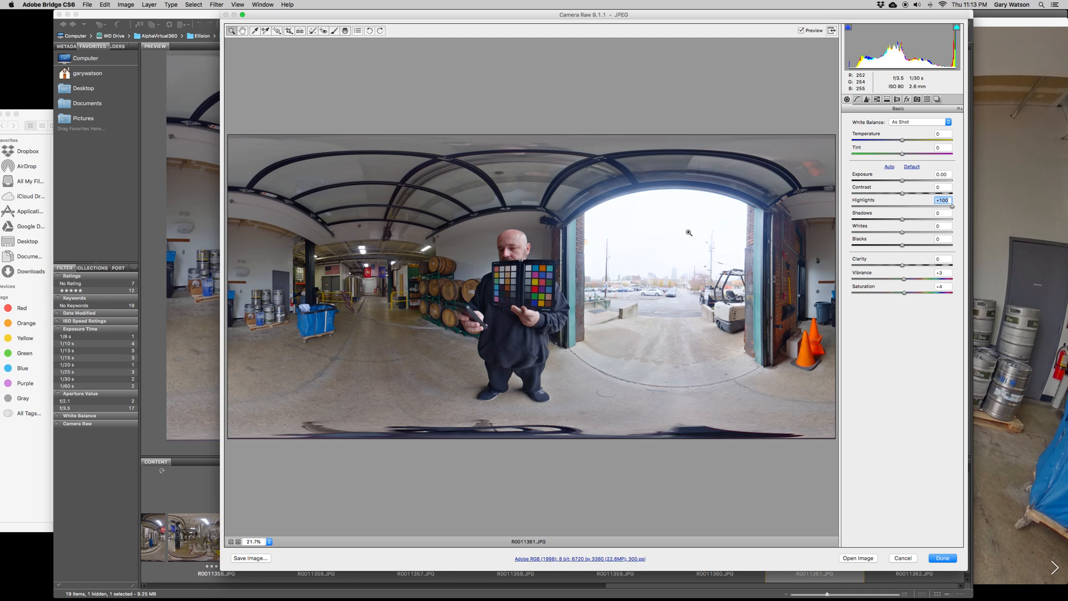
mouse_move(662, 249)
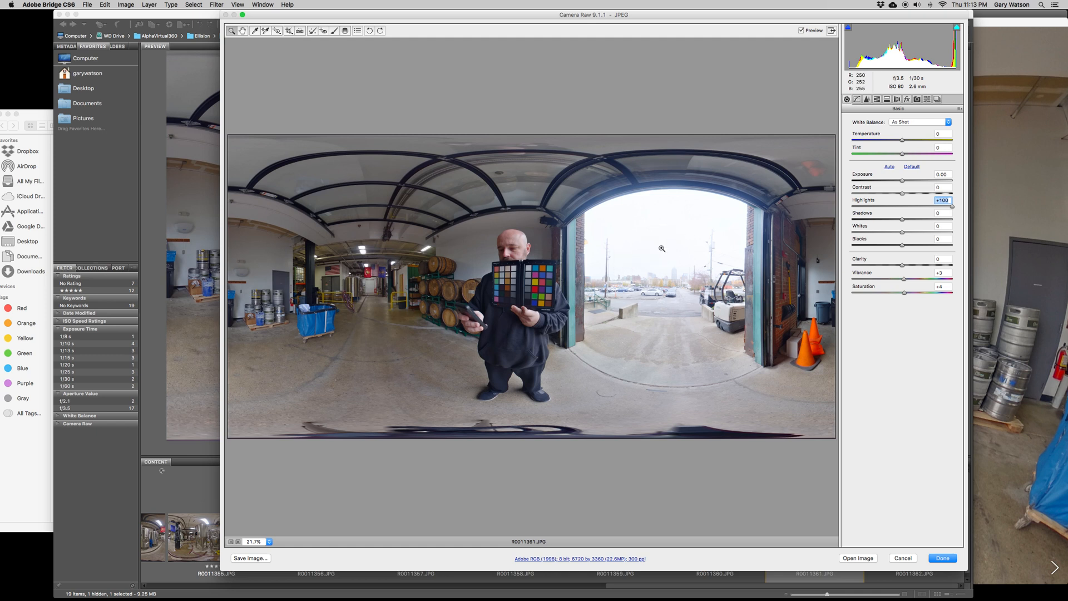
mouse_move(835, 230)
text(-2)
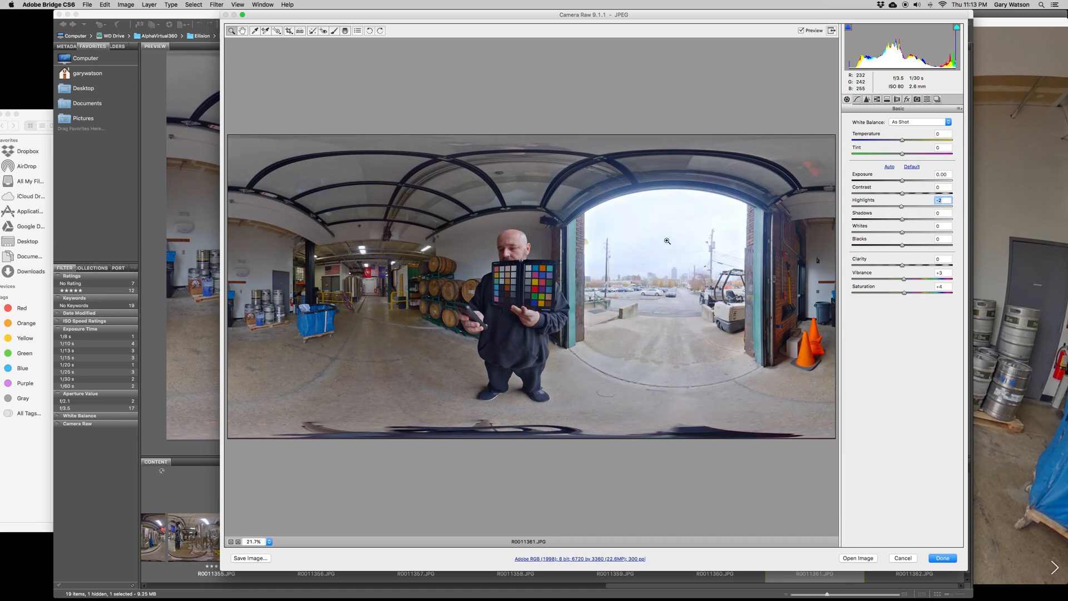
mouse_move(667, 243)
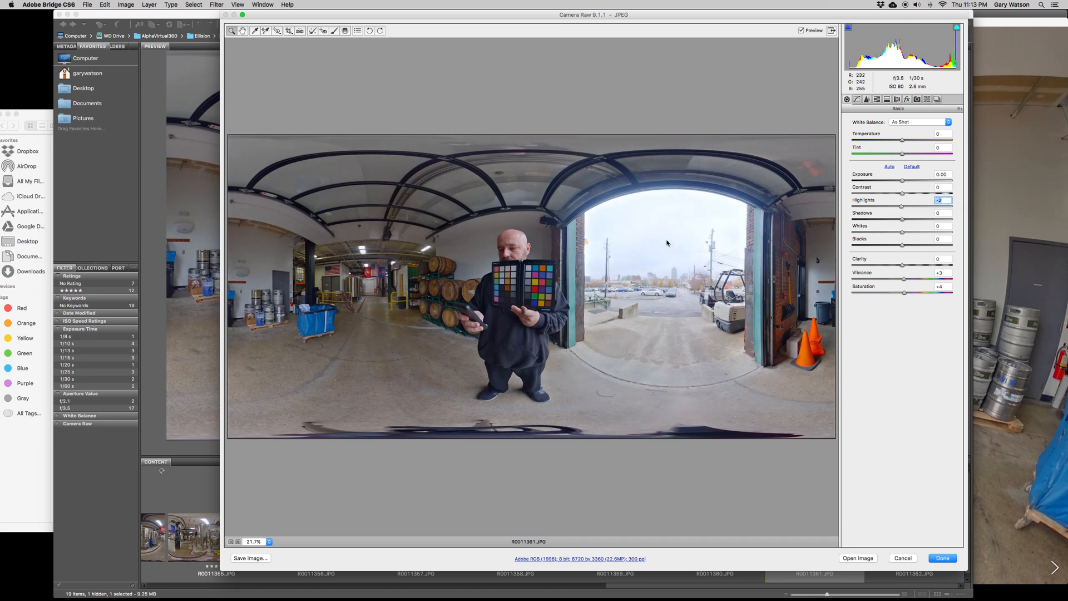
mouse_move(625, 260)
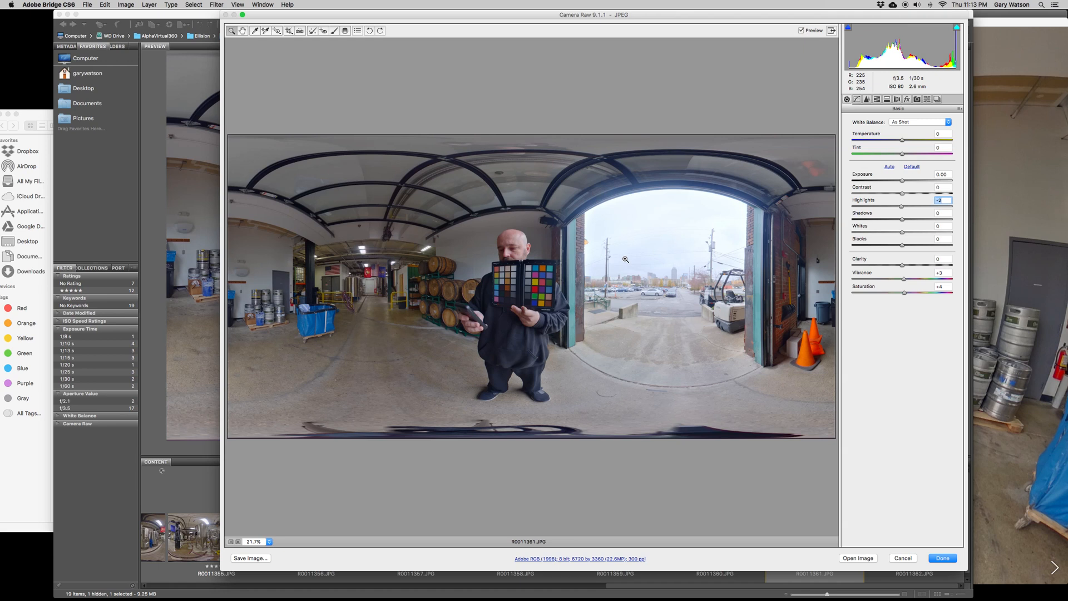
mouse_move(650, 240)
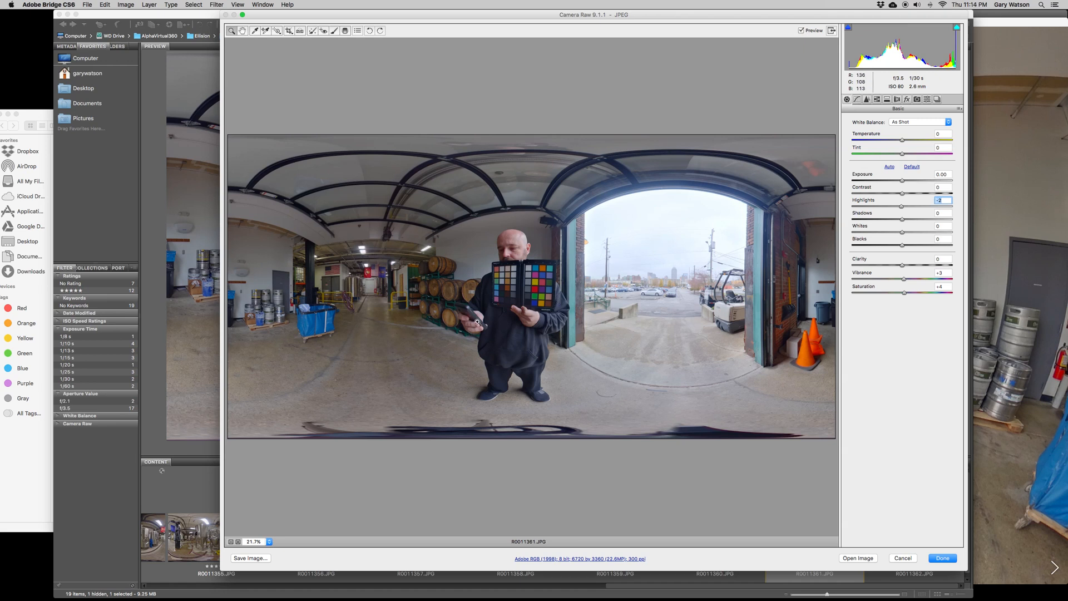
mouse_move(901, 210)
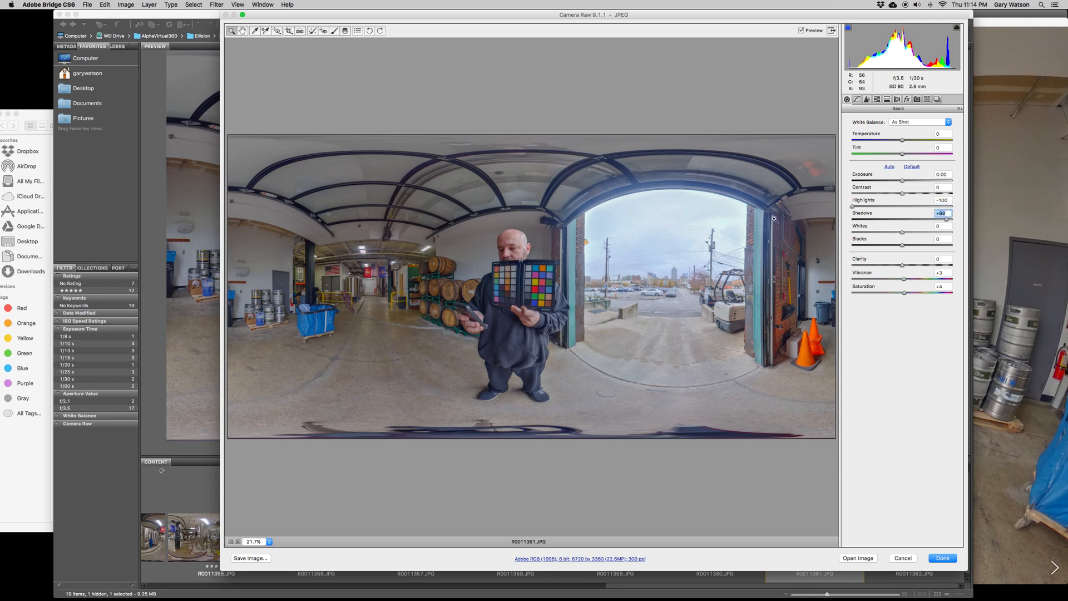
mouse_move(946, 221)
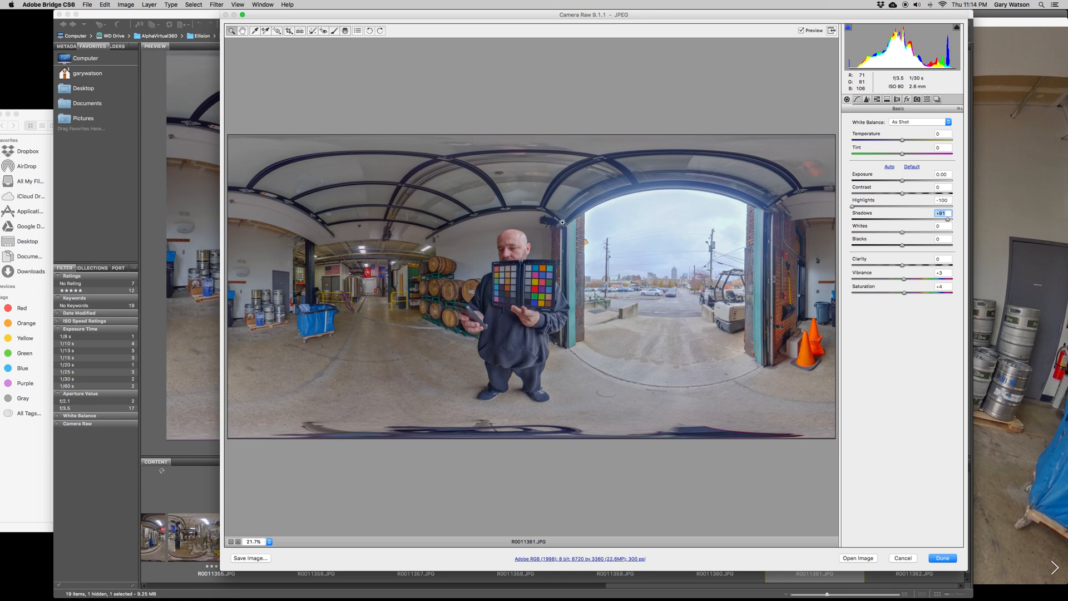
mouse_move(752, 221)
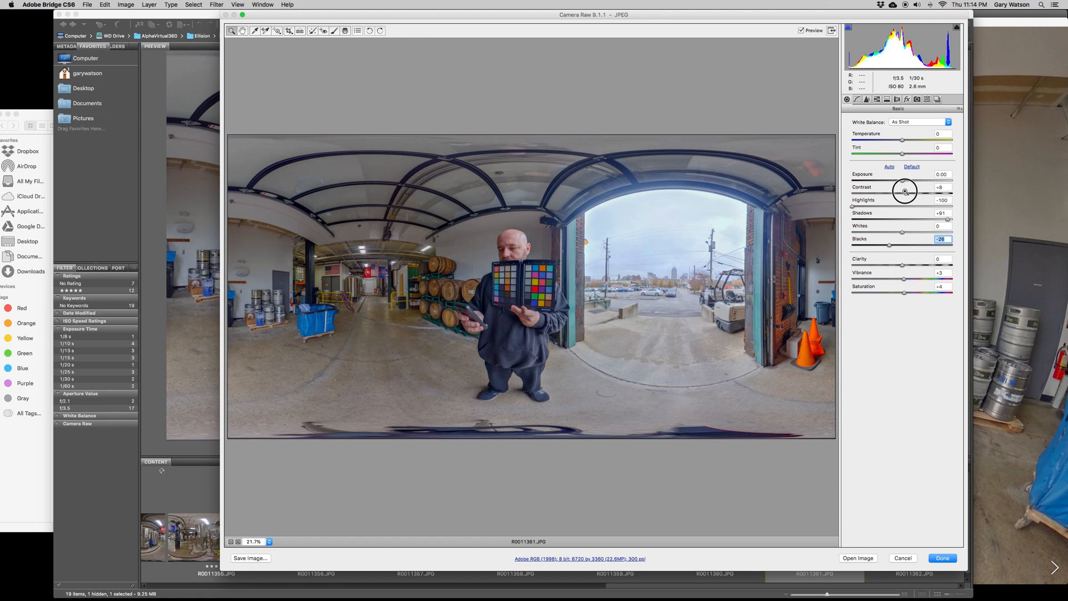
- Set Contrast +8, Highlights -100, Shadows +91, Blacks -26, Vibrance +3, Saturation +4
click(942, 187)
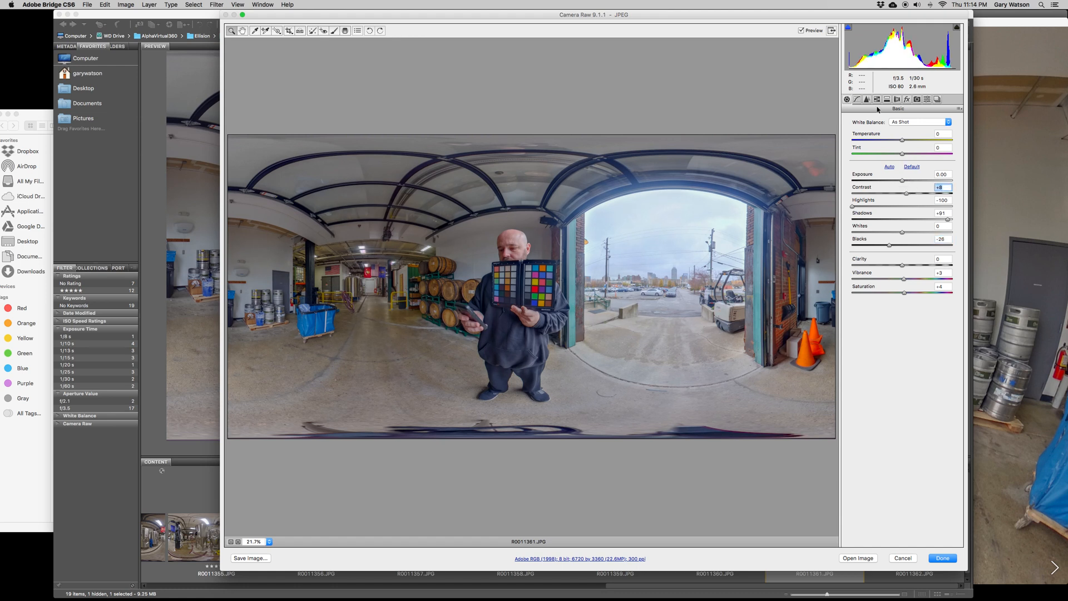
- Set Detail noise reduction to Luminance 10 and Luminance Detail 93
click(867, 100)
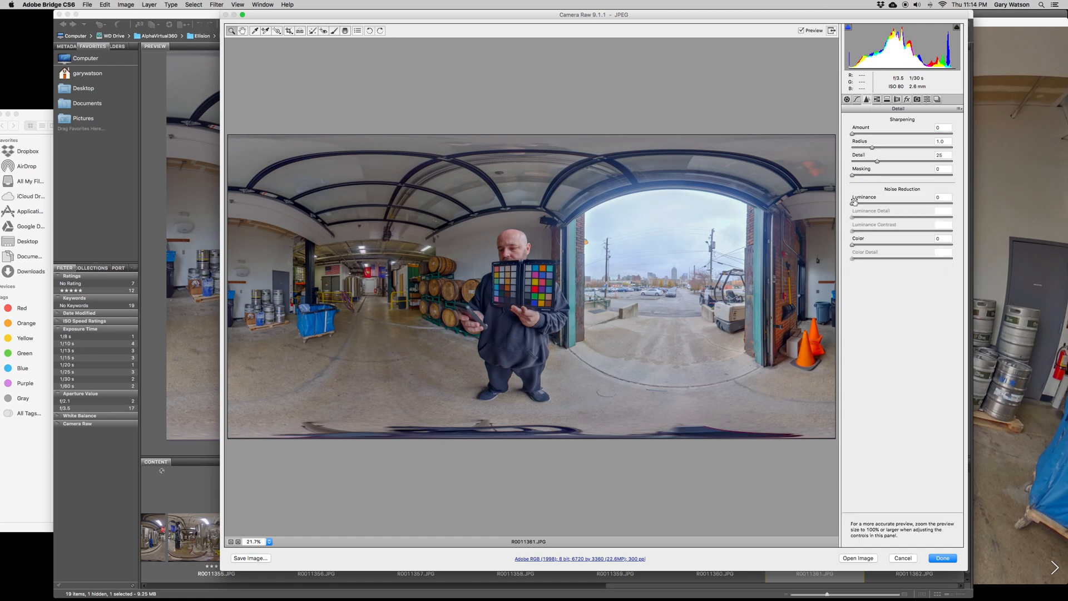
click(867, 99)
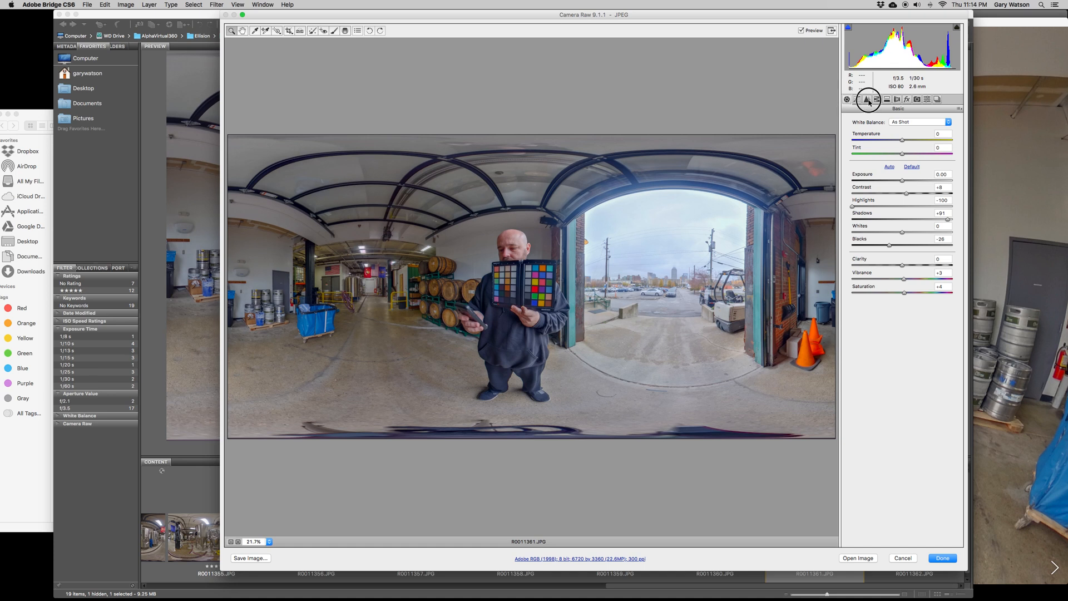
click(867, 100)
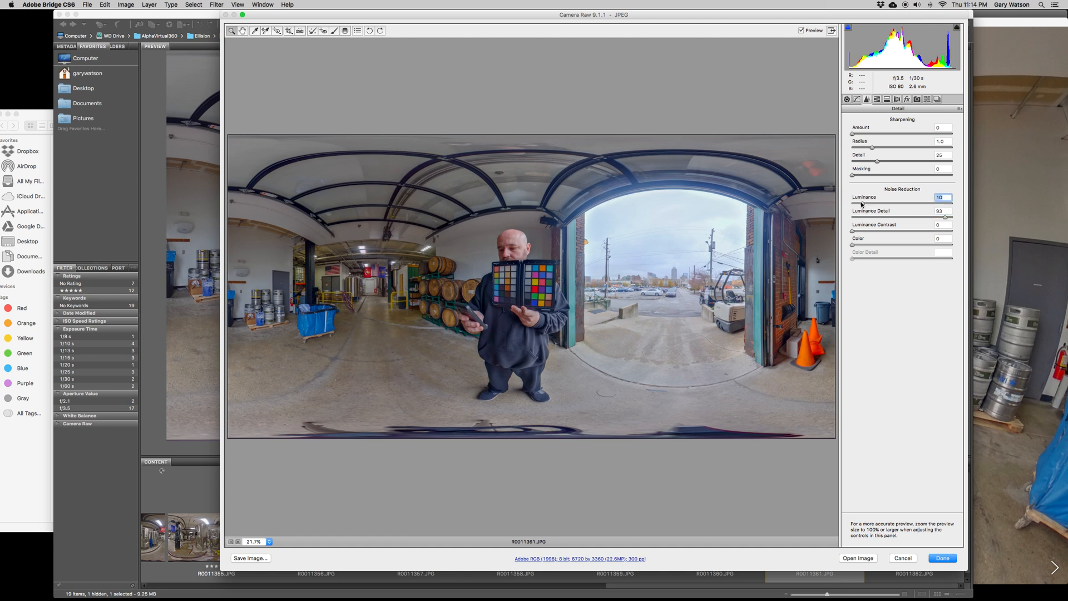
mouse_move(713, 206)
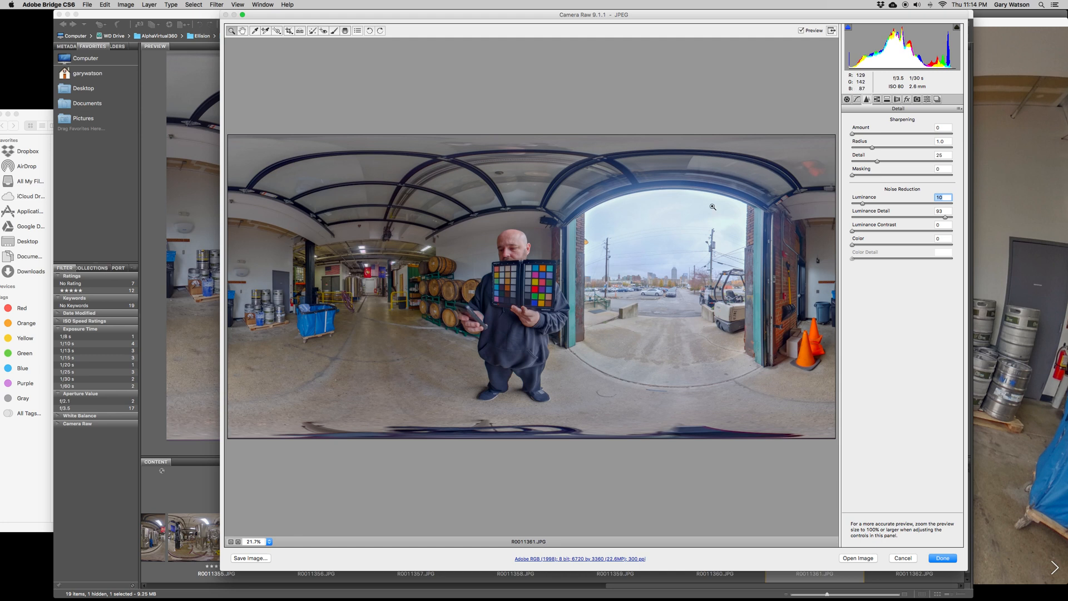
mouse_move(890, 197)
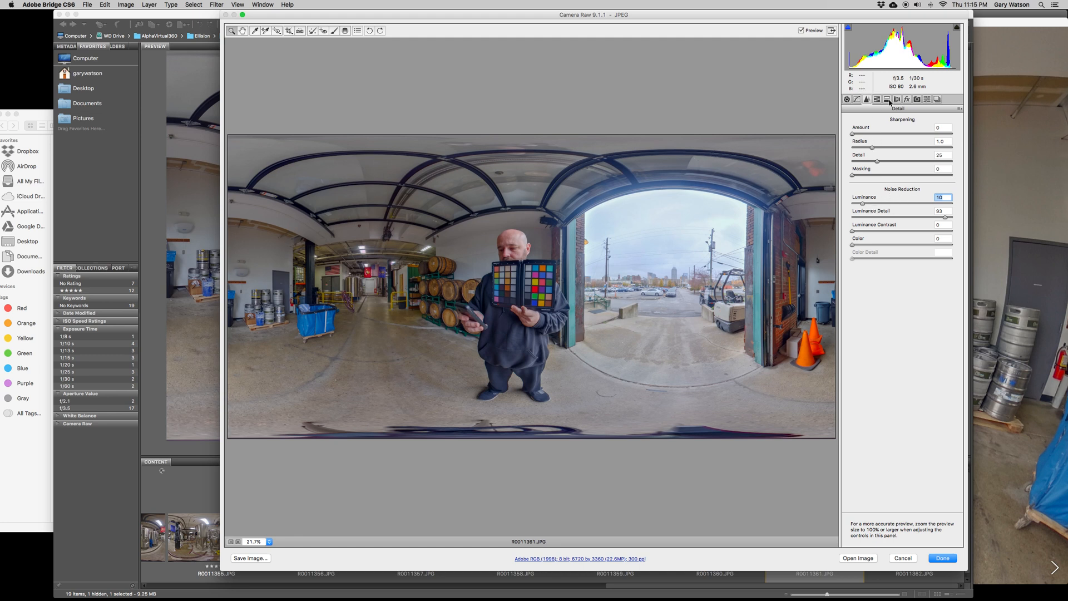
- Enable Remove Chromatic Aberration with Purple Amount 4 and Green Amount 1
click(888, 99)
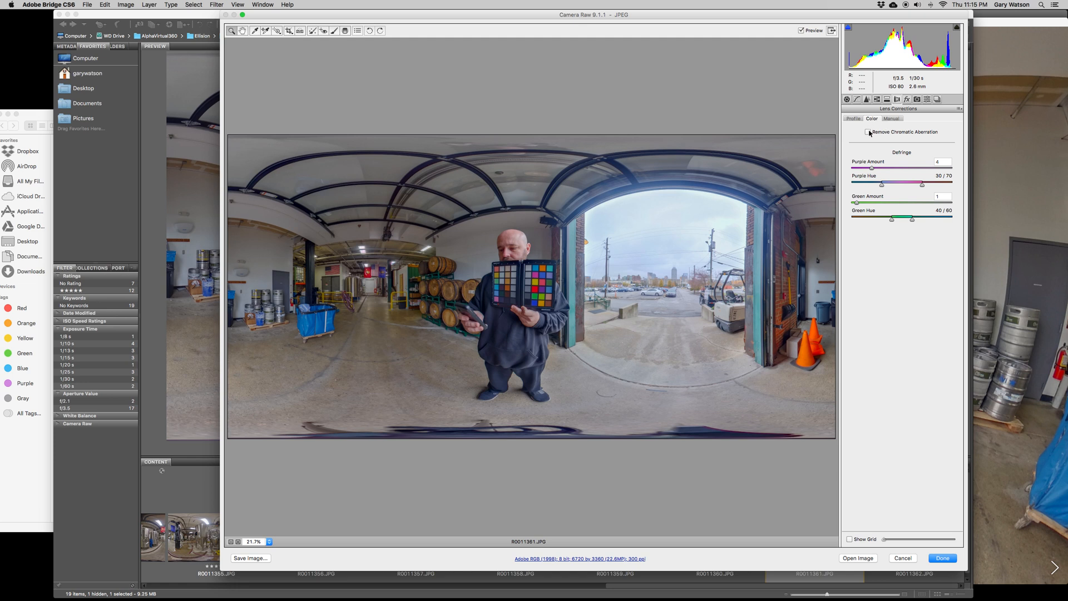
click(869, 131)
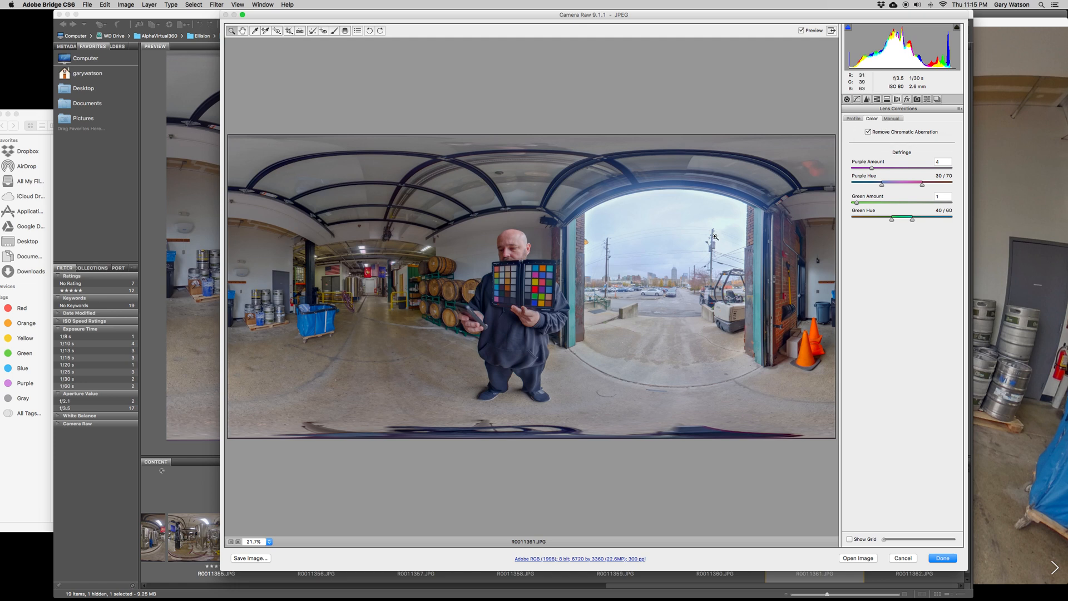
mouse_move(715, 234)
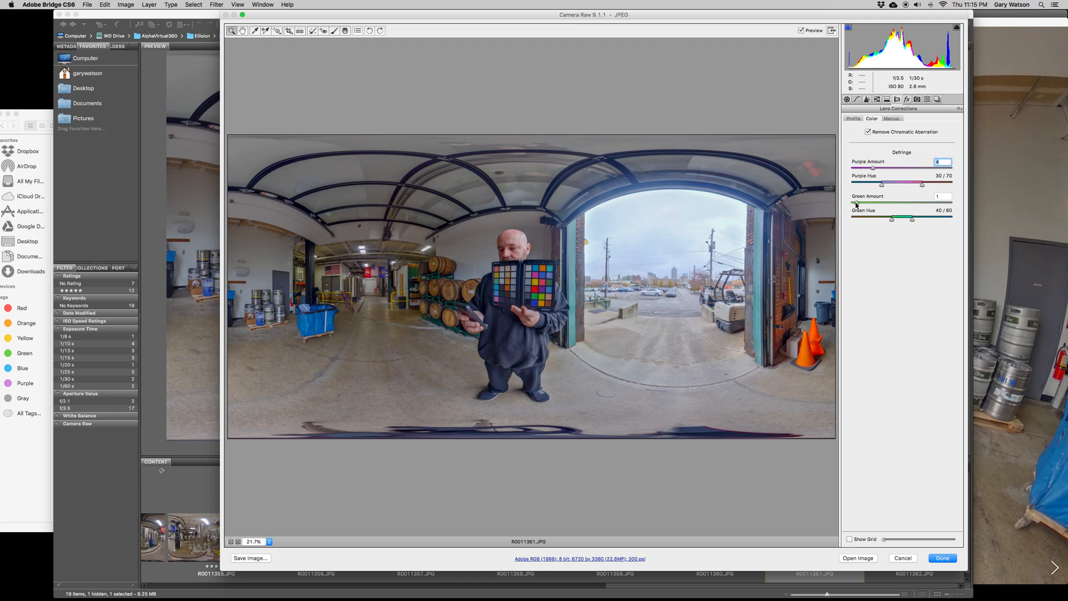
click(943, 196)
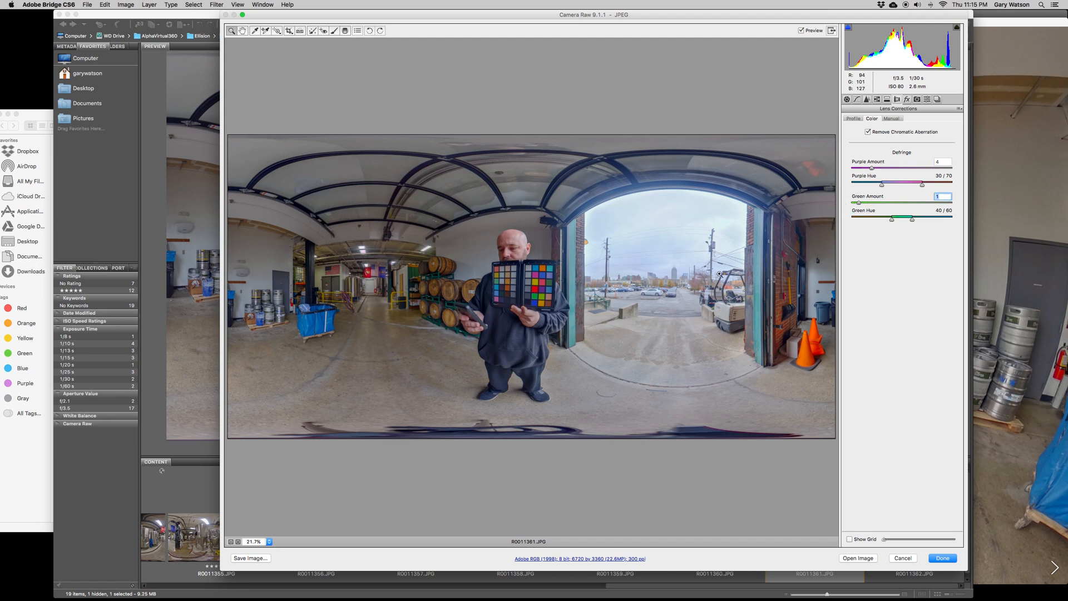
mouse_move(638, 306)
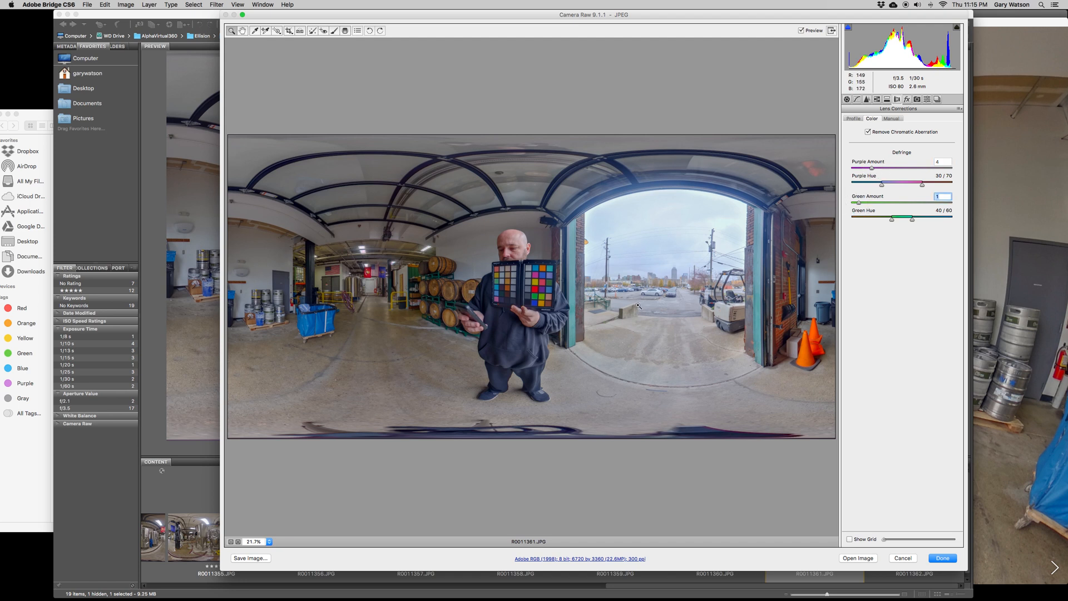
mouse_move(636, 312)
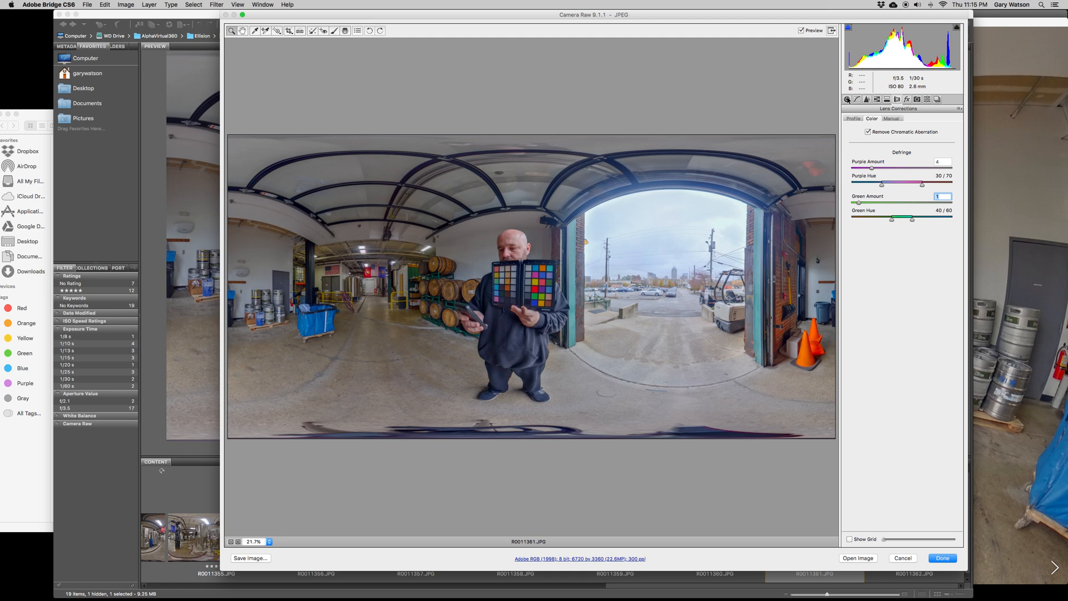
- Set a custom Basic-panel white balance of Temperature +7 and Tint -3
click(847, 99)
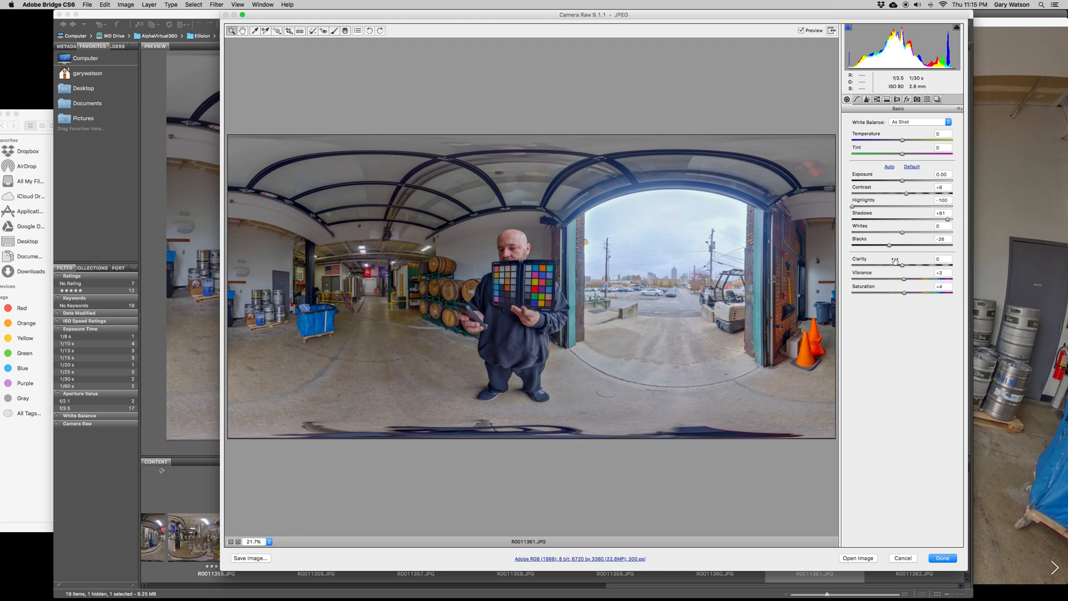
mouse_move(867, 176)
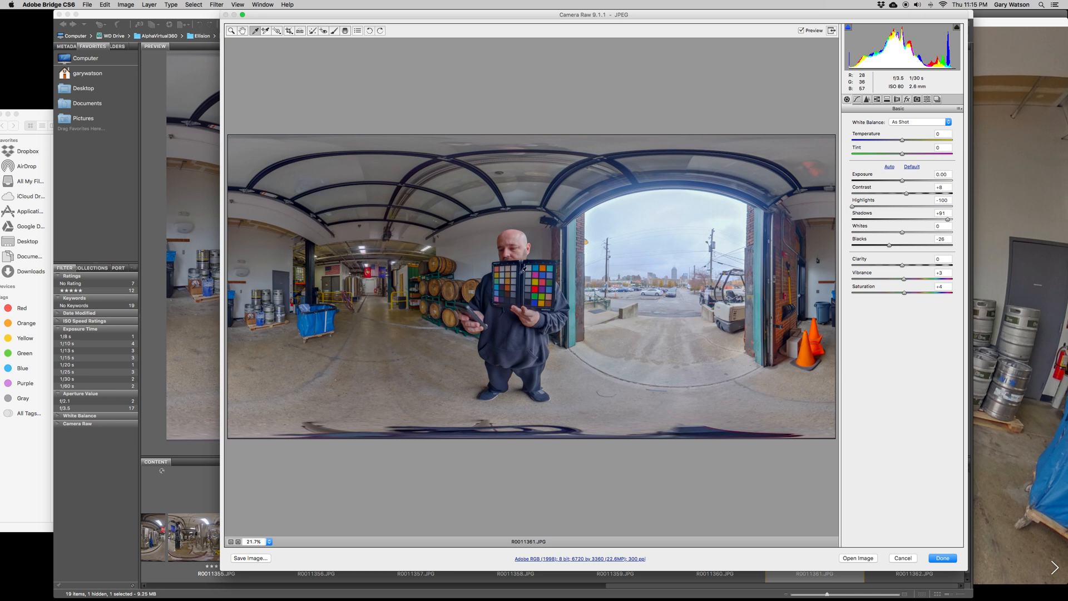
mouse_move(519, 273)
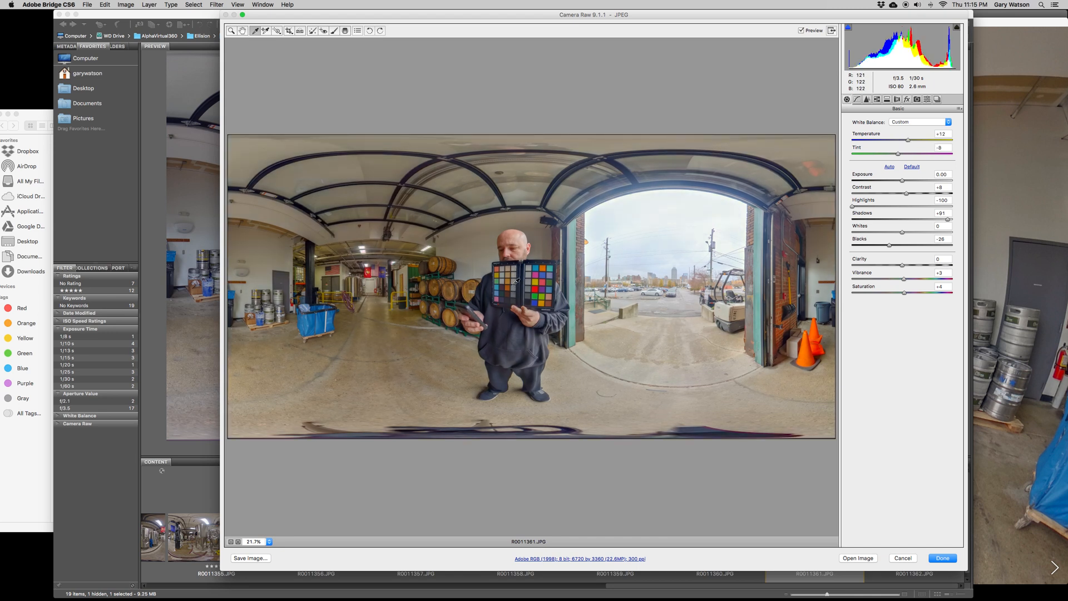
click(512, 281)
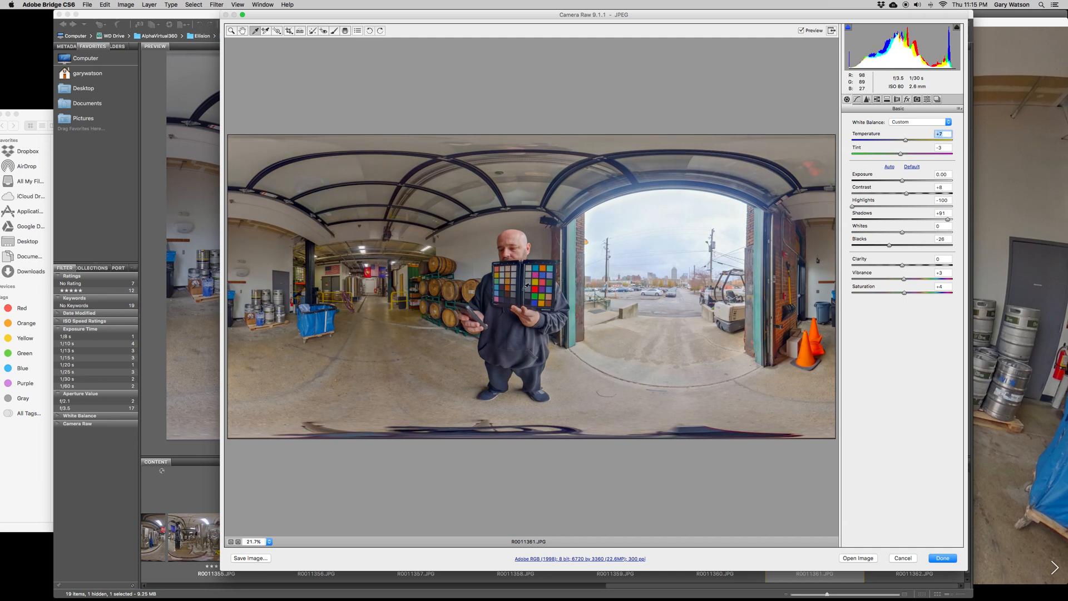
mouse_move(518, 283)
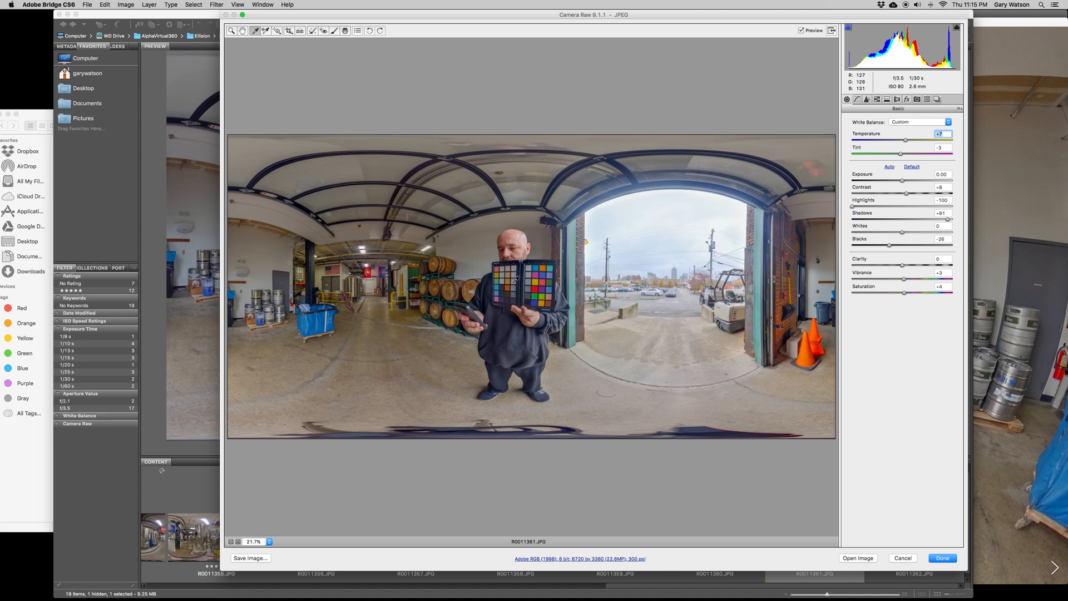
mouse_move(546, 288)
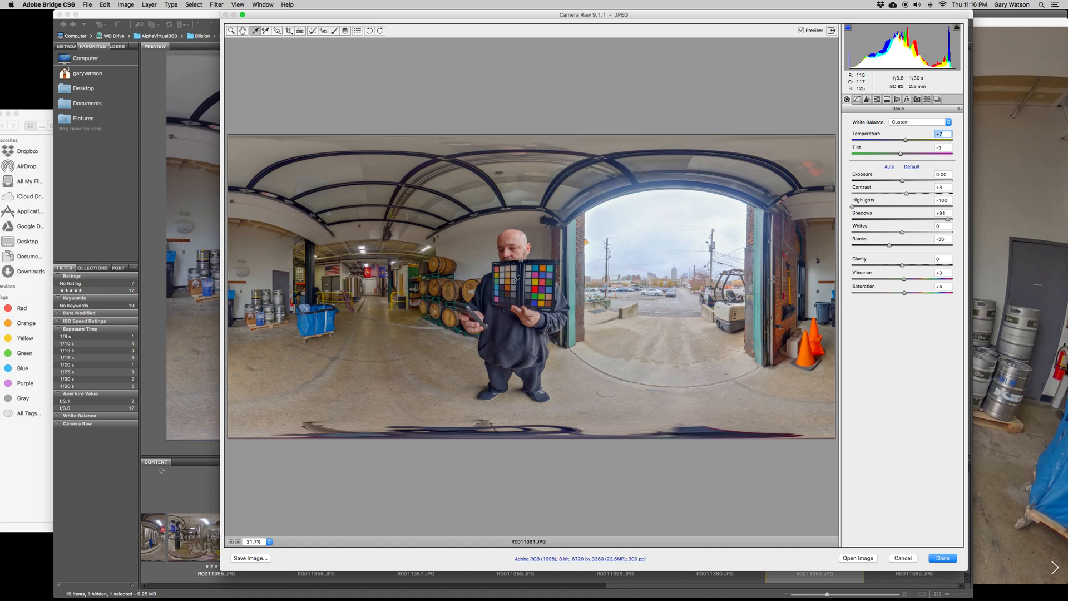
mouse_move(507, 291)
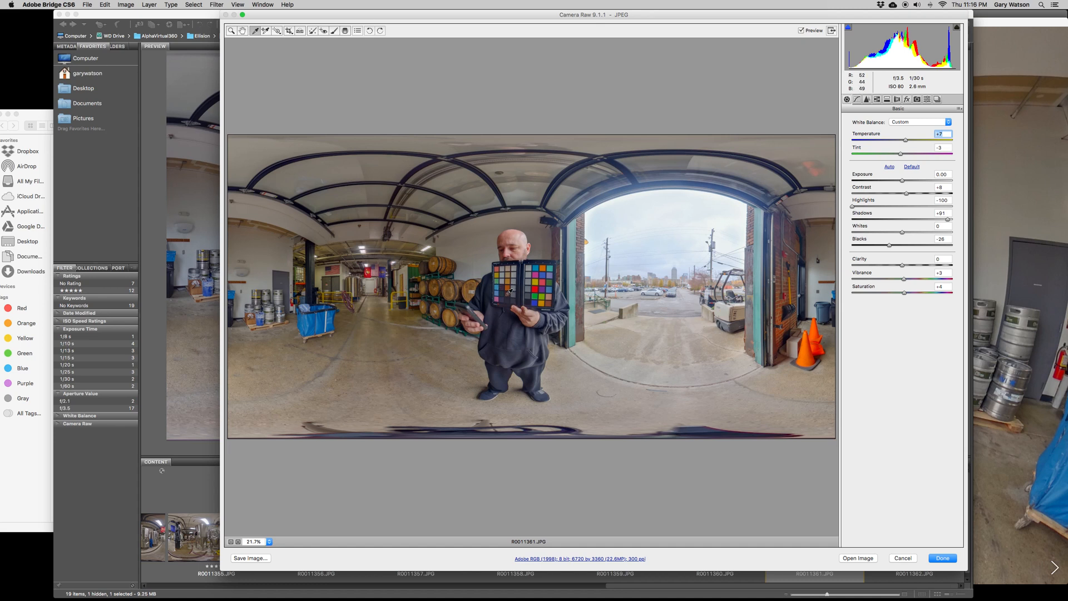
mouse_move(515, 280)
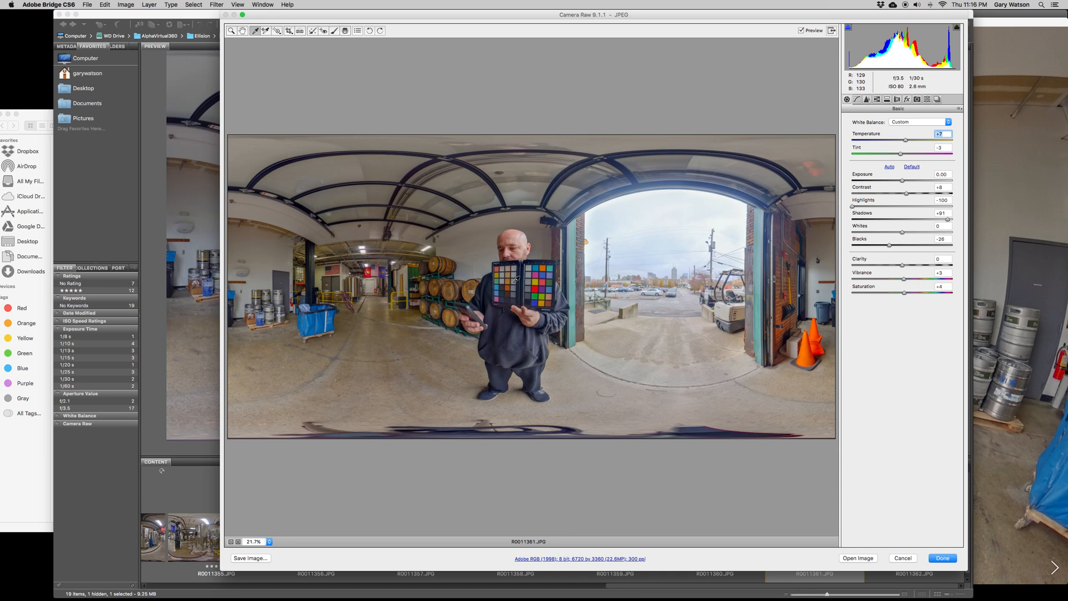
mouse_move(522, 293)
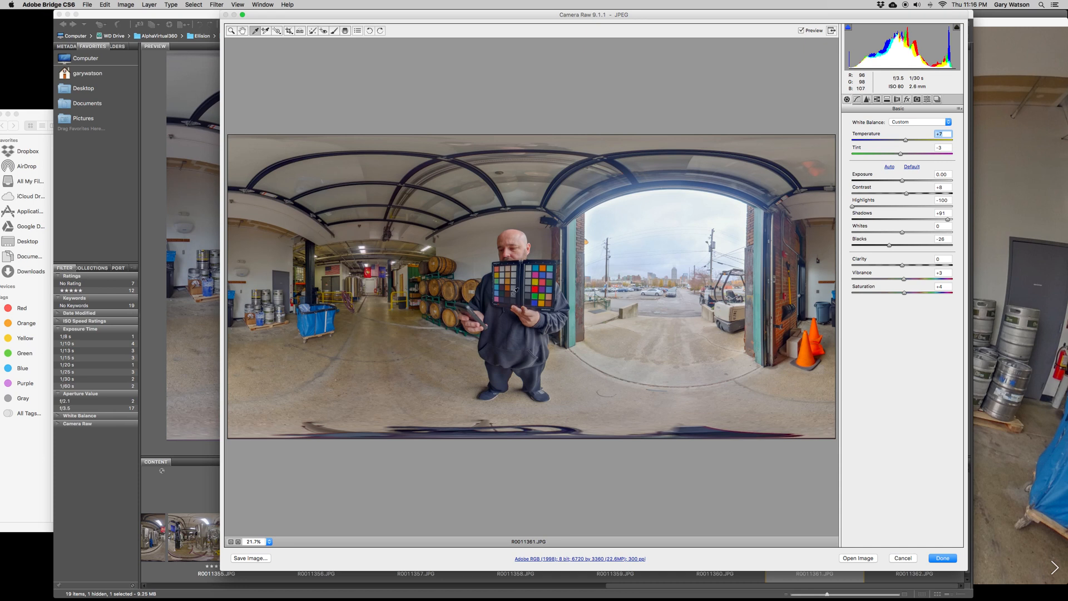
mouse_move(889, 250)
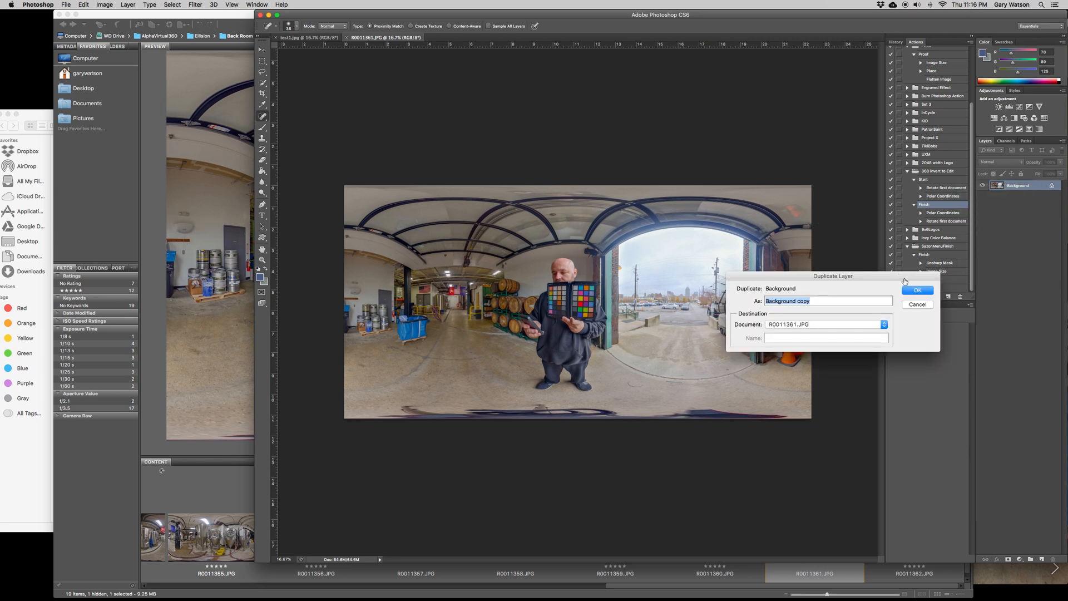
- Duplicate the opened panorama's background into a Background copy layer
click(918, 290)
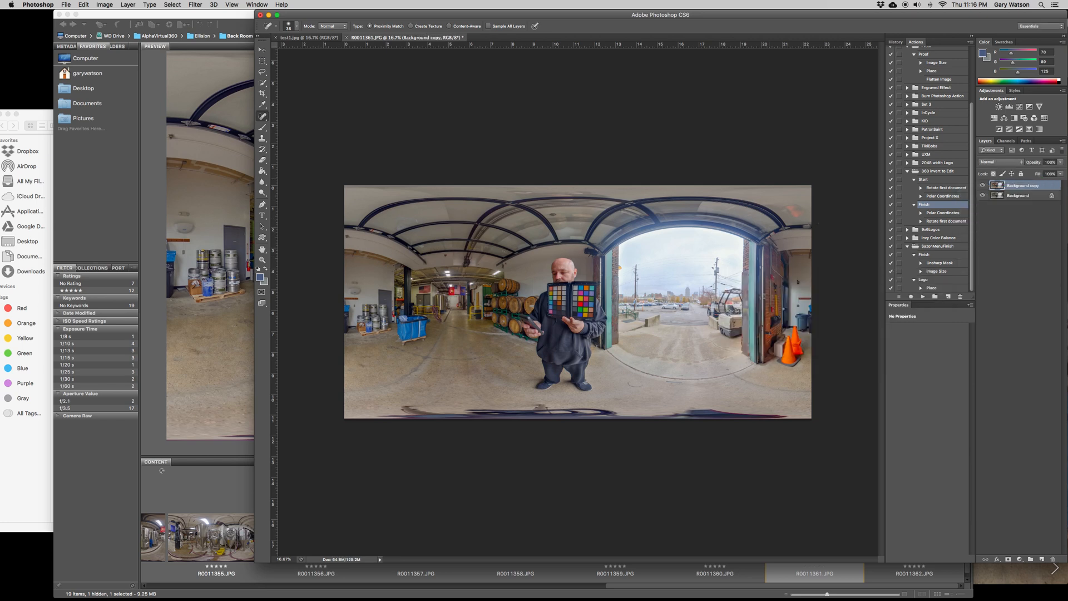
- Open Image > Adjustments > Shadows/Highlights for the Background copy layer
click(105, 5)
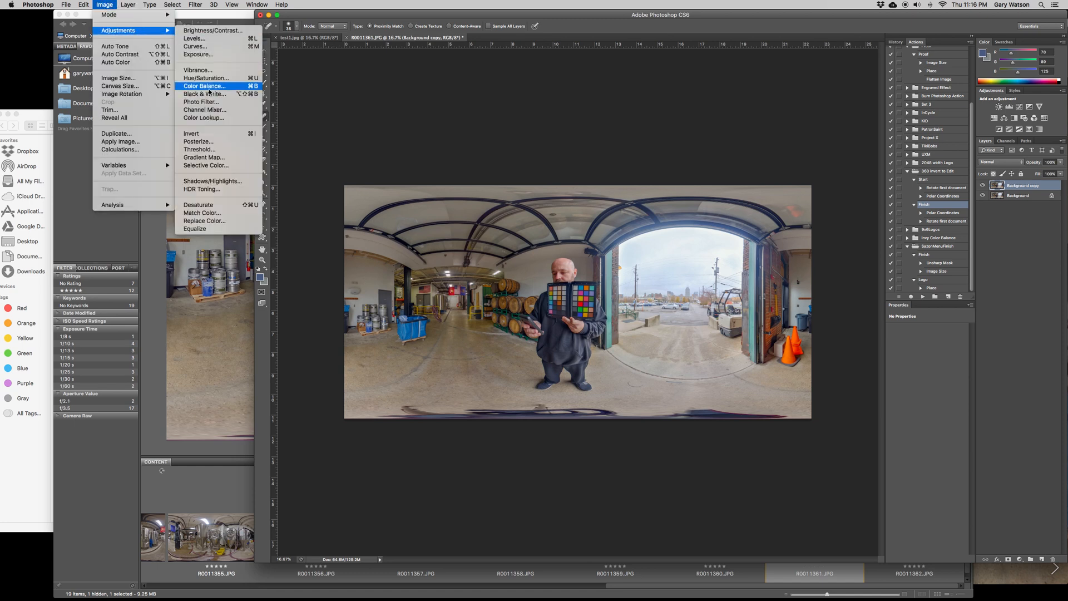
mouse_move(213, 181)
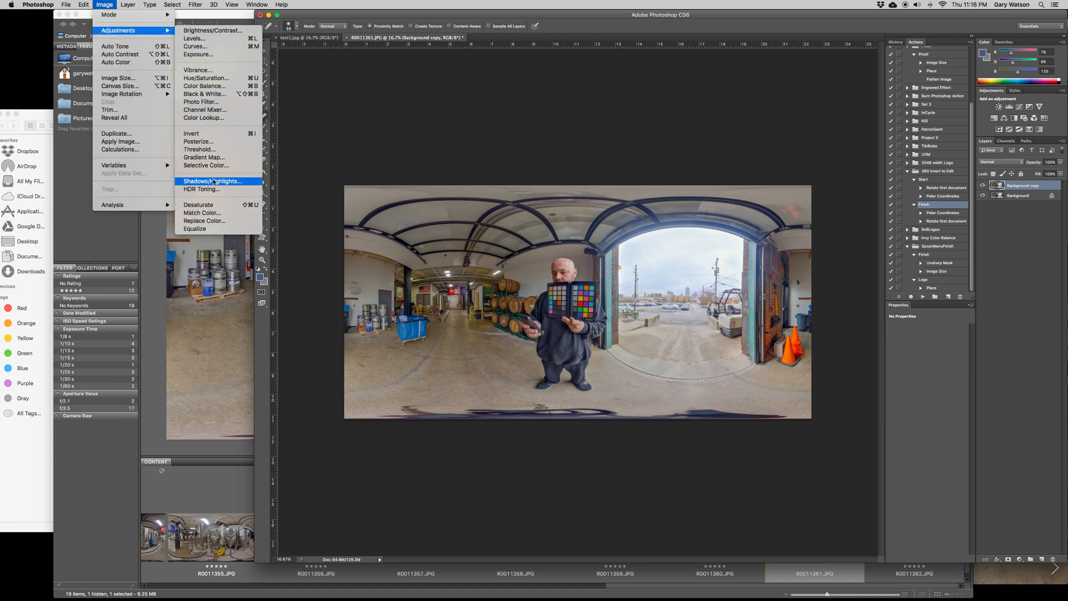
click(212, 180)
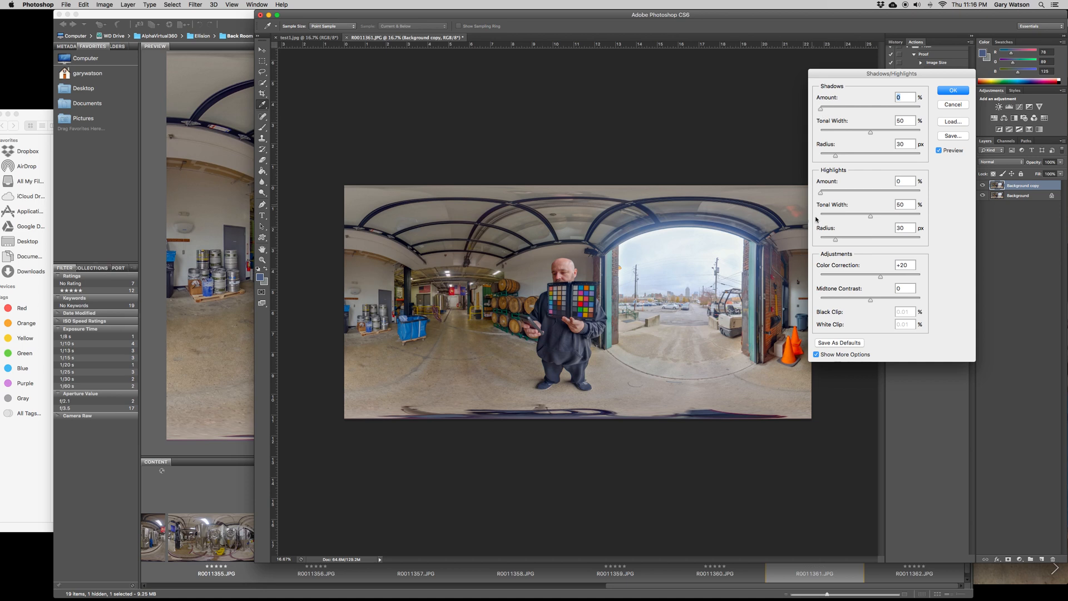
mouse_move(822, 194)
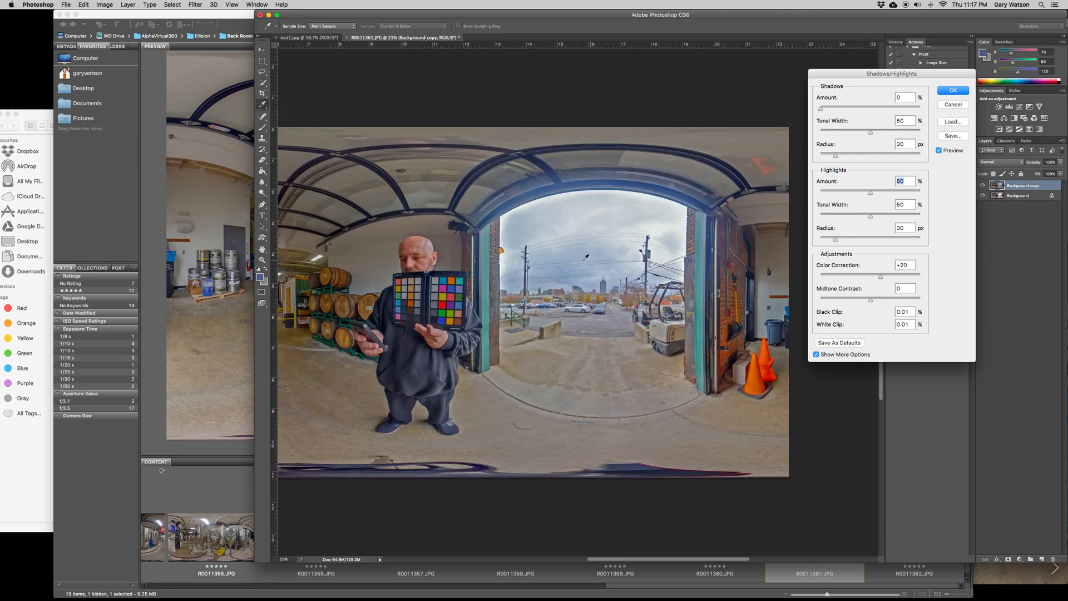
mouse_move(503, 196)
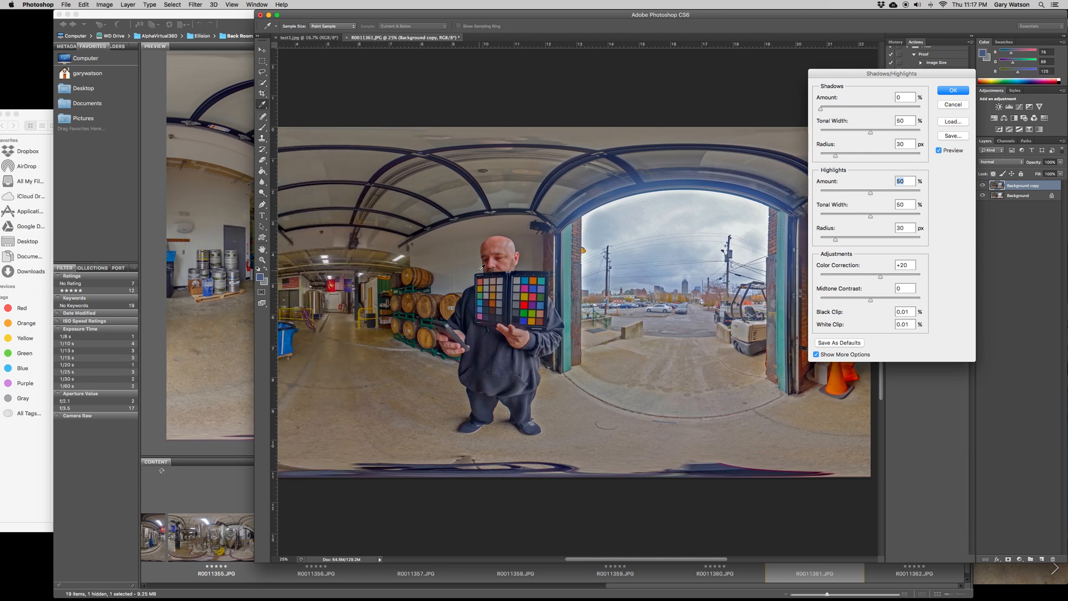
- Apply Shadows/Highlights with Highlights 35%, Tonal Width 52%, Radius 33 px, checking Preview
click(938, 150)
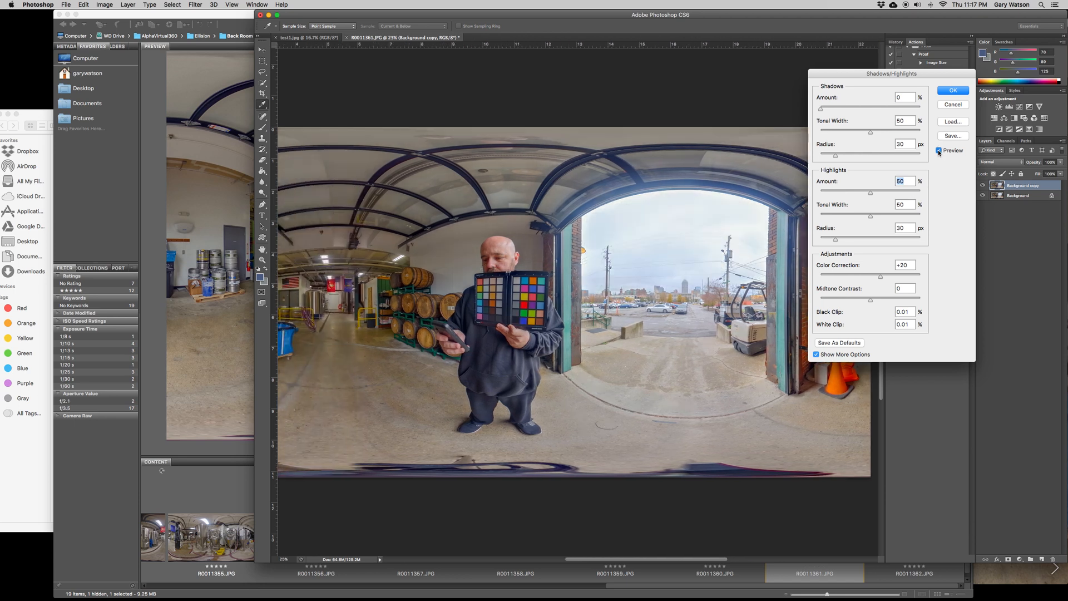
click(940, 151)
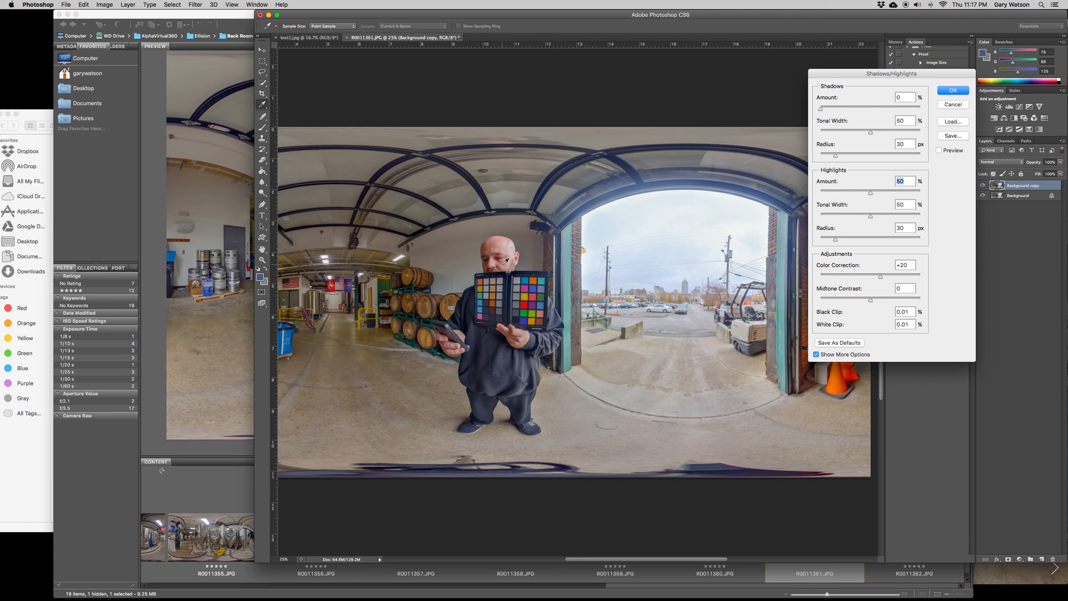
click(941, 151)
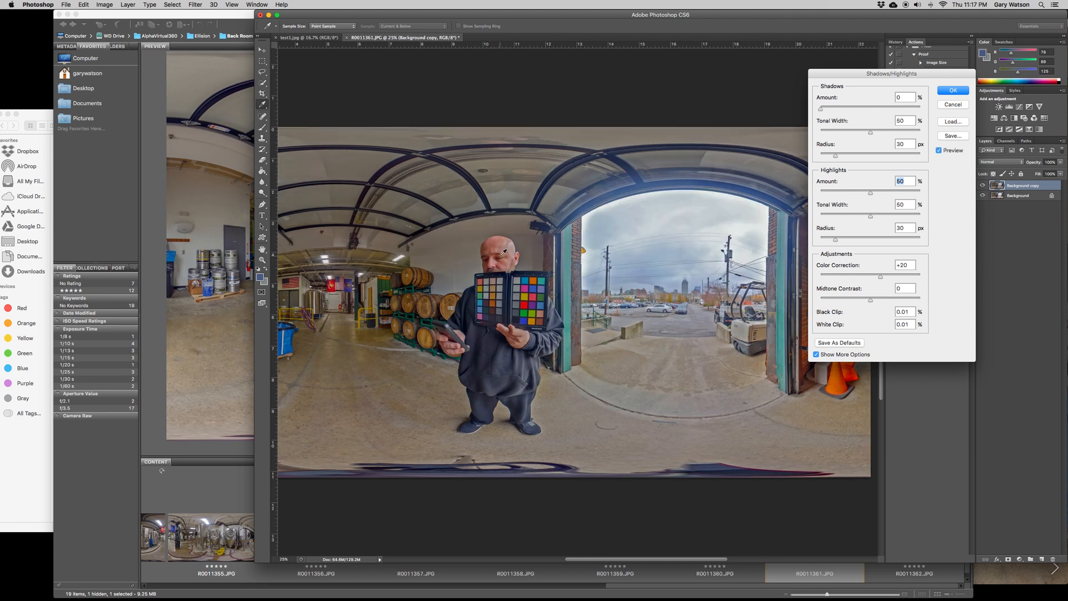
click(939, 152)
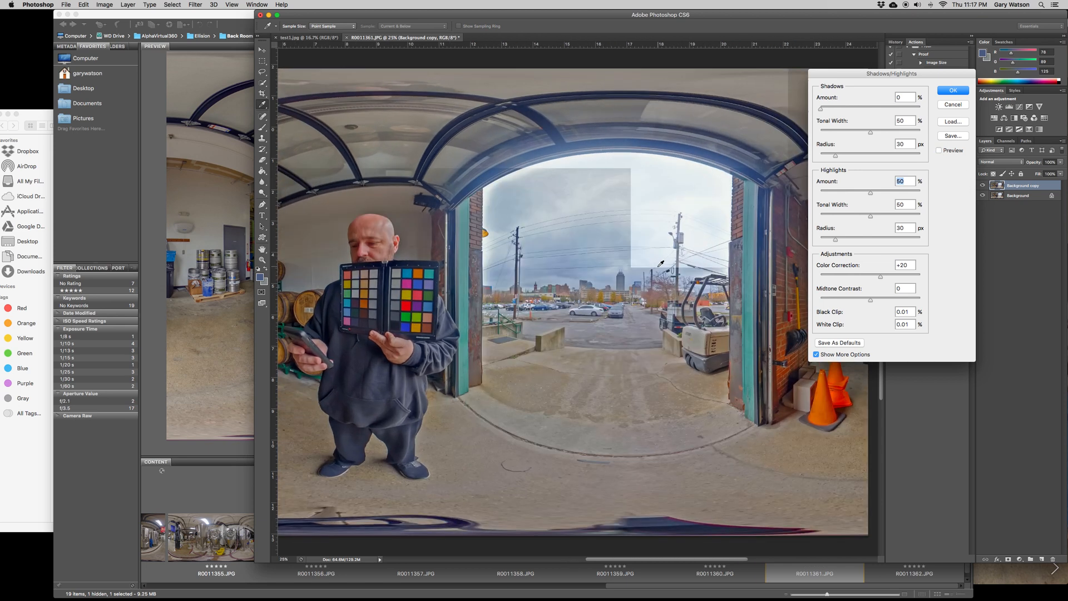
click(940, 149)
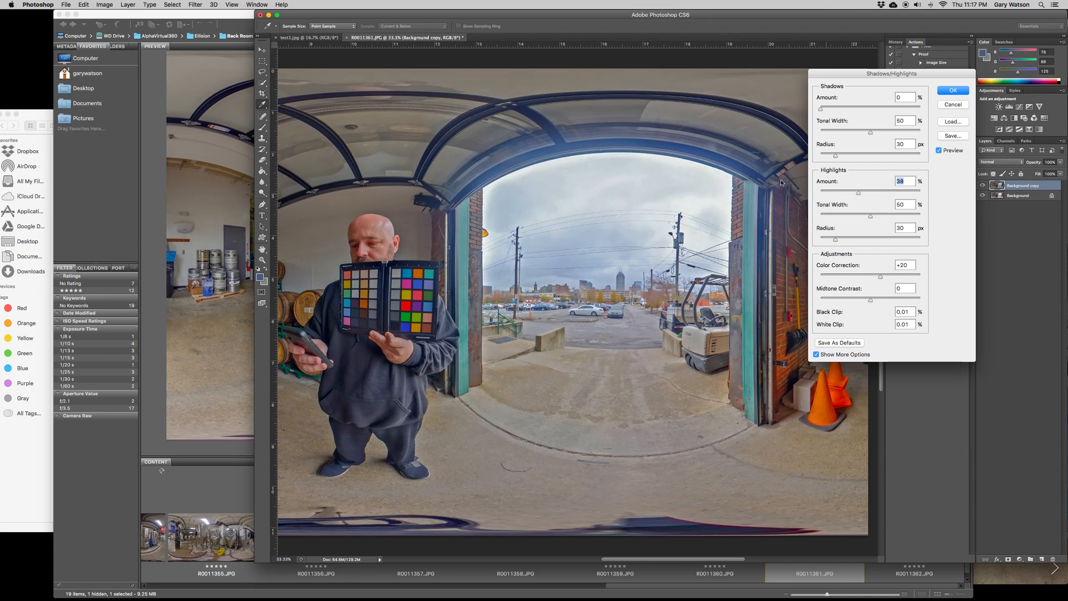
mouse_move(617, 262)
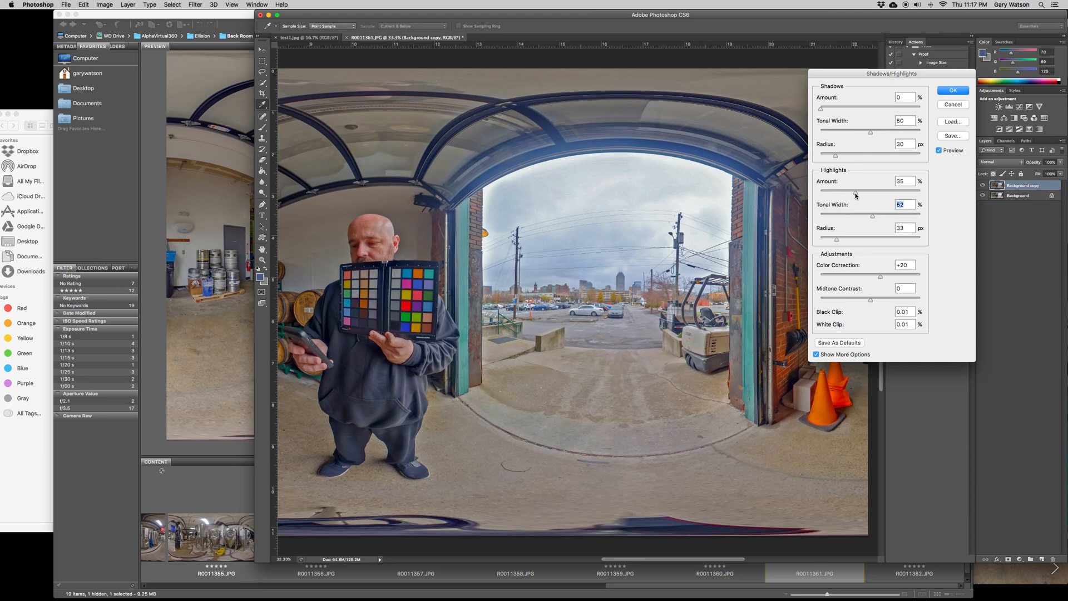
mouse_move(855, 195)
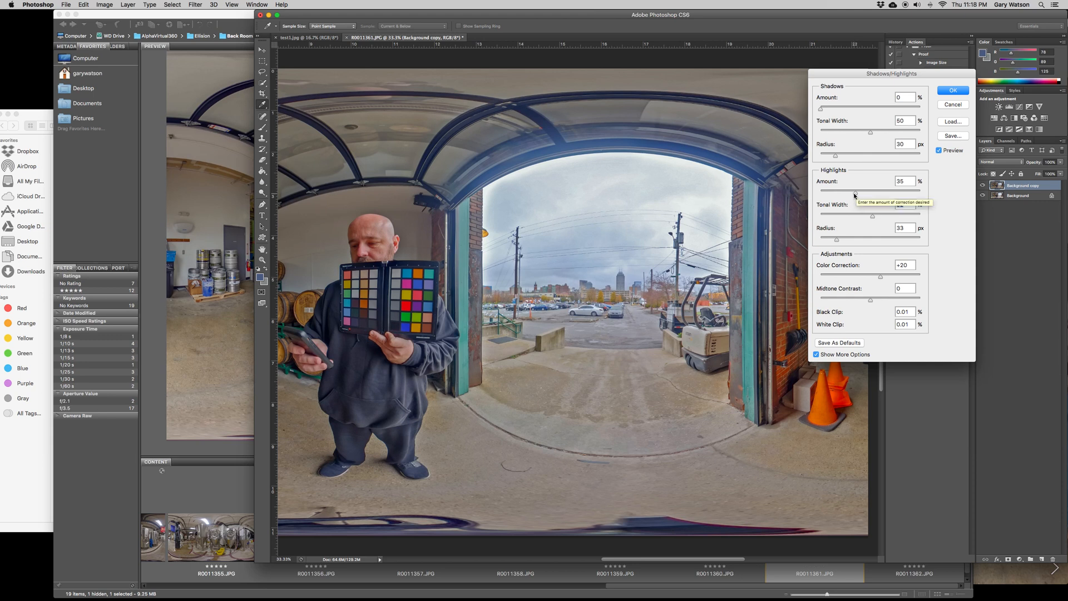
mouse_move(913, 131)
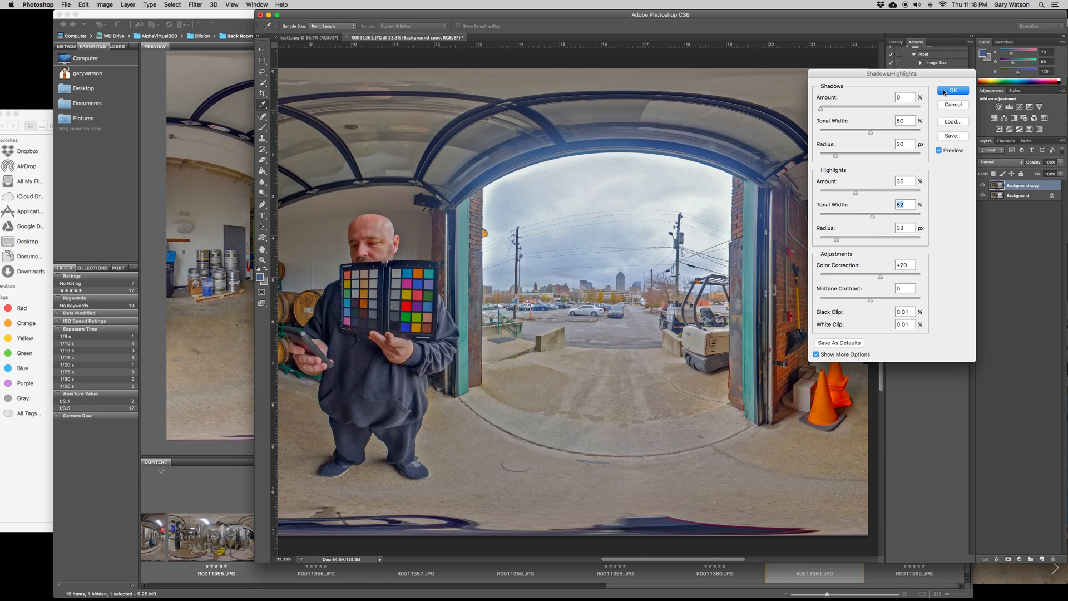
click(953, 90)
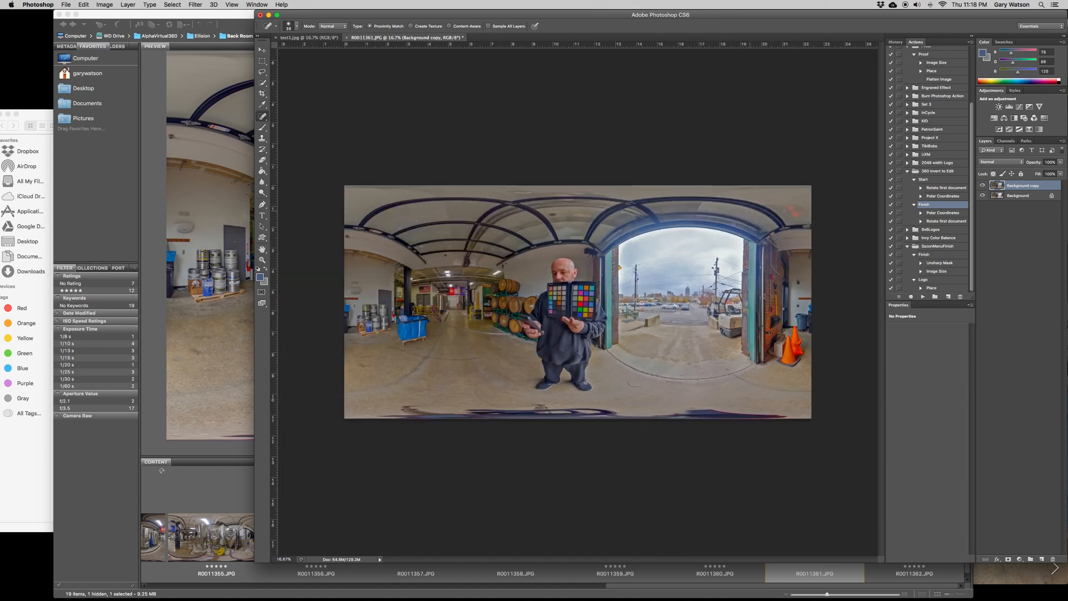
- Select the Eraser tool and set its opacity to 69%
click(983, 186)
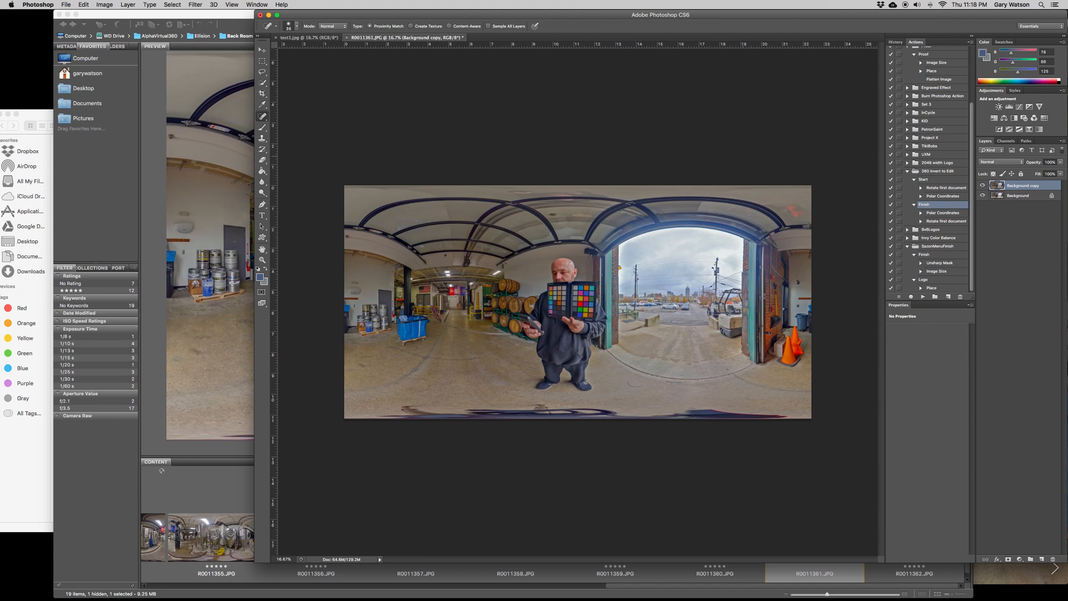
click(262, 172)
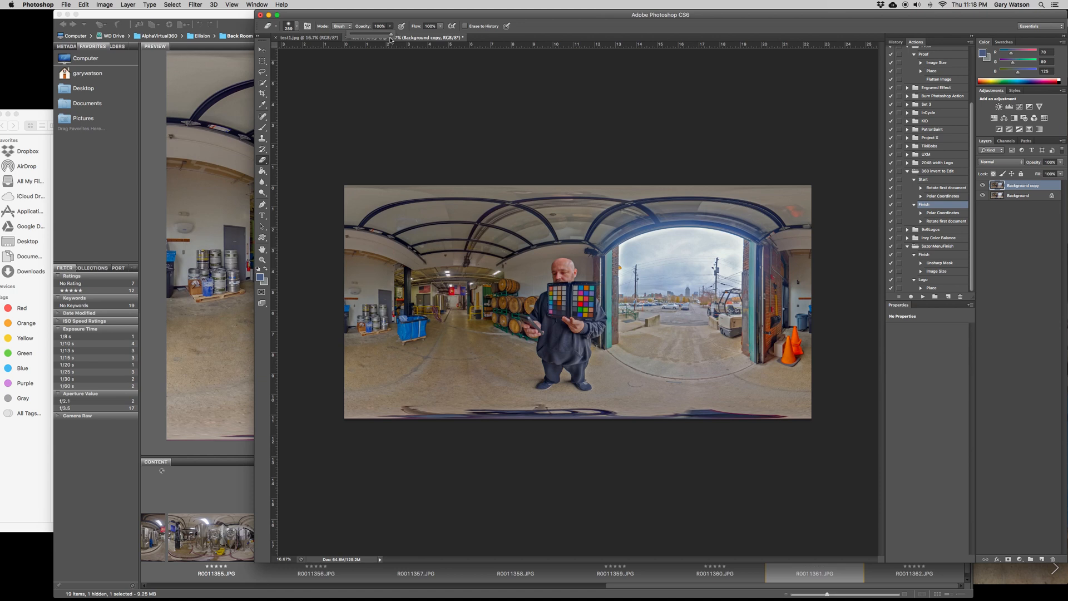
click(379, 33)
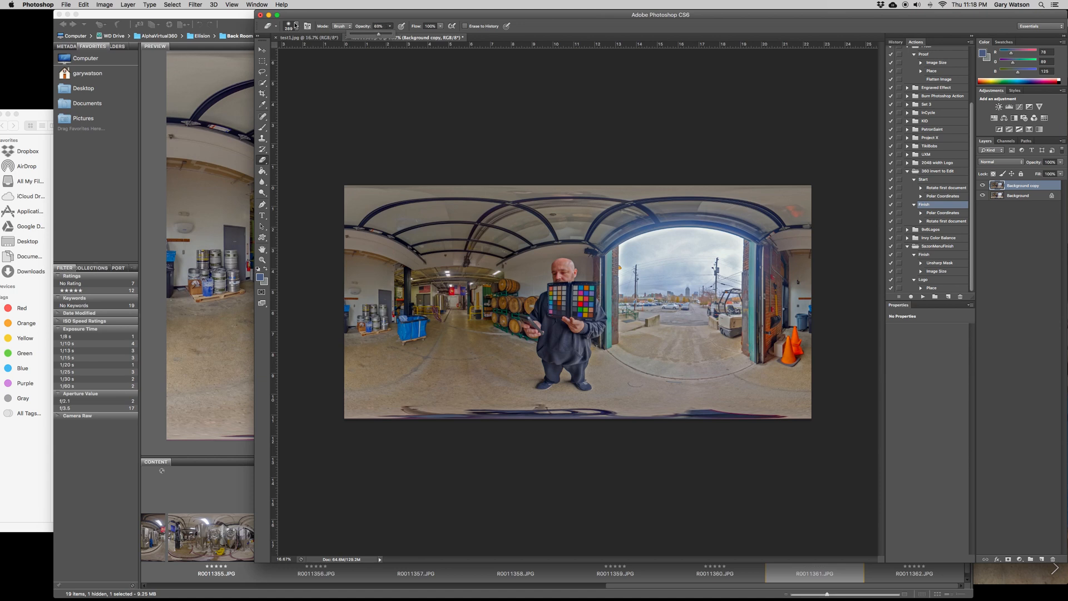
click(289, 26)
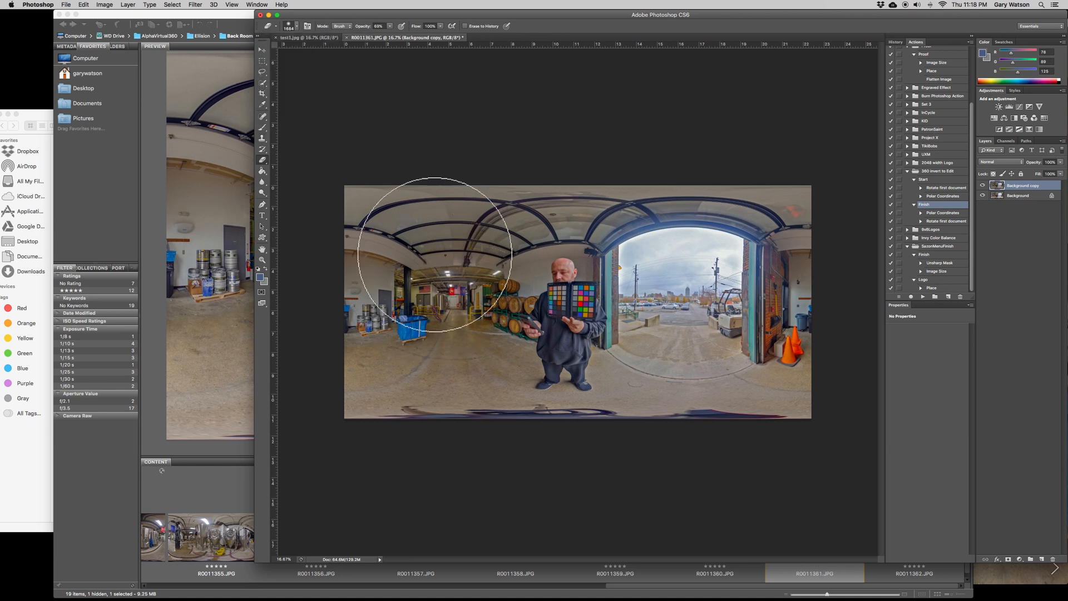
mouse_move(521, 273)
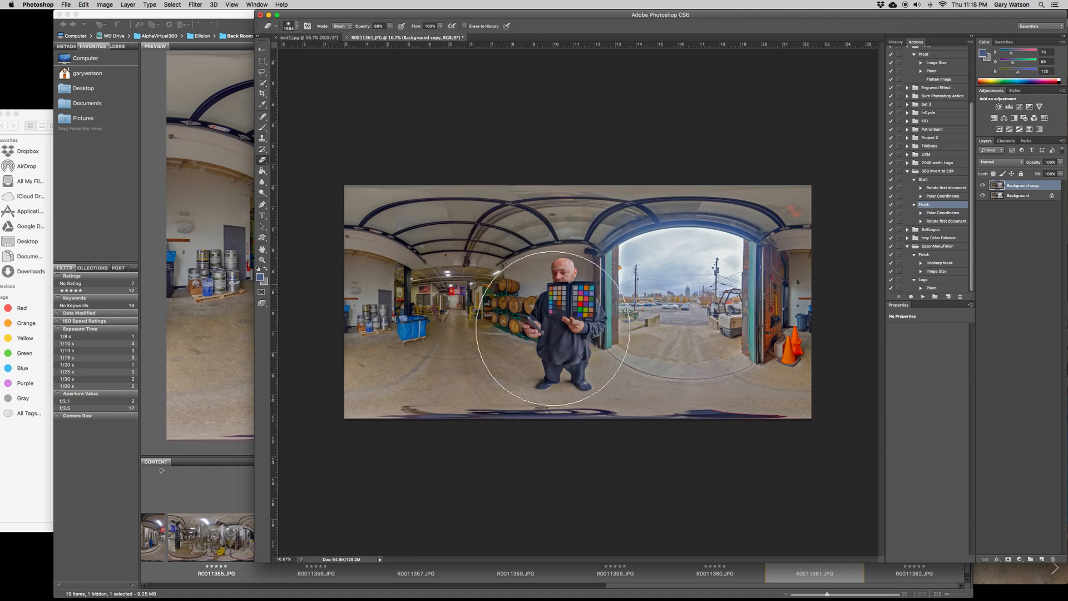
mouse_move(371, 219)
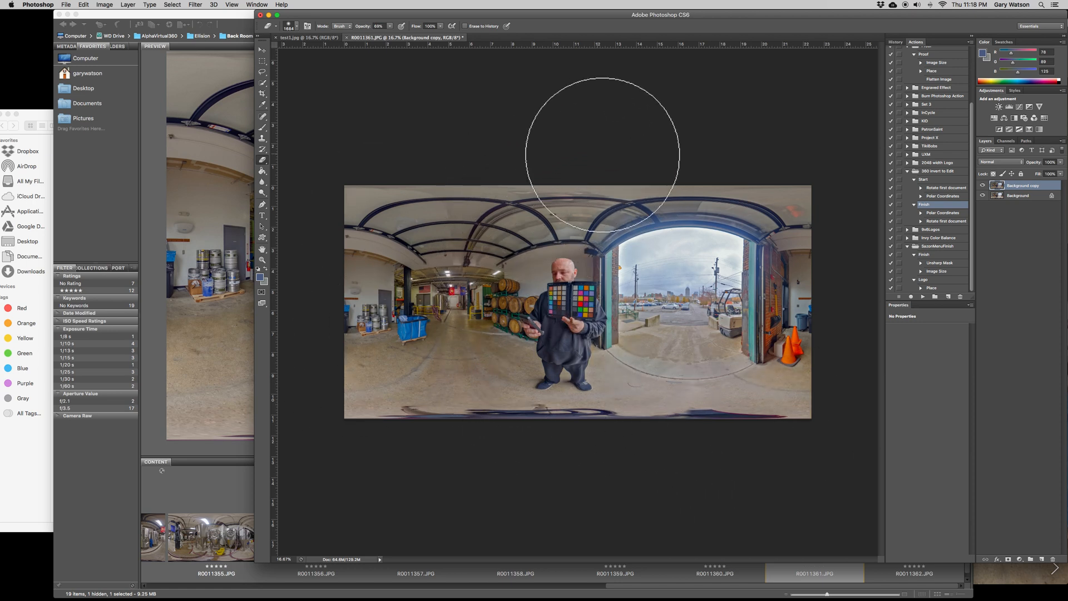
mouse_move(838, 392)
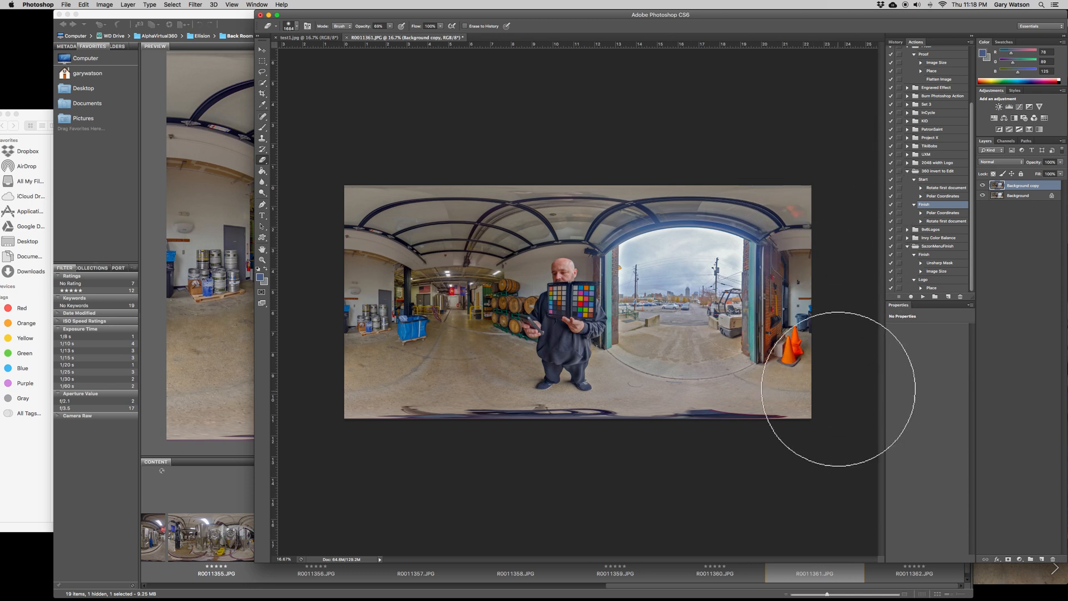
mouse_move(355, 190)
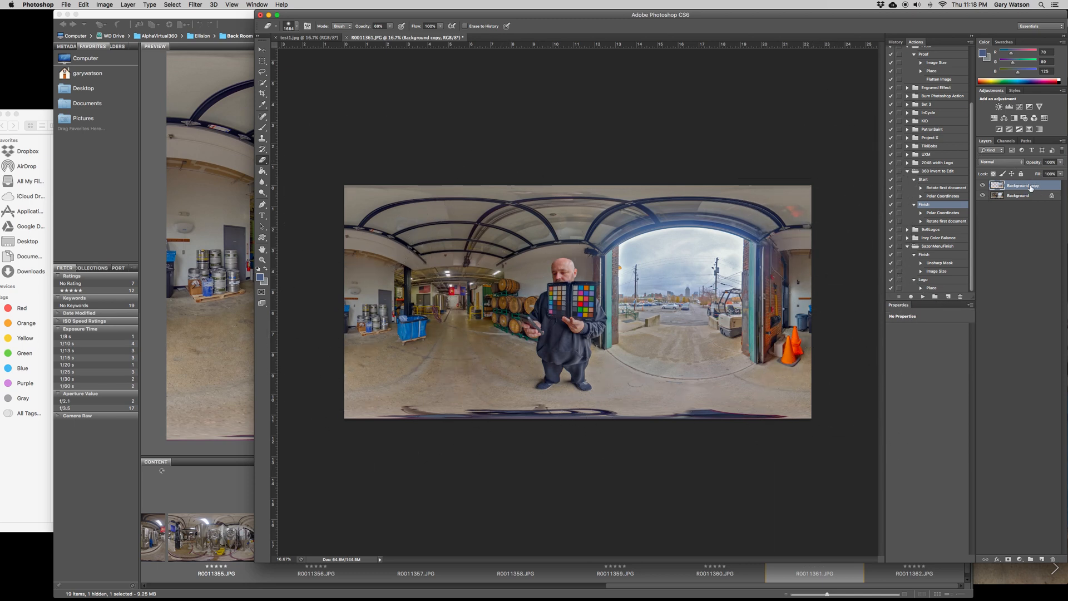
- Flatten the Background copy and original into a single background layer
right_click(1022, 185)
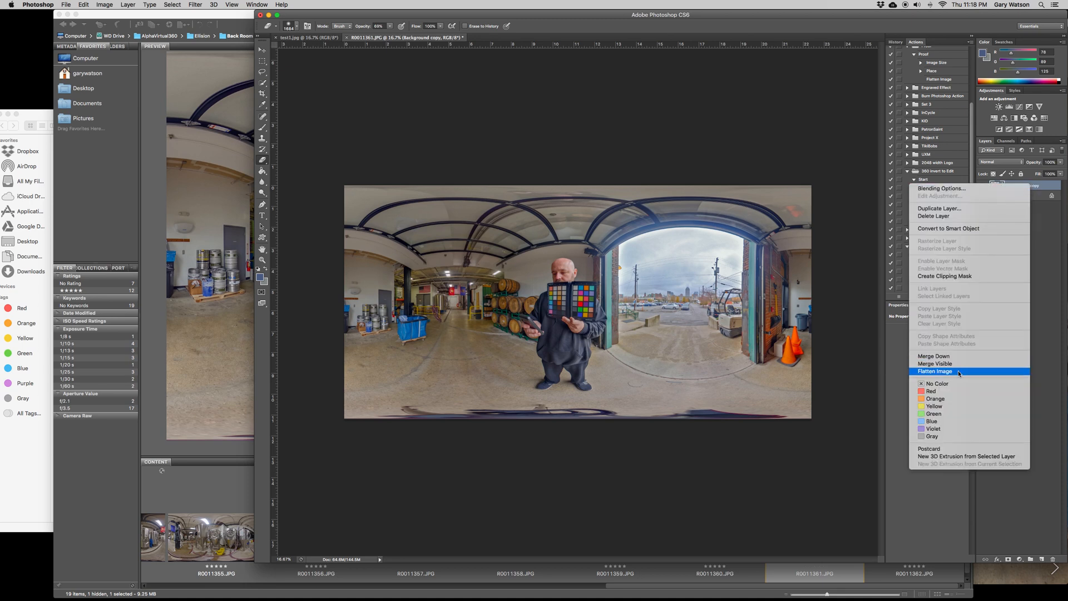
click(936, 371)
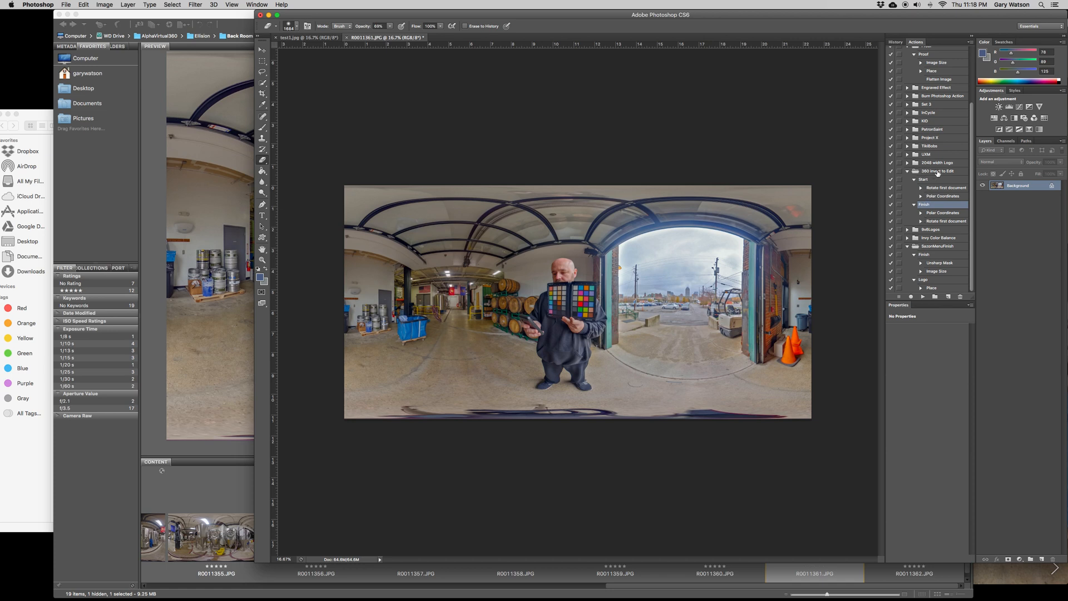
- Select the '360 invert to Edit' action set in the Actions panel
click(940, 171)
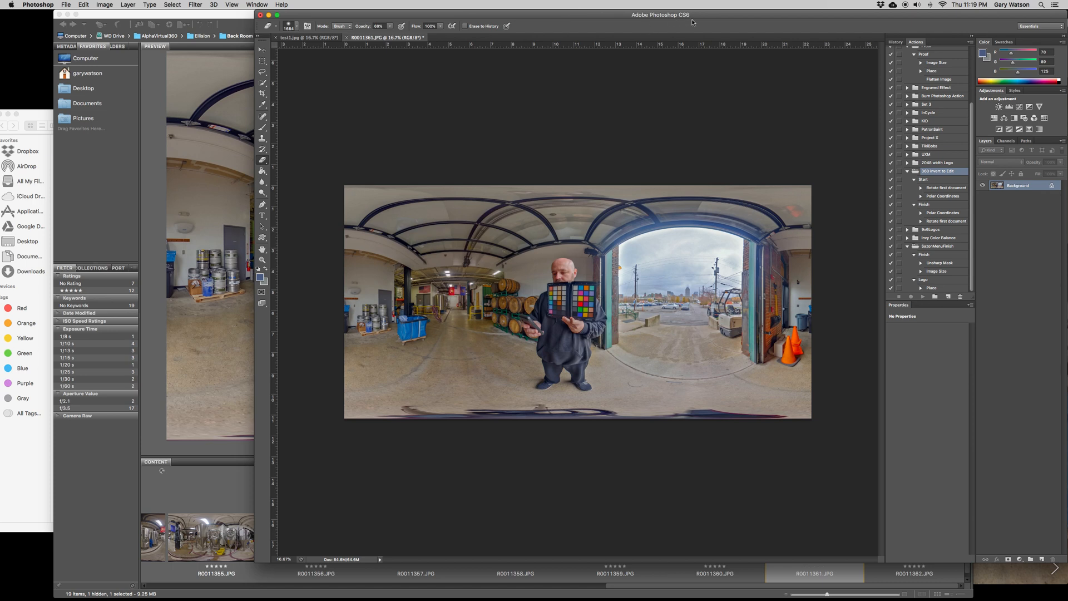
mouse_move(564, 32)
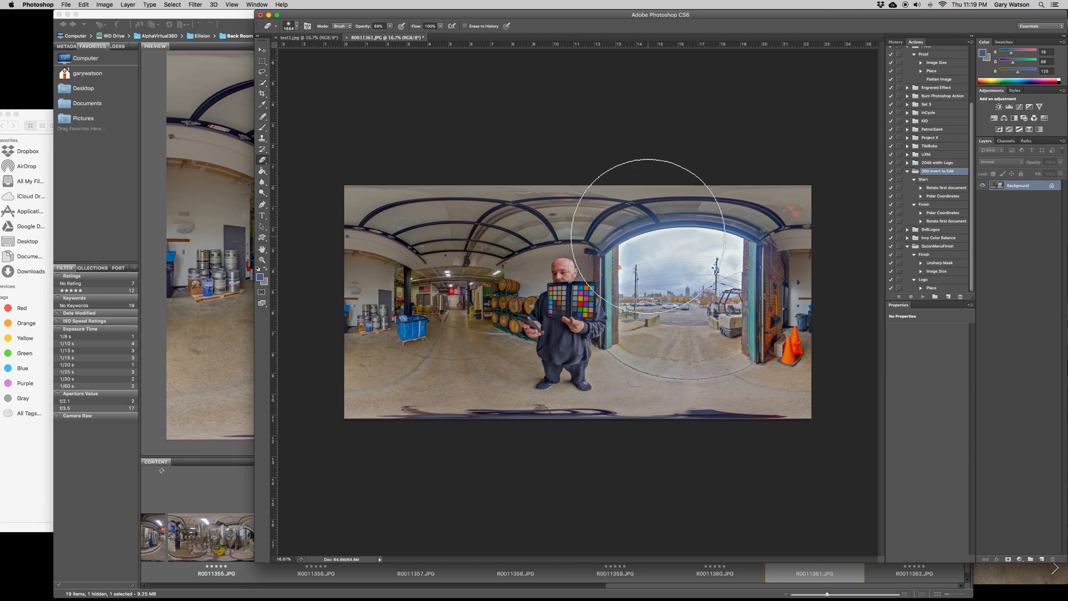
mouse_move(565, 130)
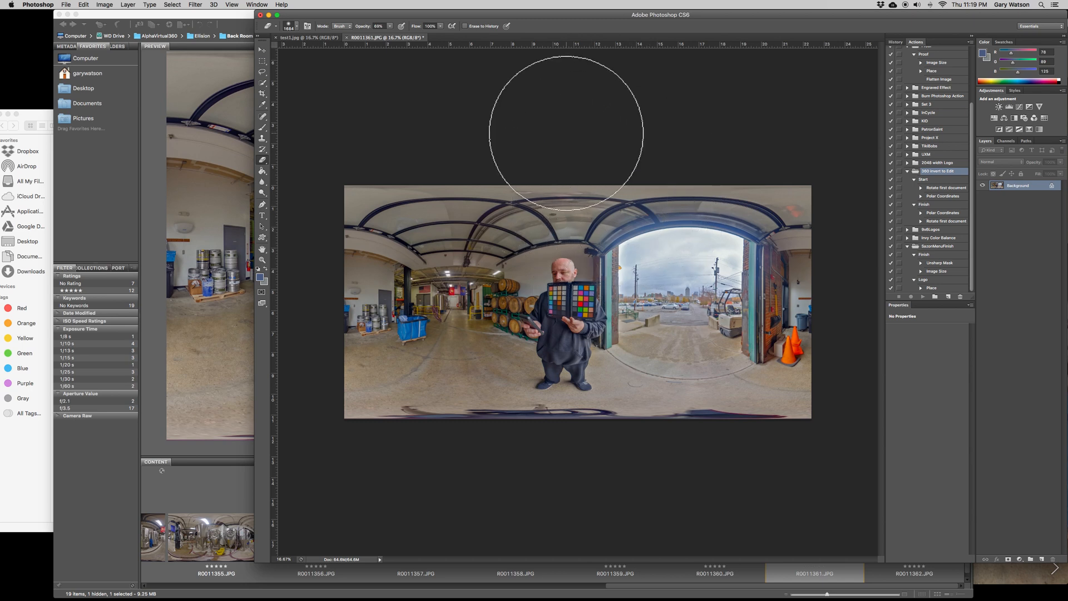
mouse_move(576, 92)
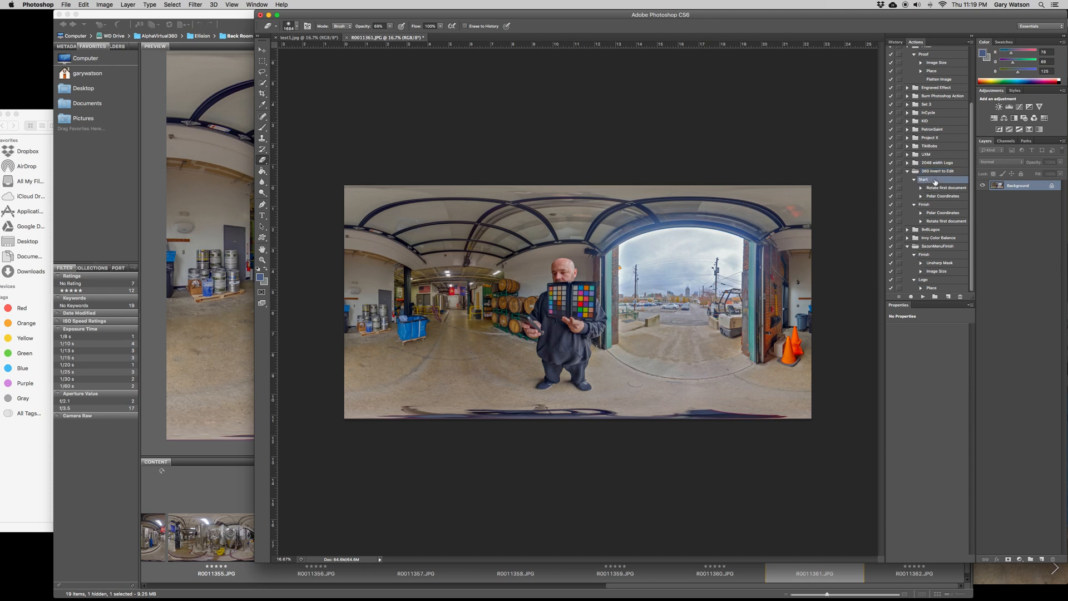
mouse_move(949, 194)
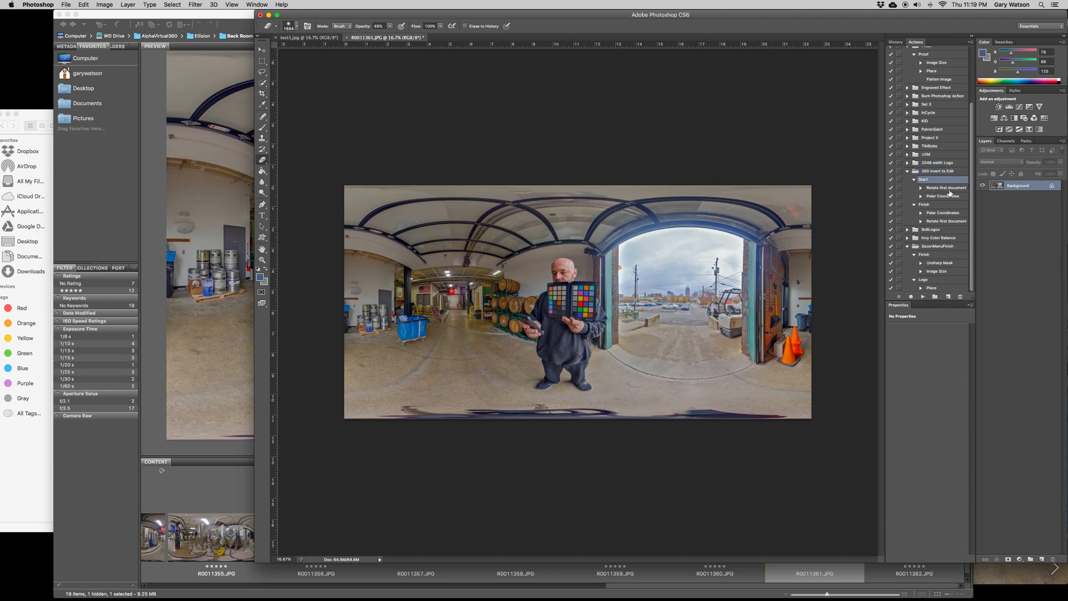
mouse_move(944, 198)
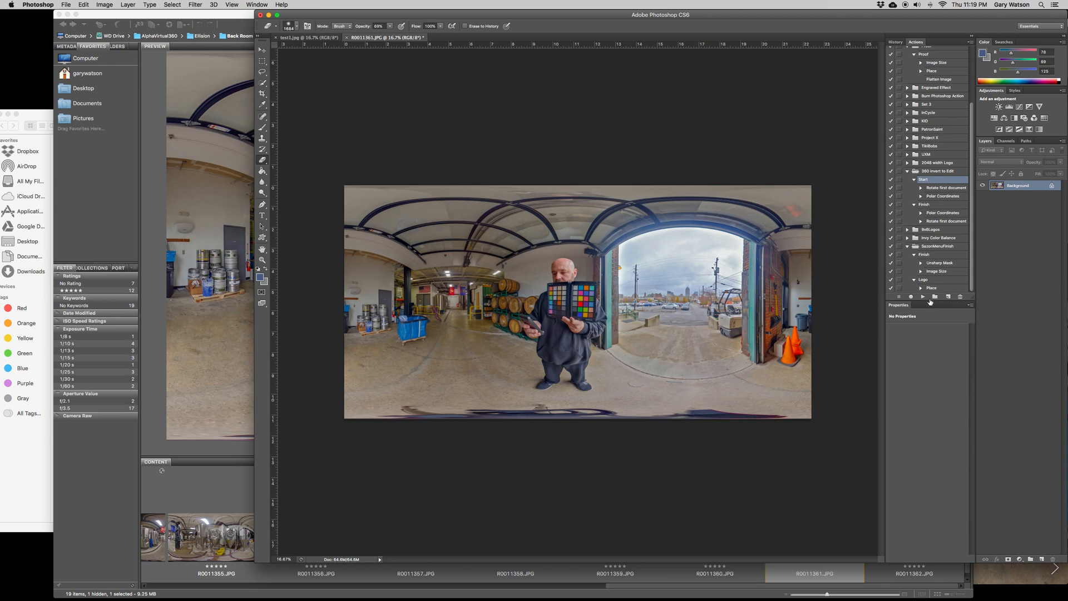
mouse_move(922, 298)
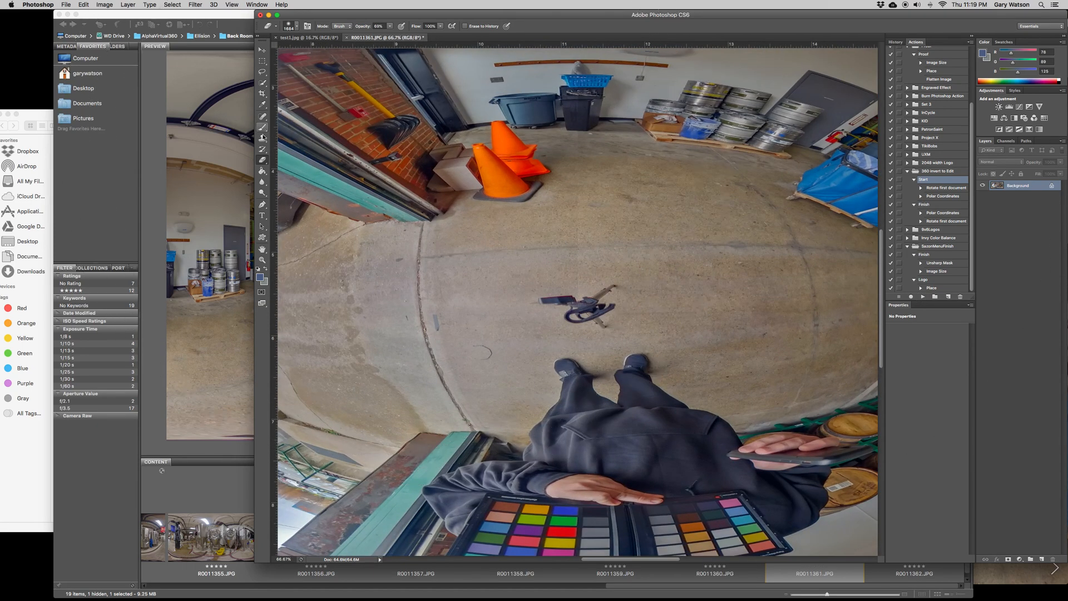
- Play the 360 Finish action to apply Polar Coordinates and rotate the document back
click(262, 127)
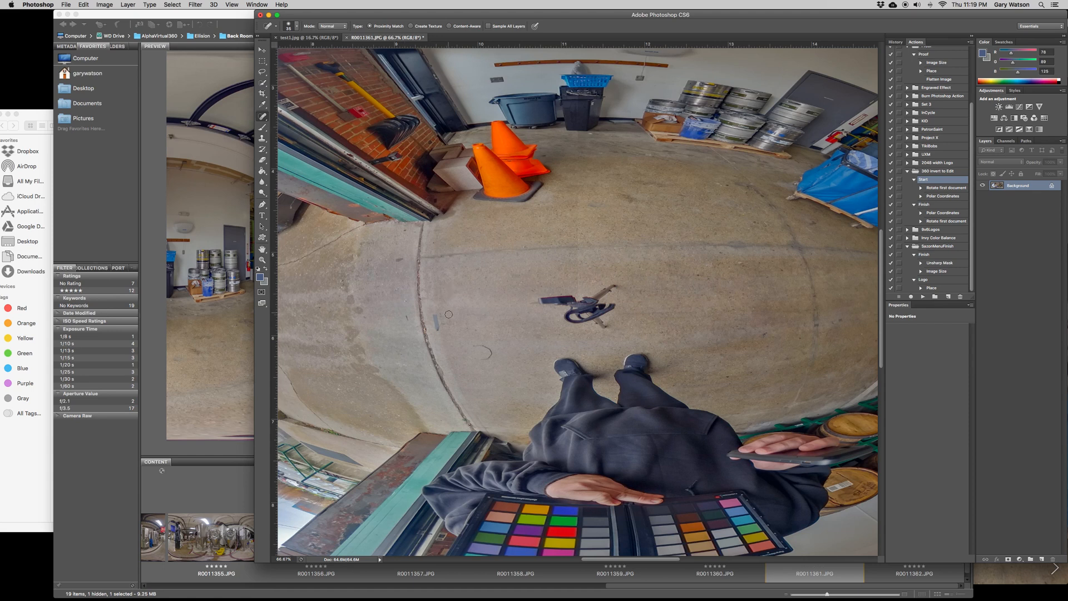
mouse_move(485, 348)
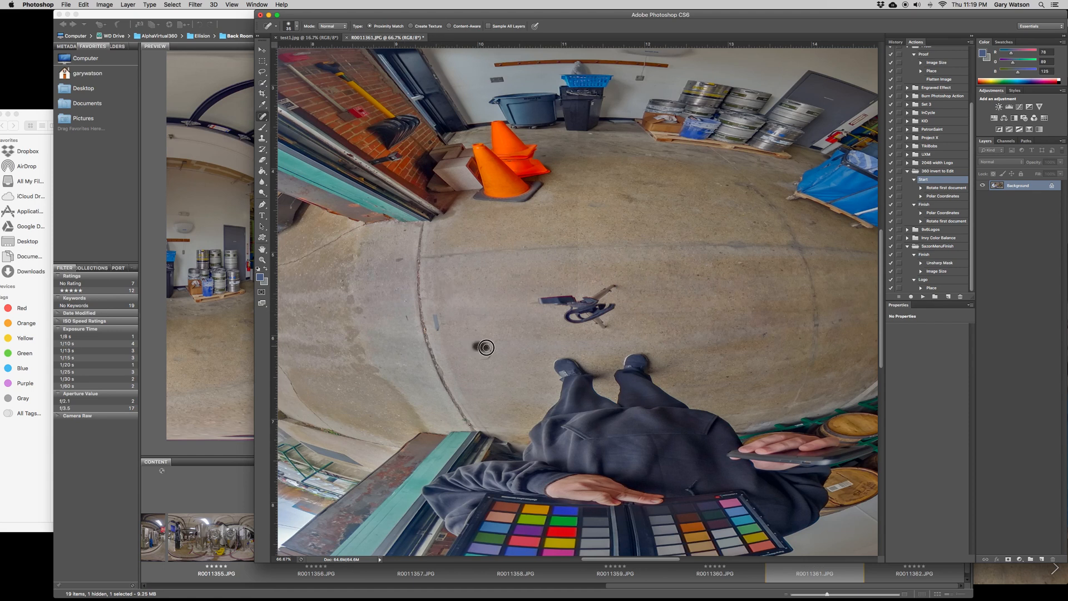
mouse_move(492, 352)
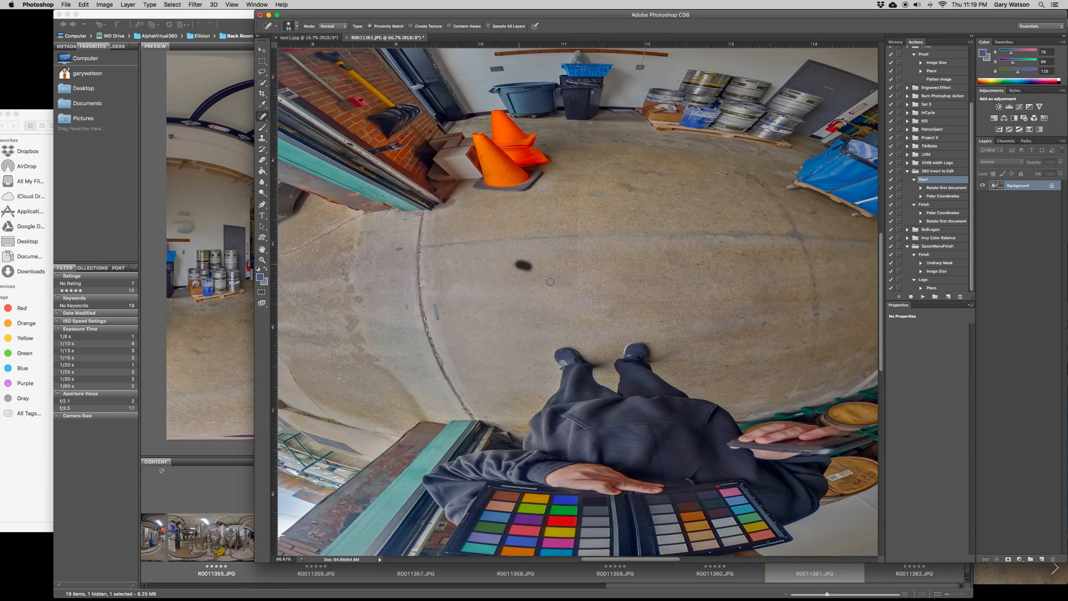
mouse_move(515, 220)
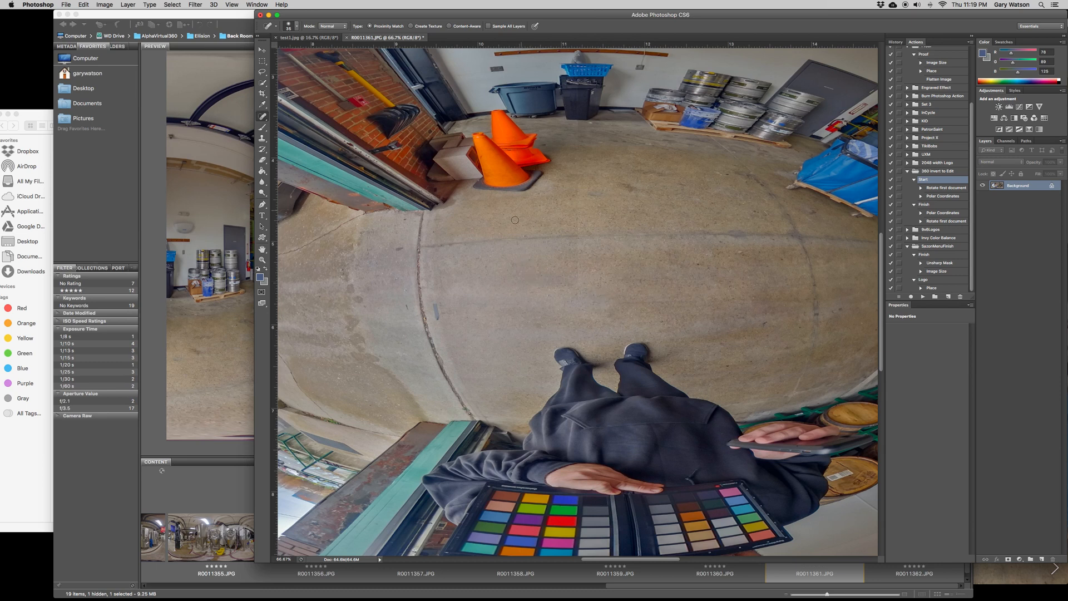
mouse_move(609, 288)
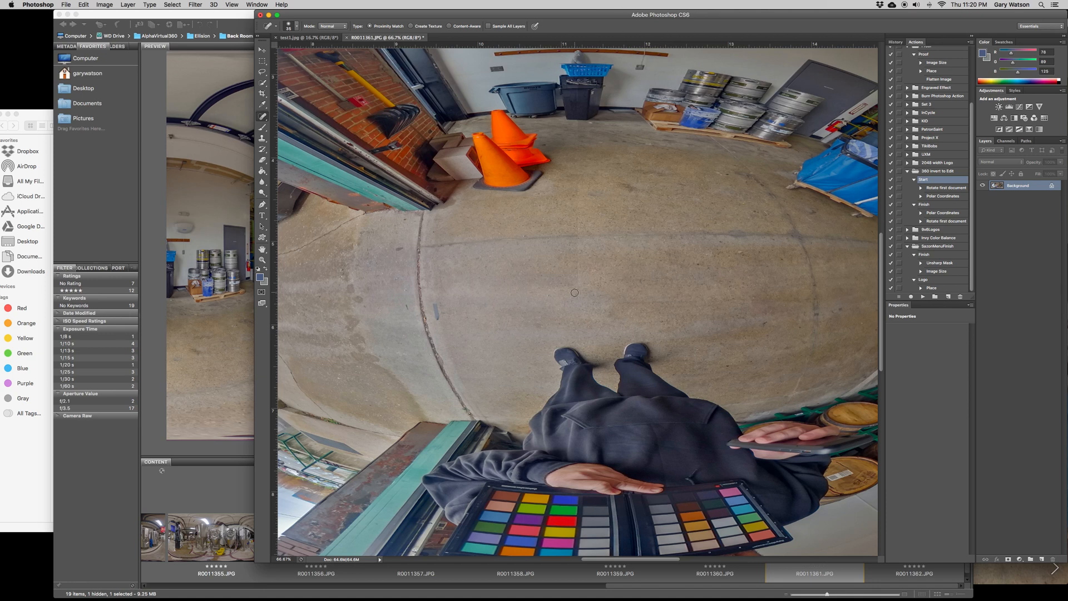
mouse_move(698, 276)
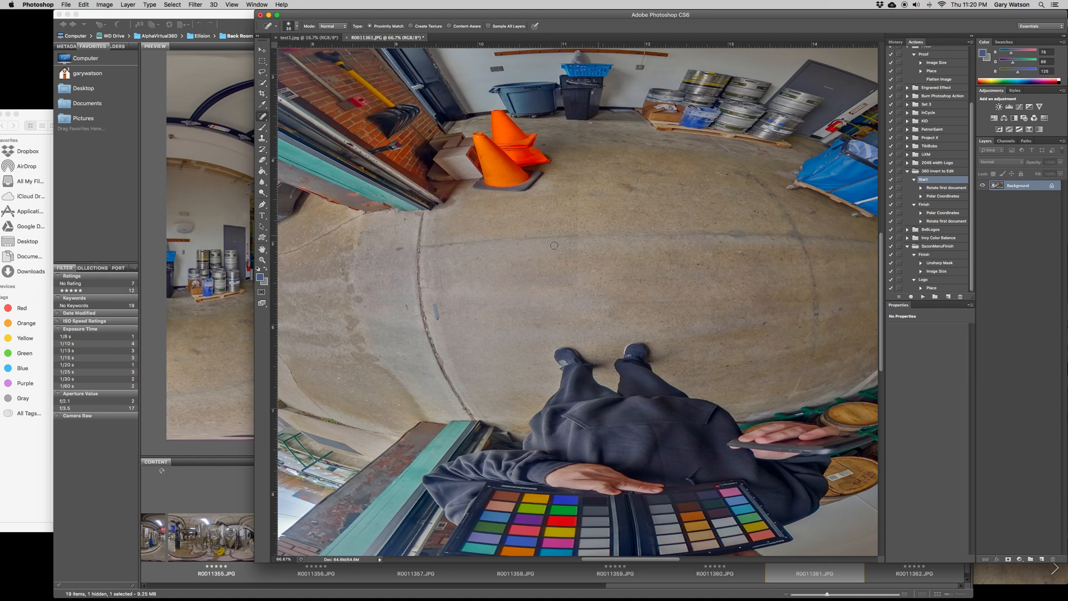
mouse_move(752, 277)
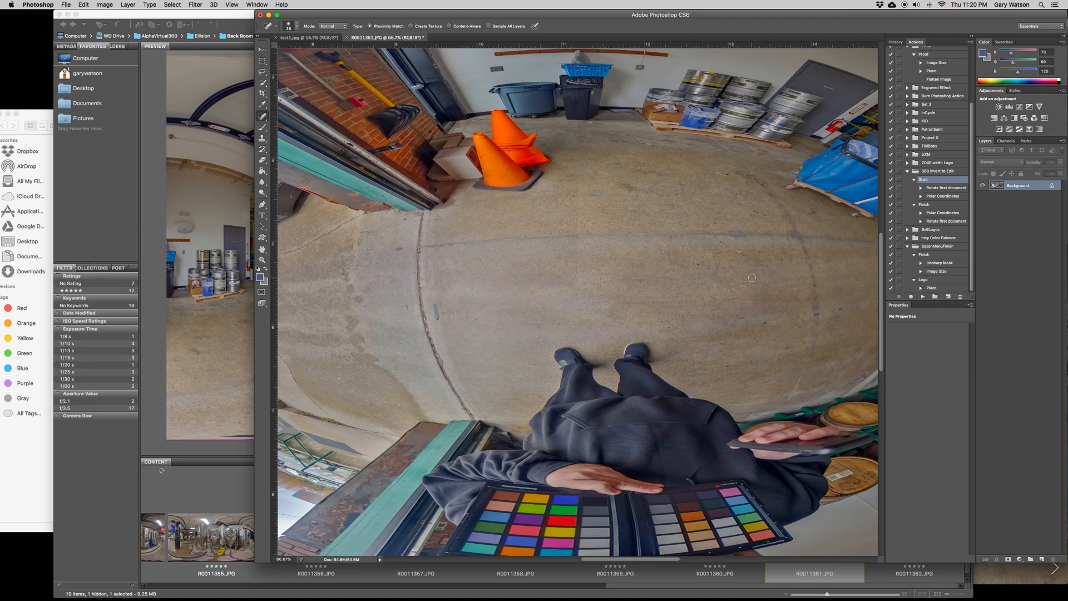
mouse_move(941, 210)
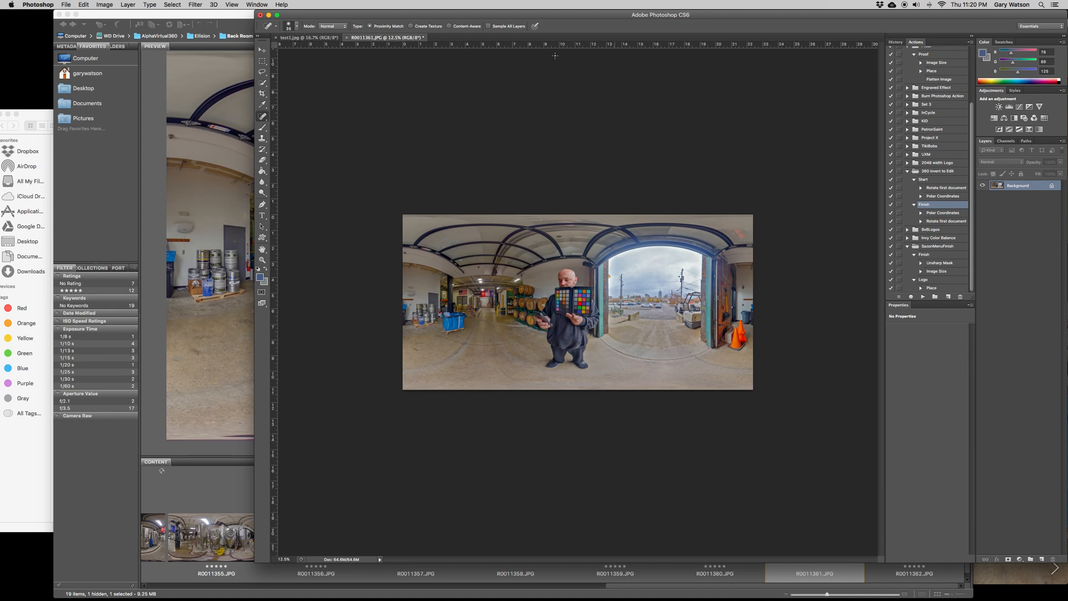
- Zoom in, then fit the brewery panorama to the window from the View menu
click(231, 5)
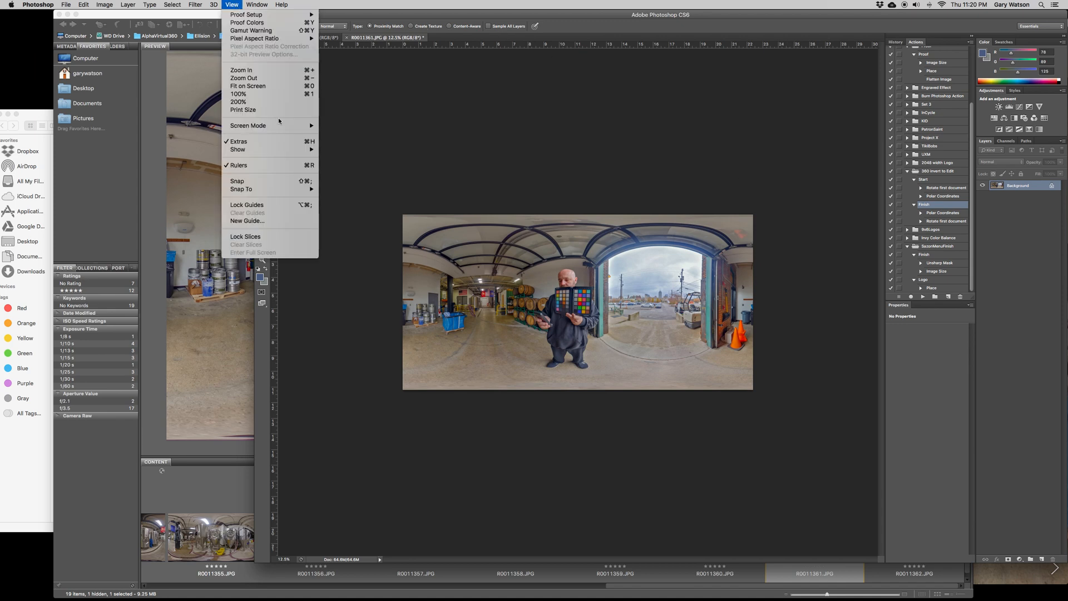
click(248, 86)
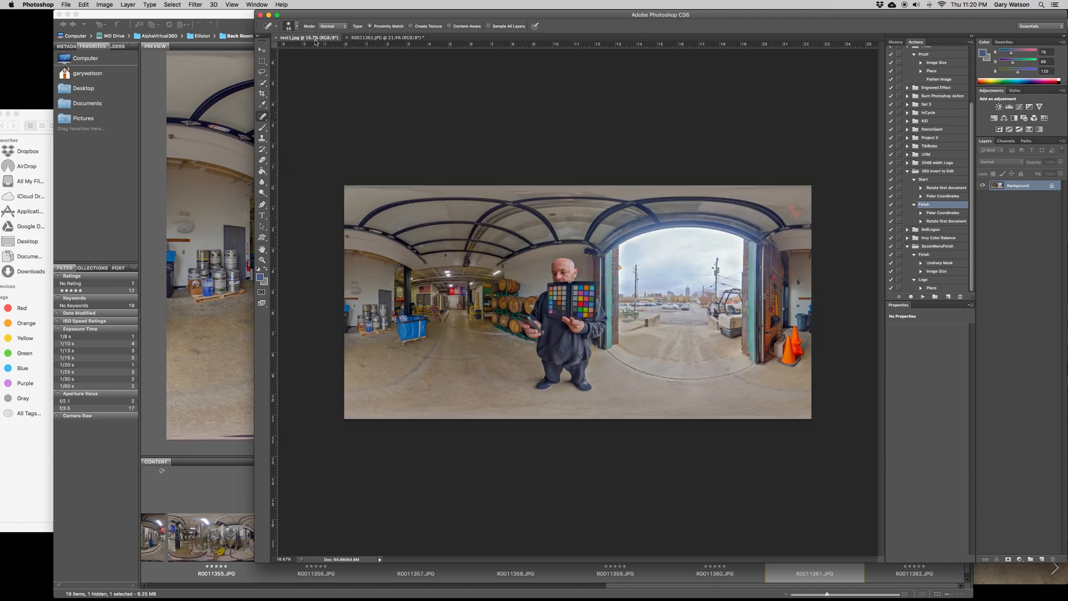
click(230, 5)
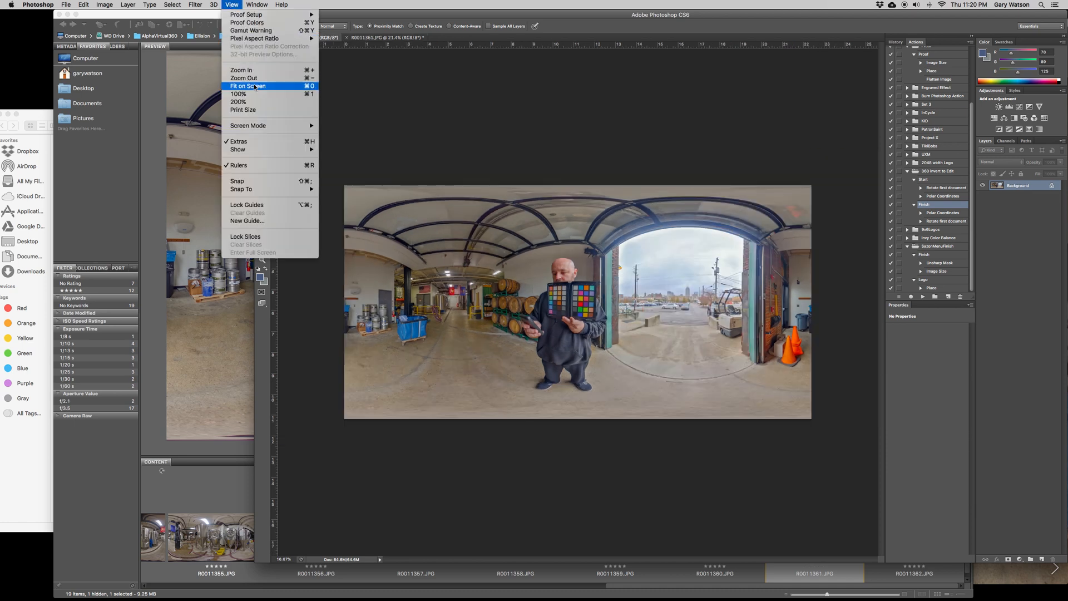
click(249, 86)
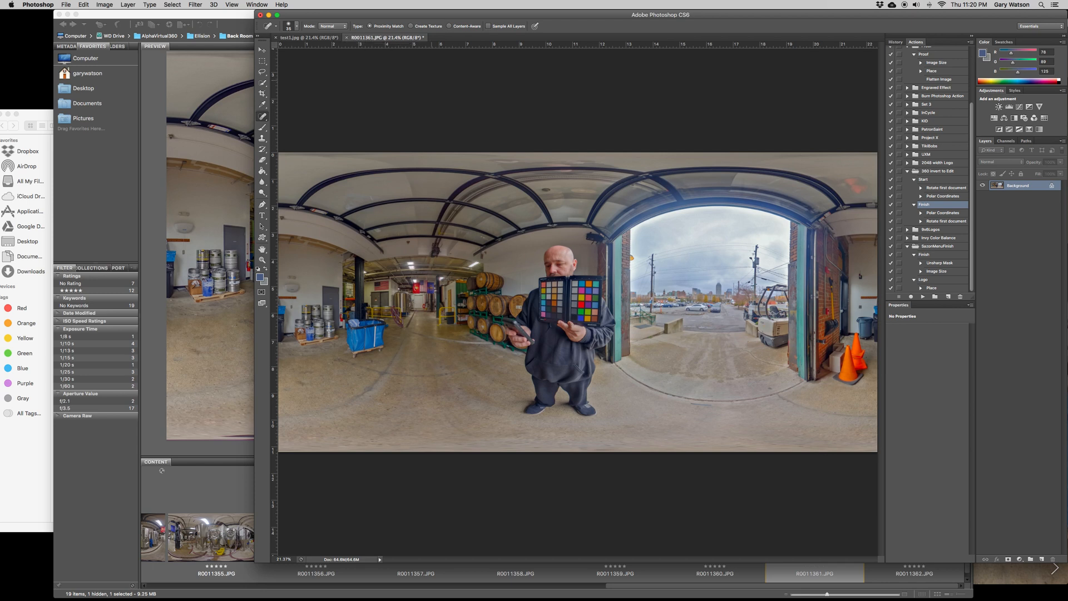
- Save the panorama as test2.jpg in the test folder at JPEG quality 12
click(66, 5)
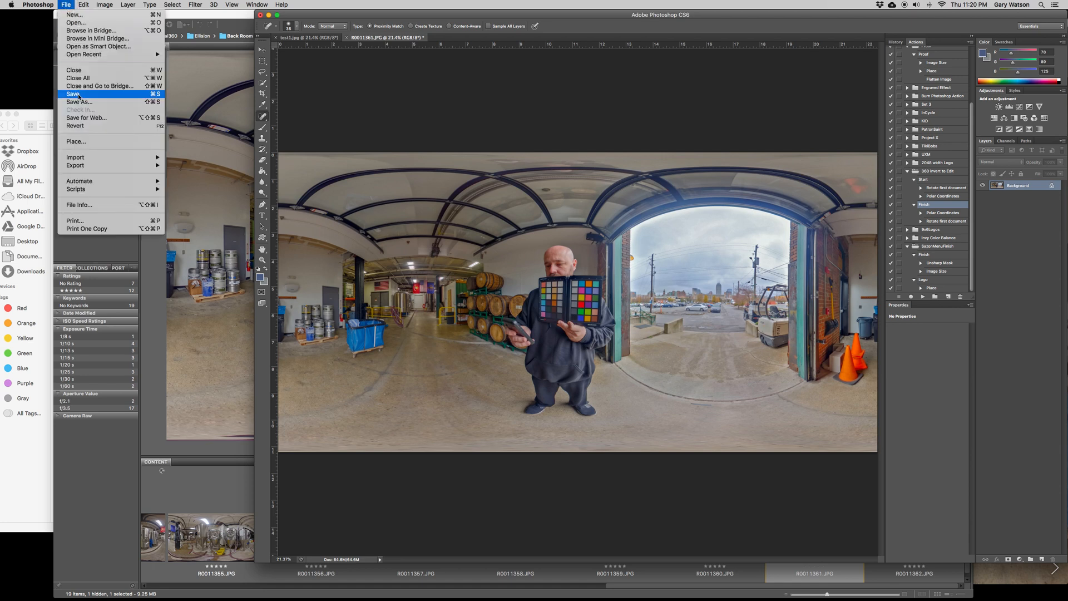
click(72, 93)
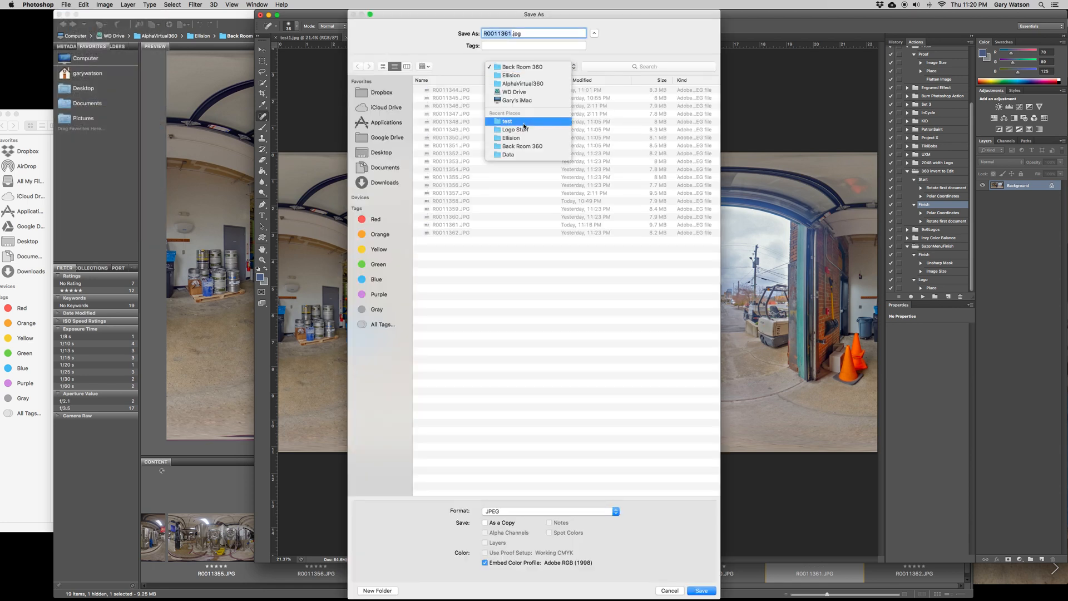
click(507, 121)
text(test2)
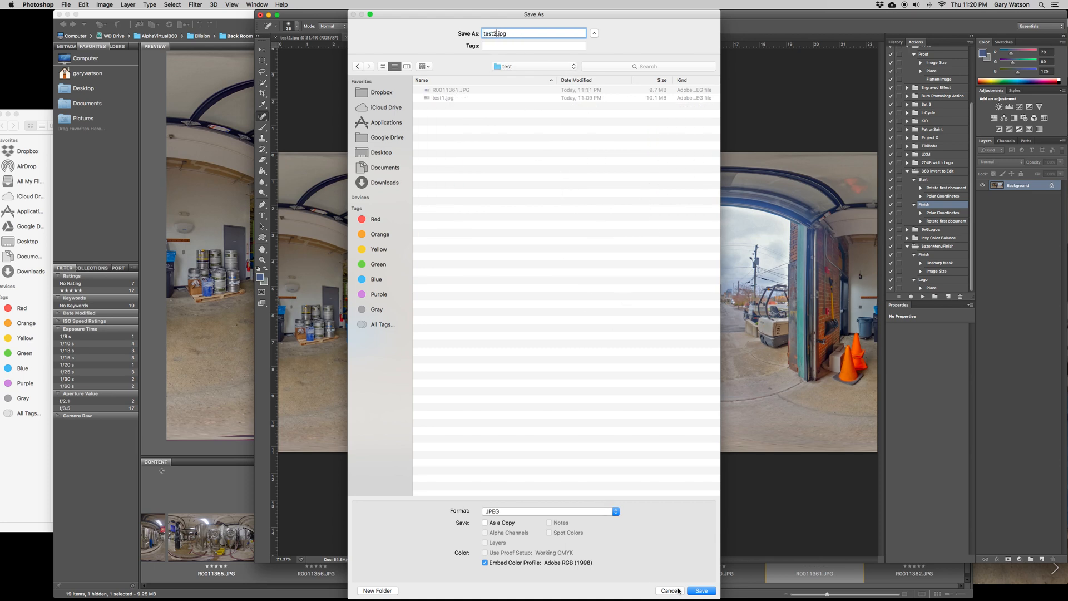
click(702, 589)
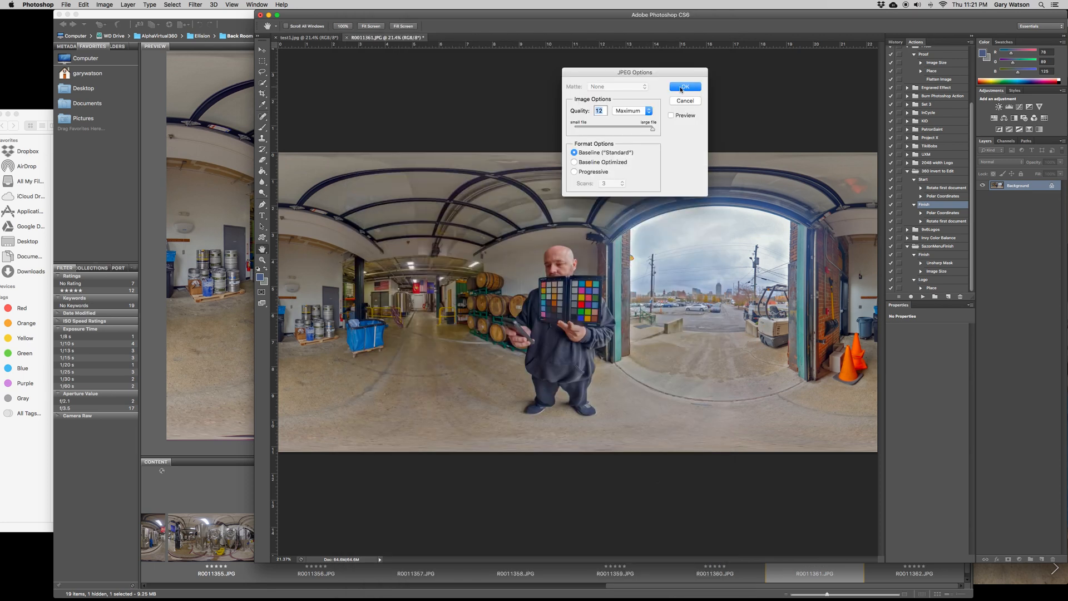
click(685, 86)
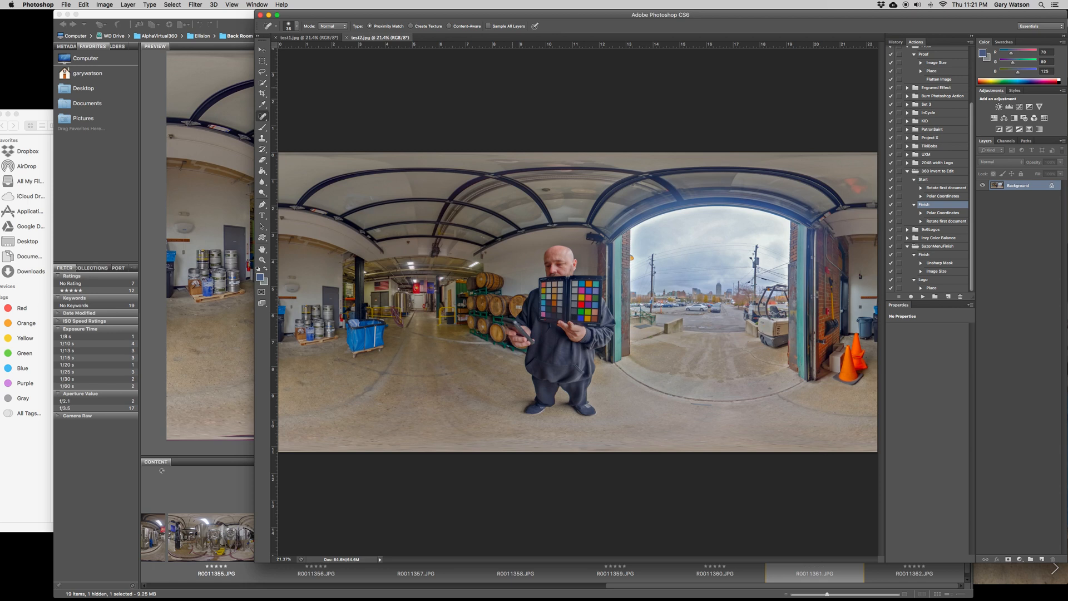
mouse_move(65, 227)
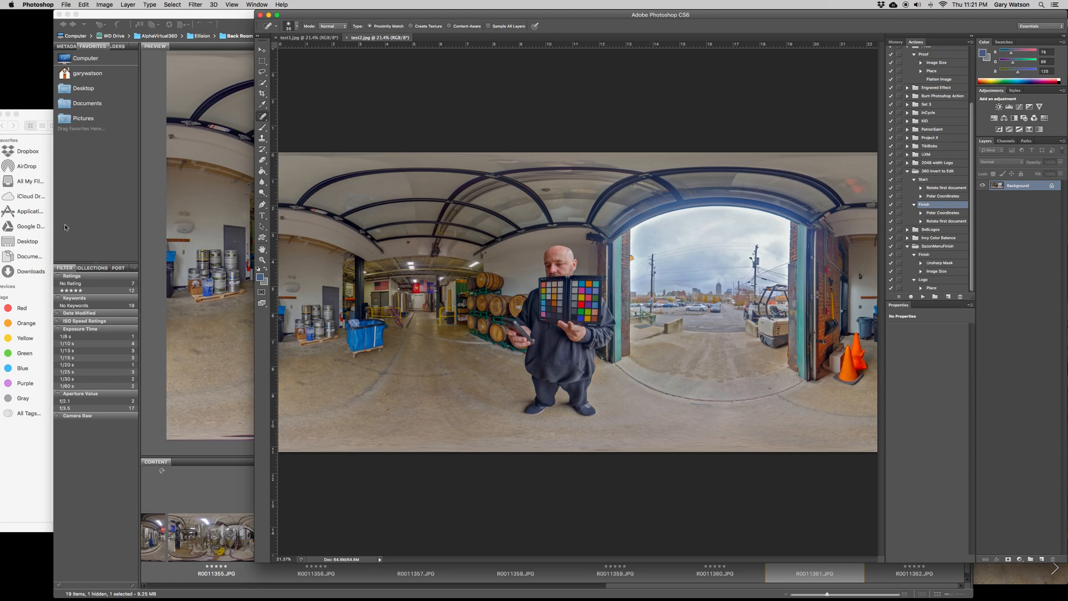
mouse_move(37, 117)
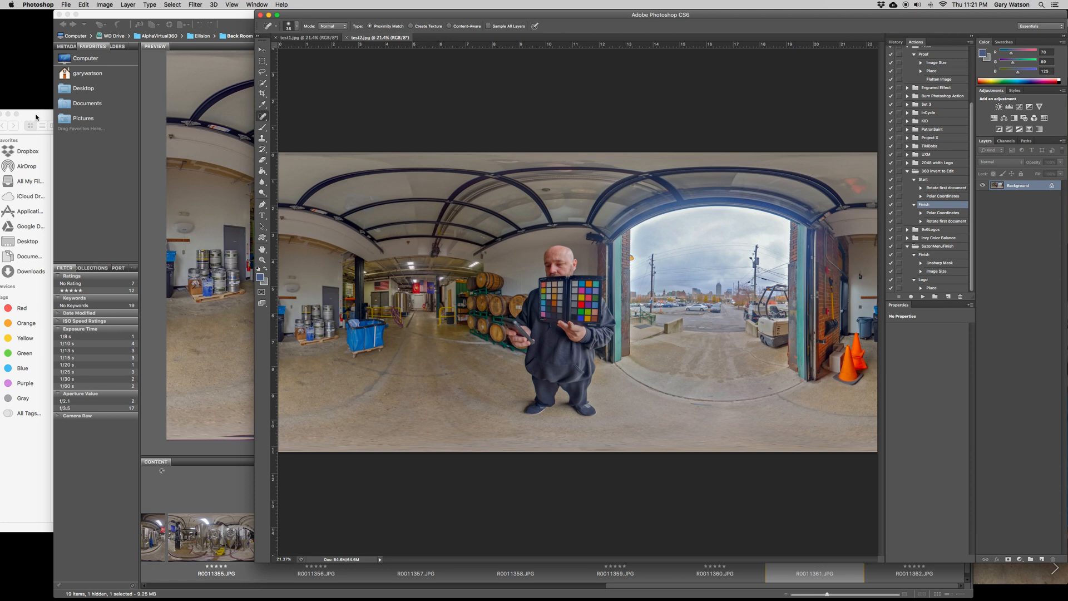
mouse_move(37, 119)
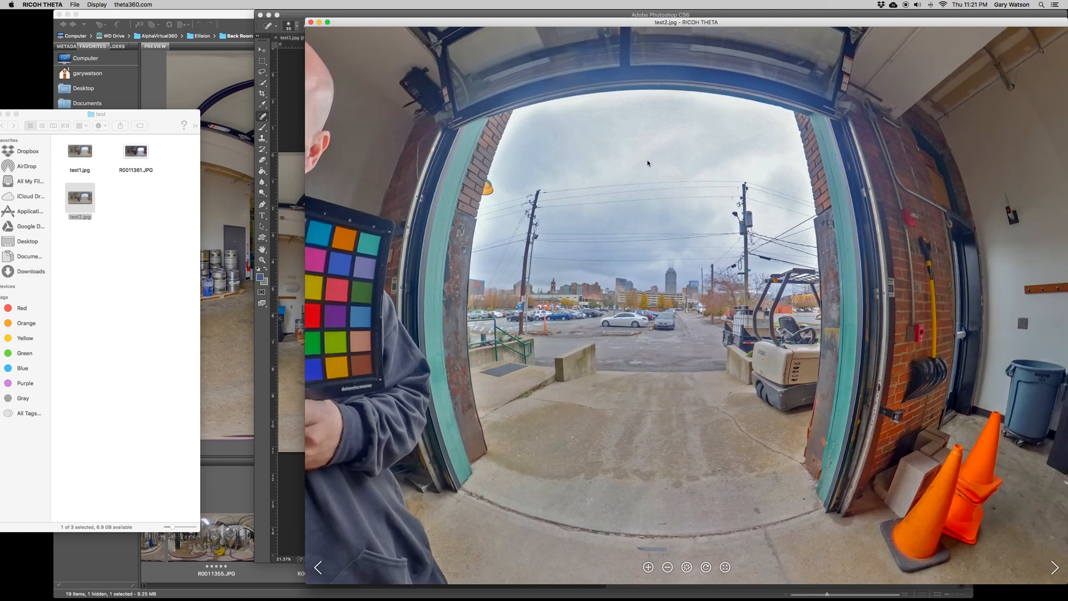
mouse_move(686, 254)
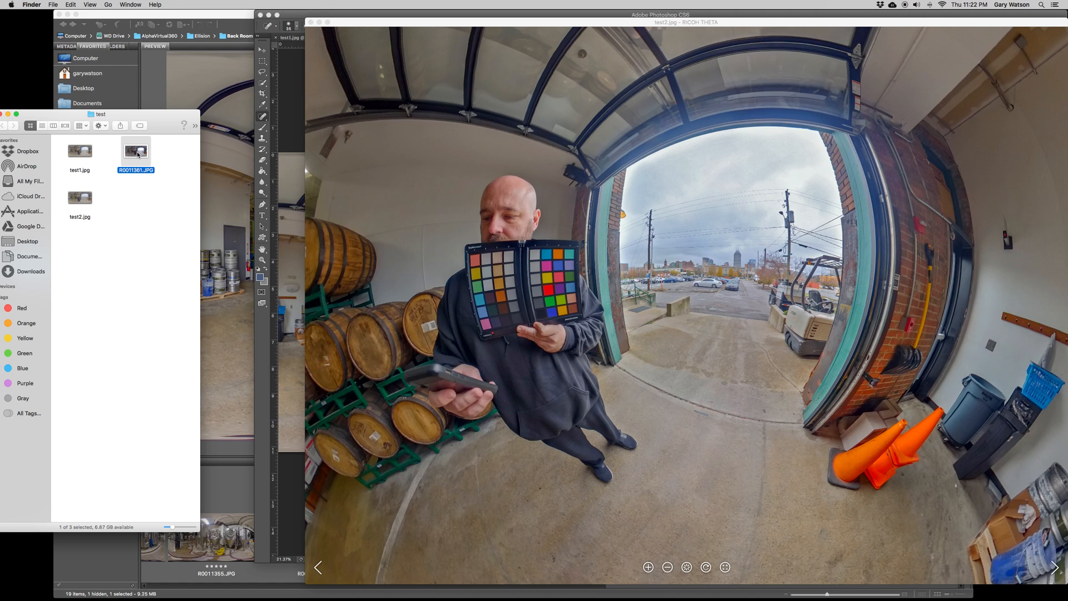
- Open R0011361.JPG and test2.jpg alternately in the RICOH THETA viewer to compare them
double_click(134, 149)
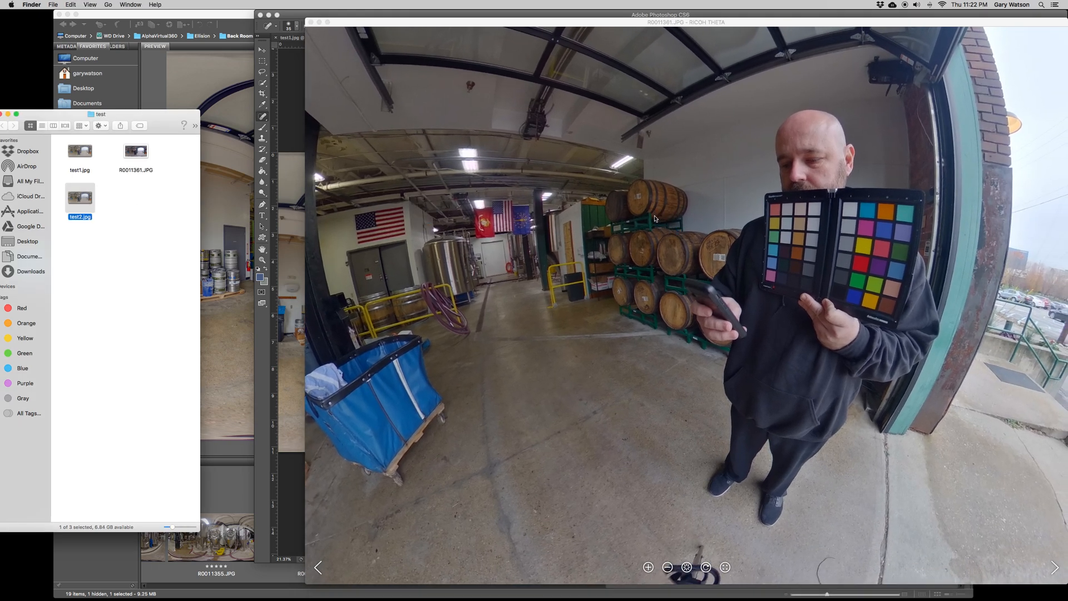
double_click(79, 197)
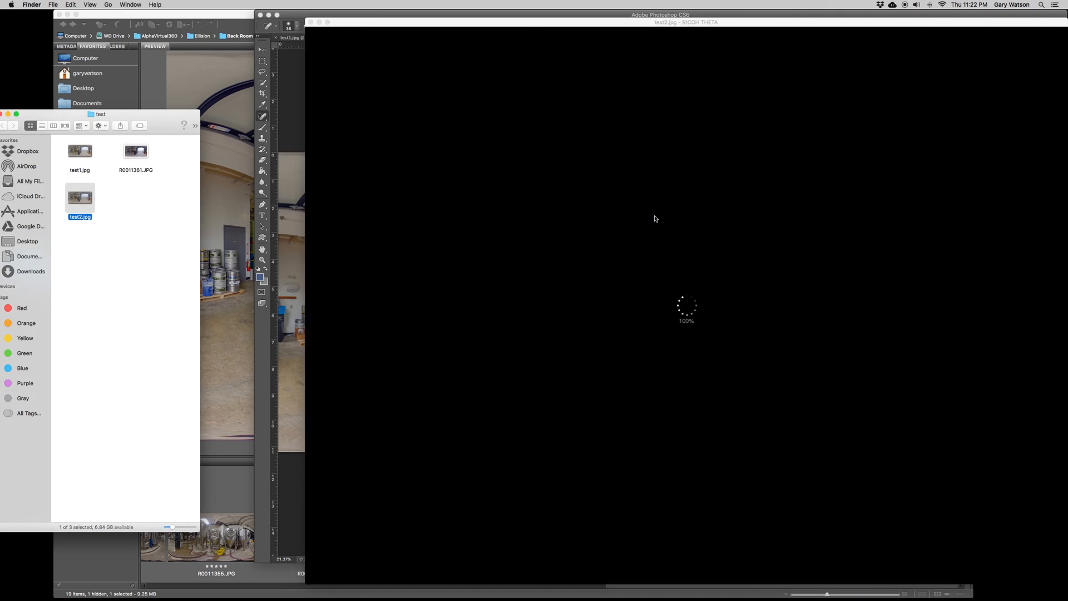
mouse_move(807, 249)
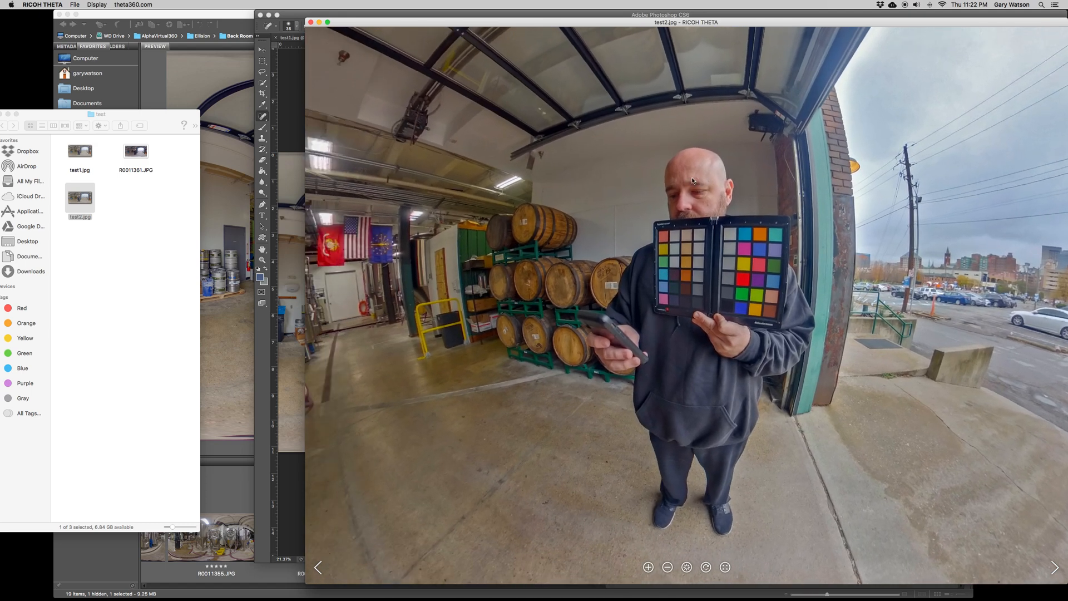
mouse_move(543, 282)
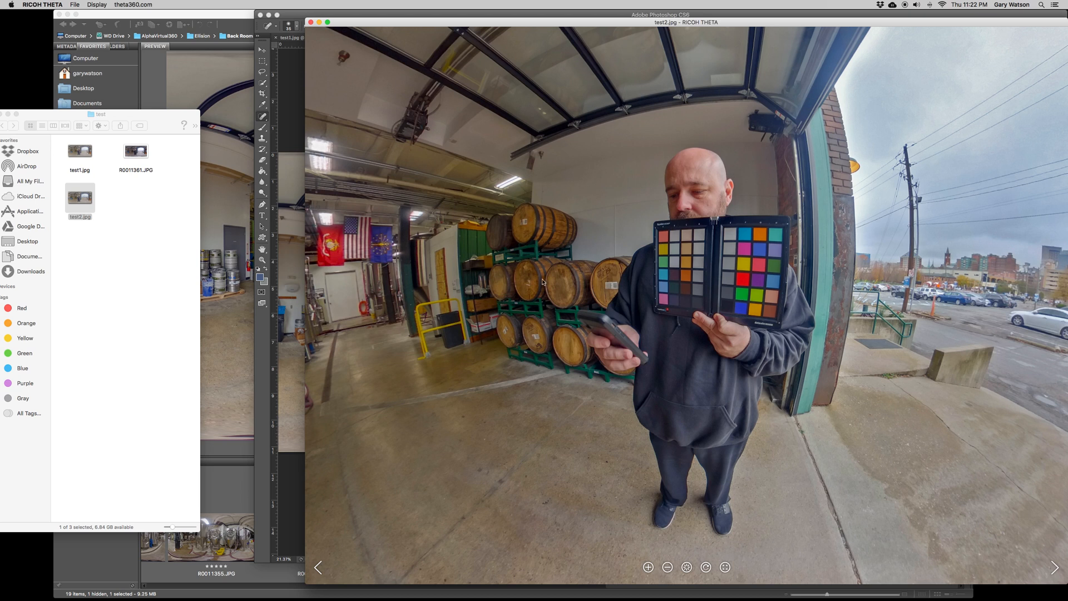
mouse_move(166, 171)
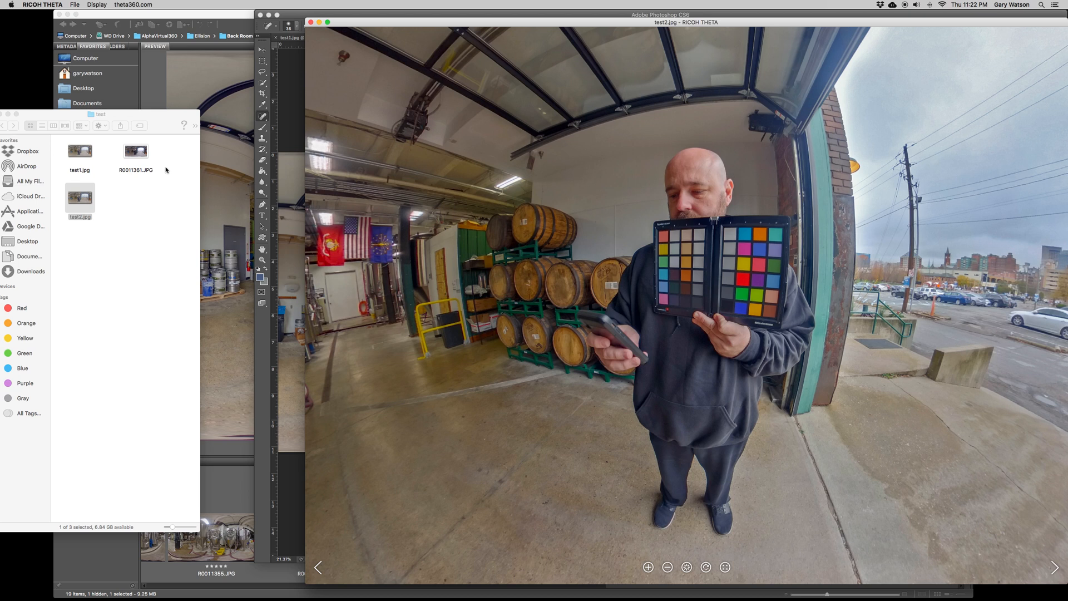
click(134, 151)
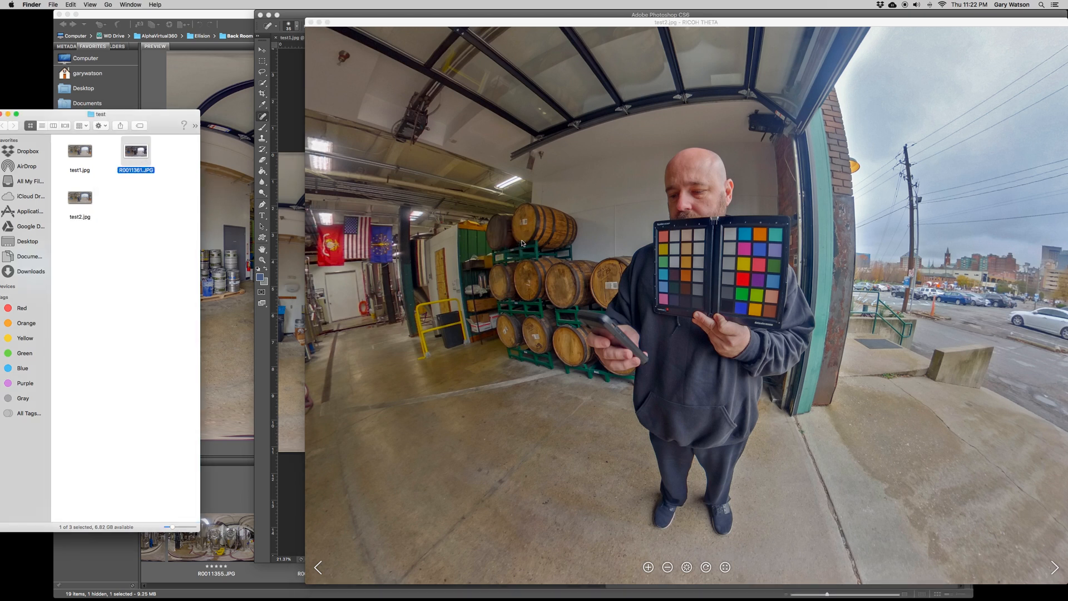
double_click(136, 150)
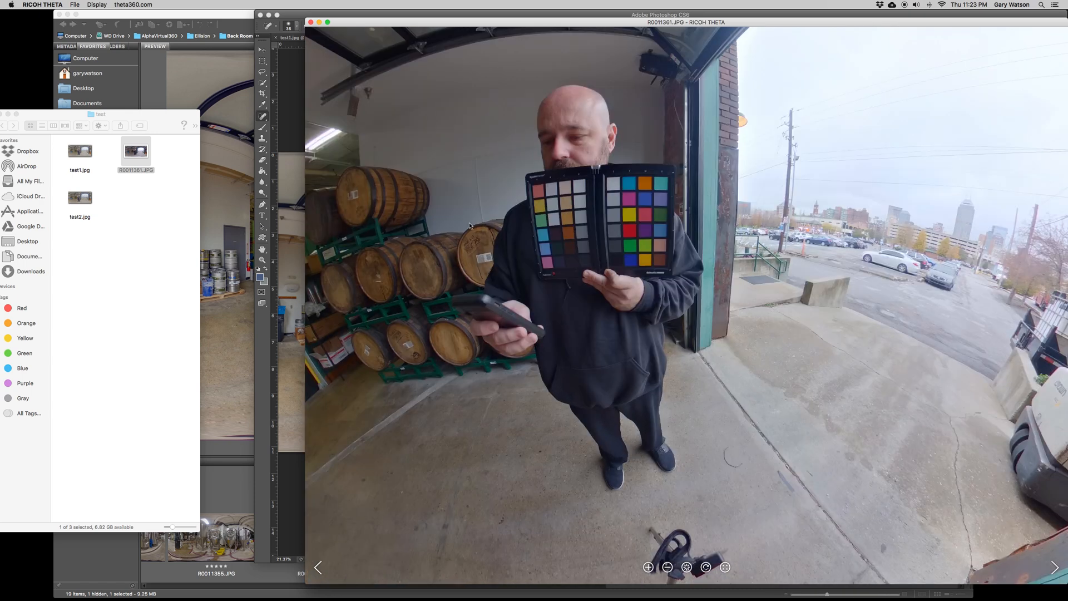
click(79, 197)
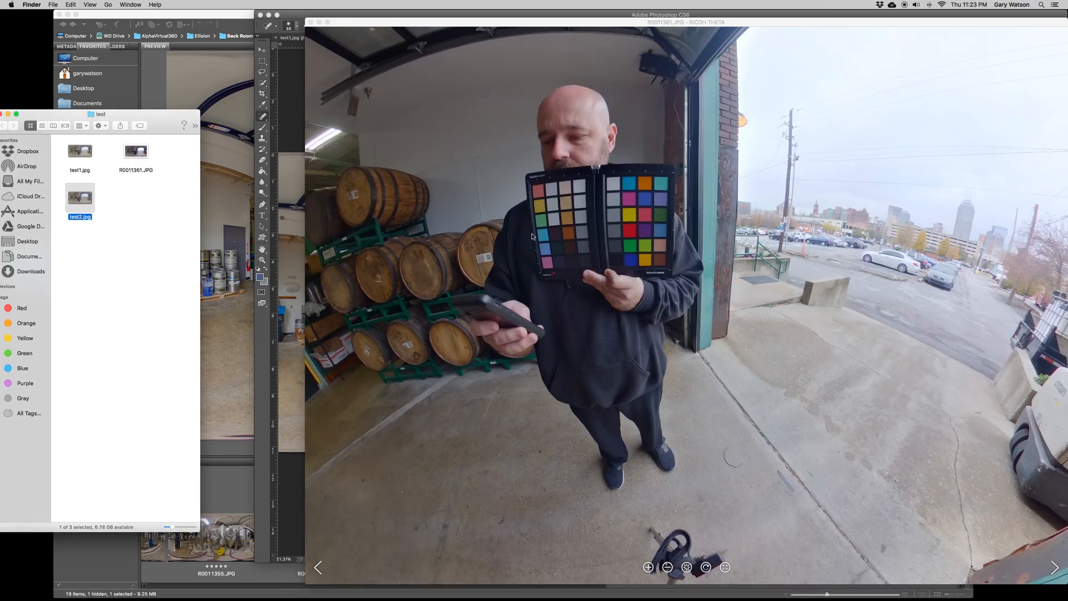
double_click(79, 197)
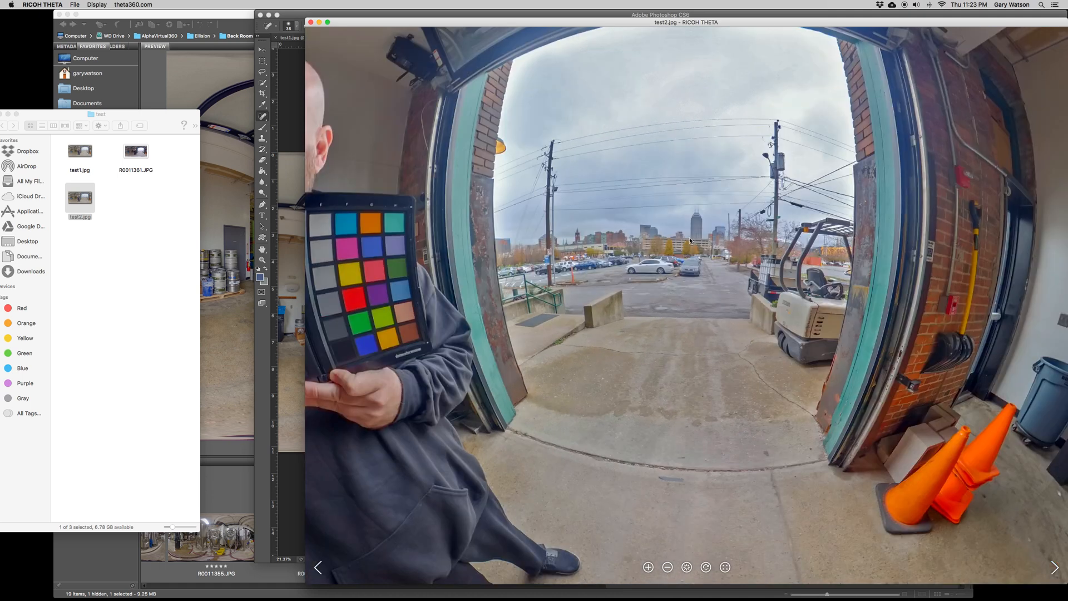
mouse_move(722, 177)
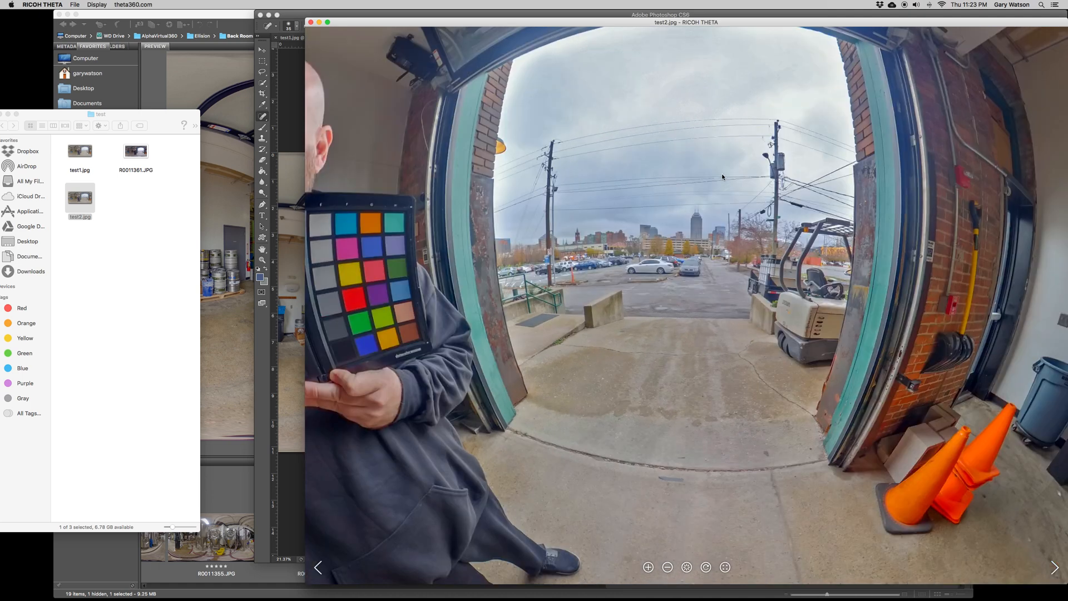